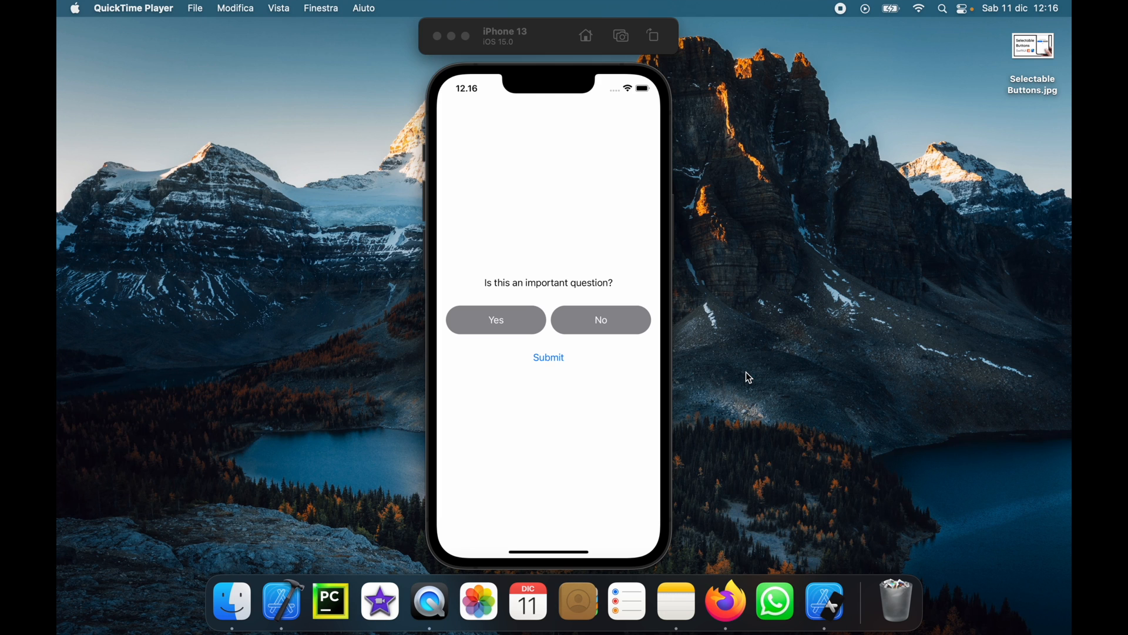
{"action": "mouse_move", "coordinate": [529, 375]}
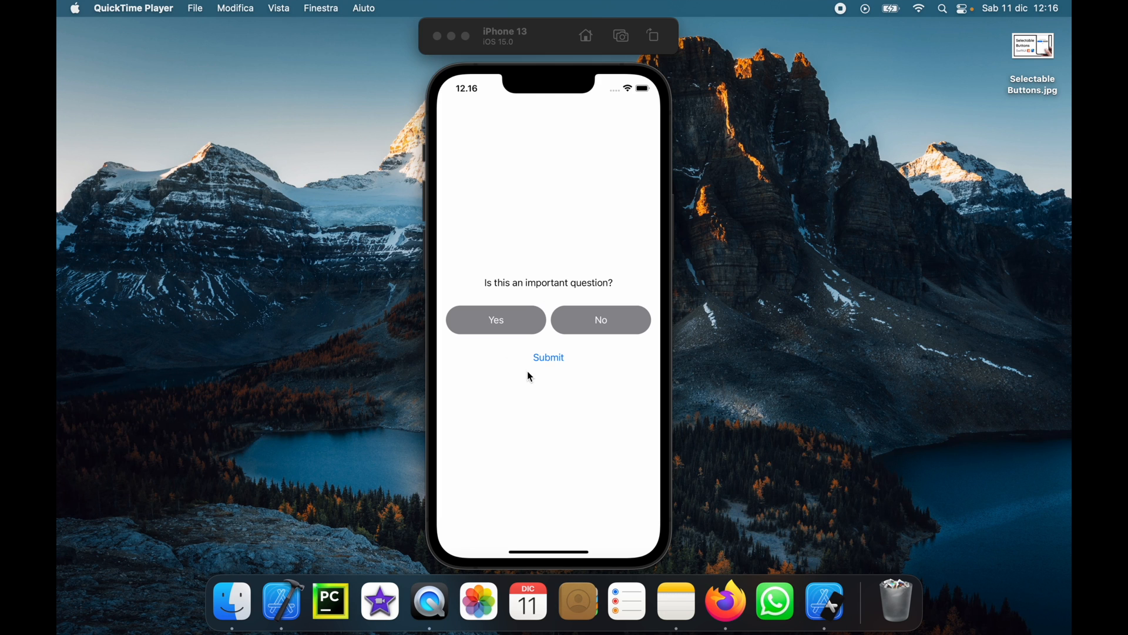
{"action": "mouse_move", "coordinate": [523, 406]}
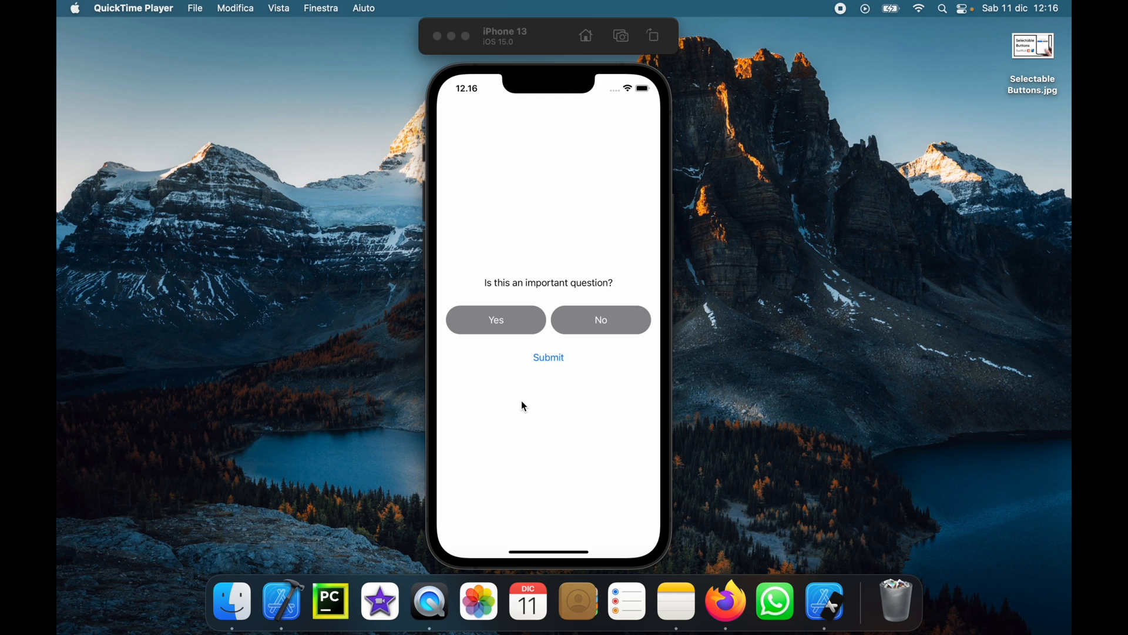
{"action": "mouse_move", "coordinate": [558, 410]}
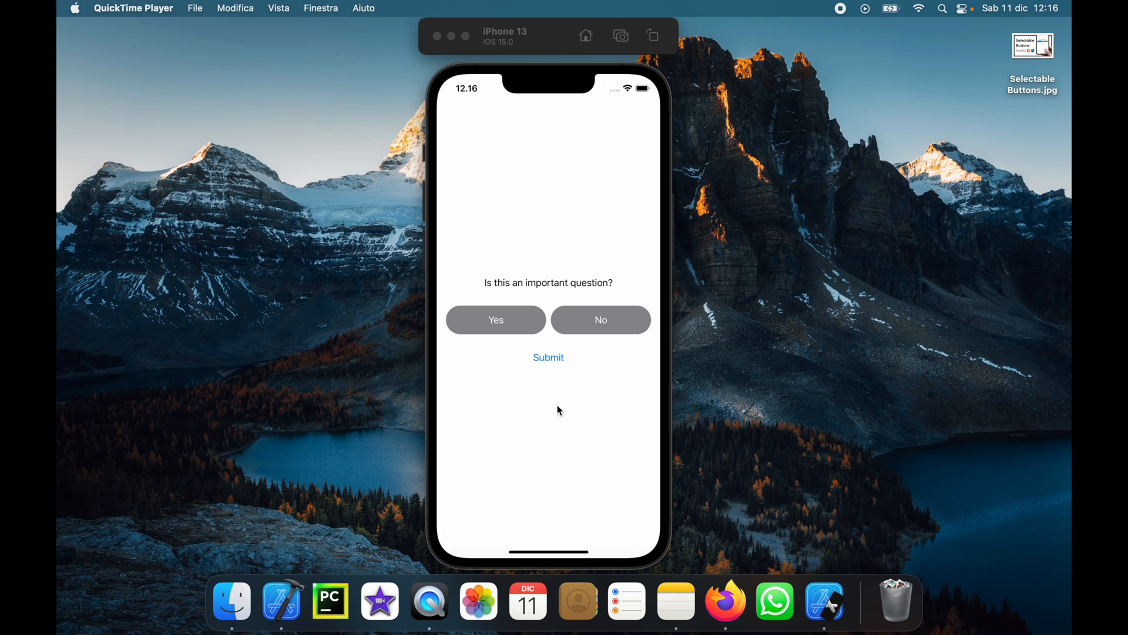
{"action": "mouse_move", "coordinate": [577, 418]}
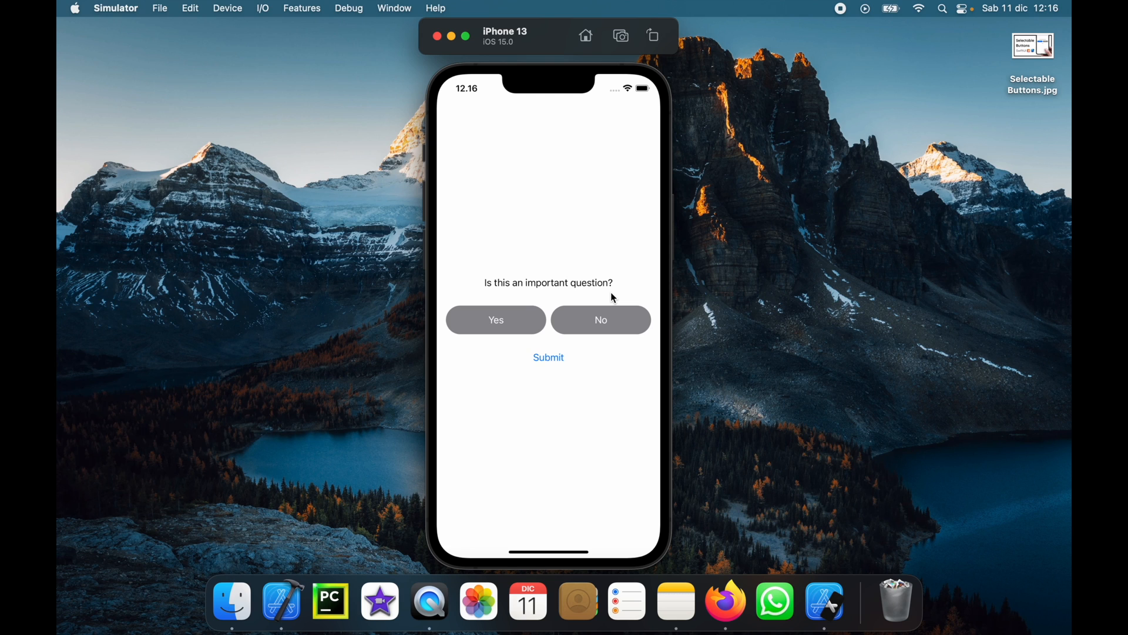
{"action": "mouse_move", "coordinate": [561, 298]}
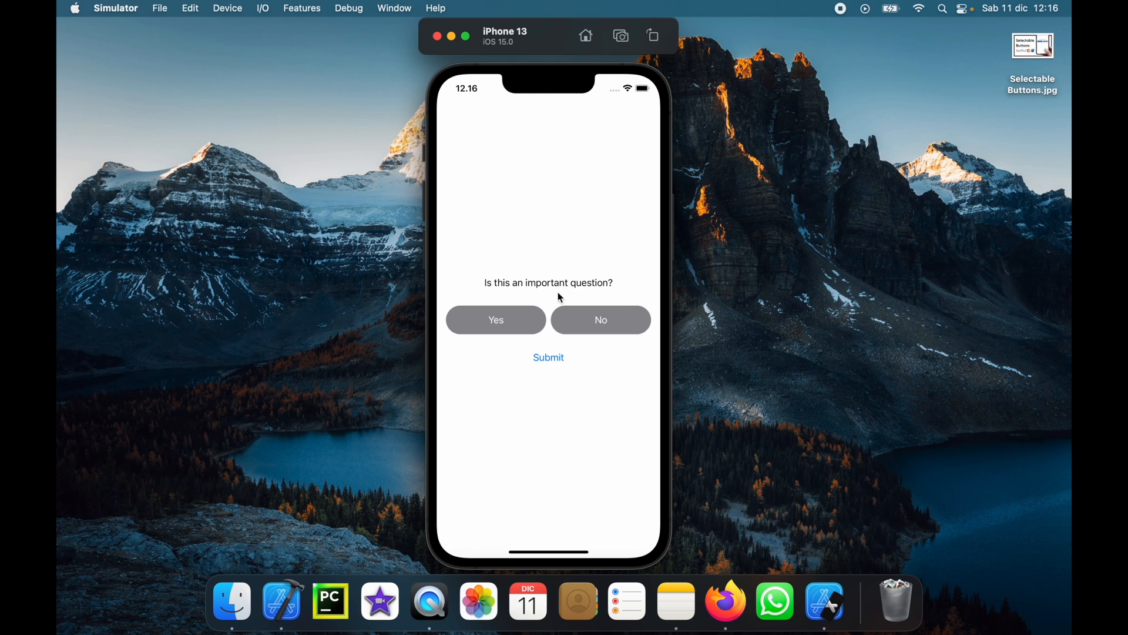
Toggle the answer between Yes and No in the simulator, ending with Yes selected
{"action": "left_click", "coordinate": [495, 319]}
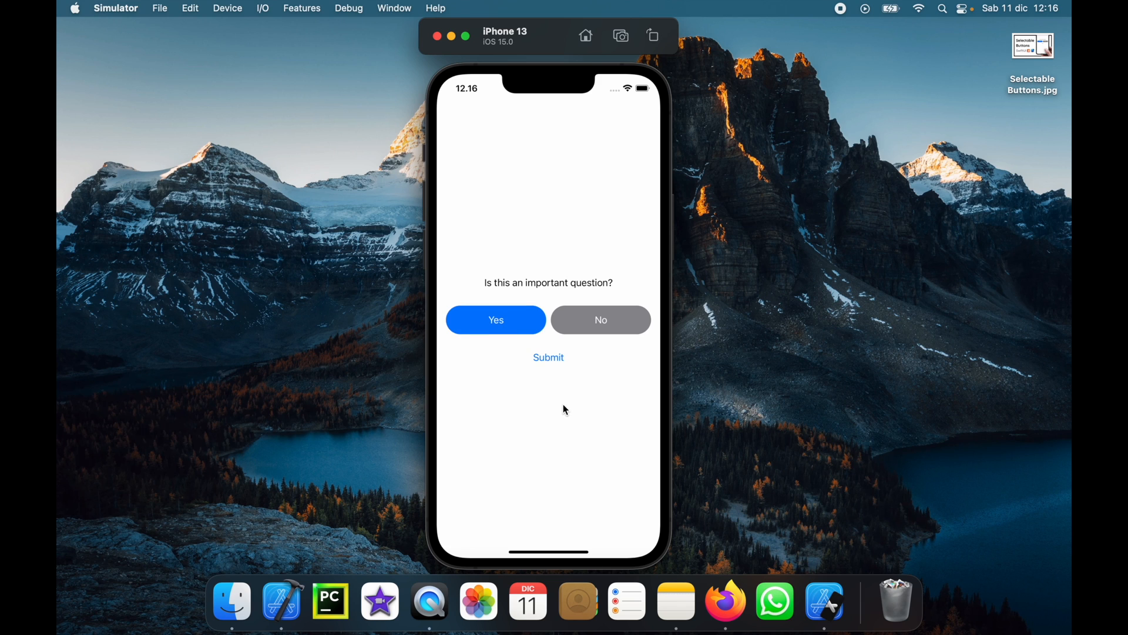
{"action": "mouse_move", "coordinate": [585, 310]}
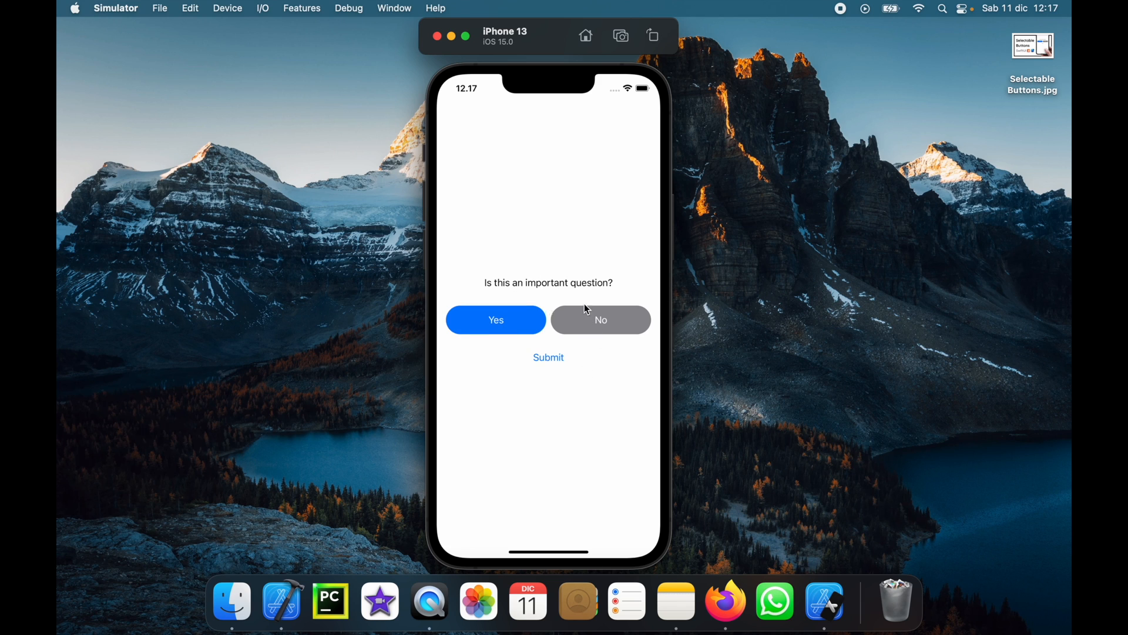
{"action": "left_click", "coordinate": [600, 320]}
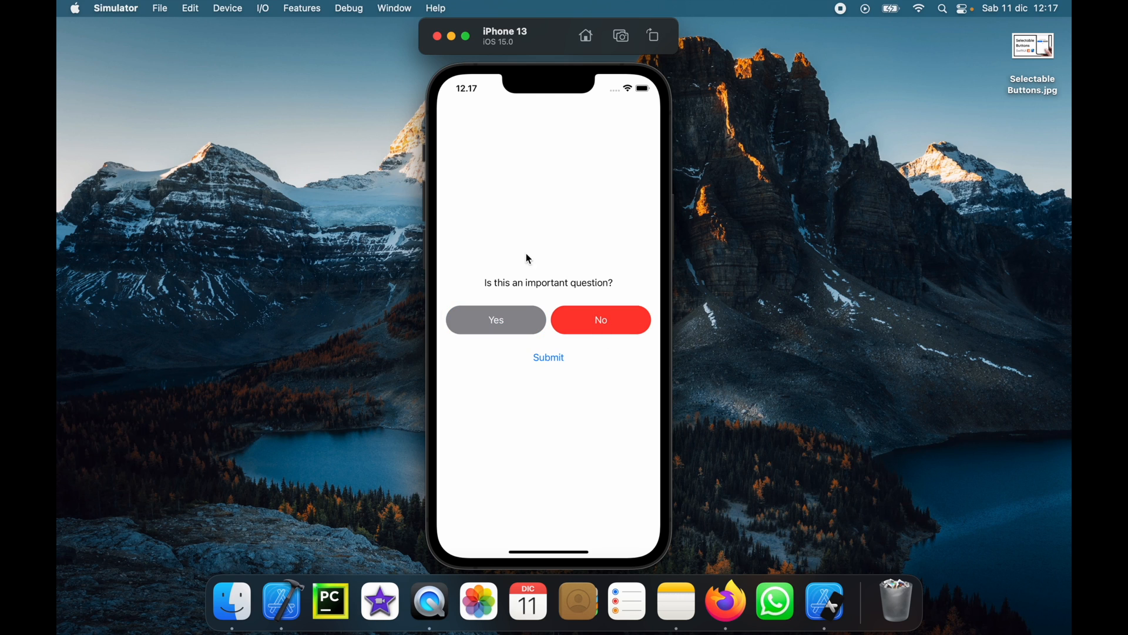
{"action": "mouse_move", "coordinate": [624, 380]}
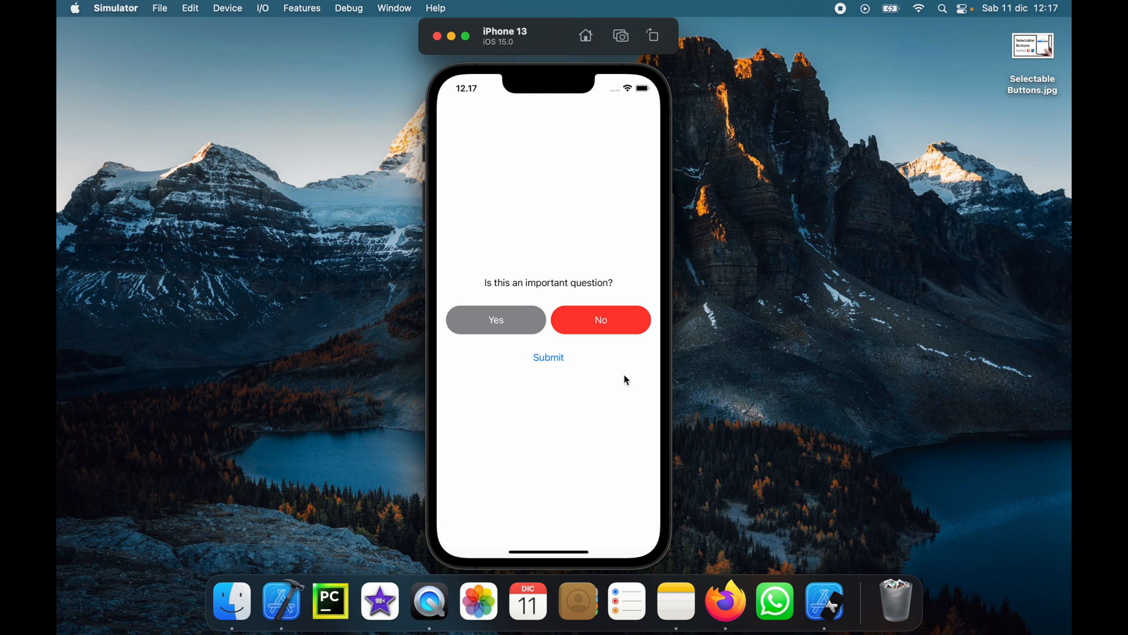
{"action": "left_click", "coordinate": [600, 319]}
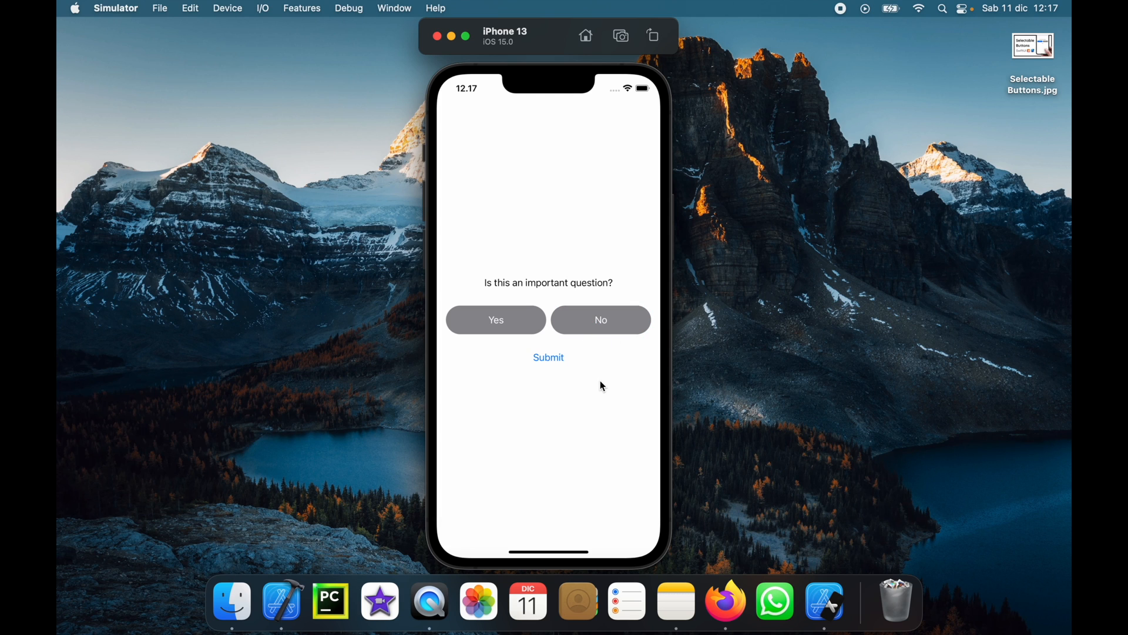
{"action": "left_click", "coordinate": [600, 319]}
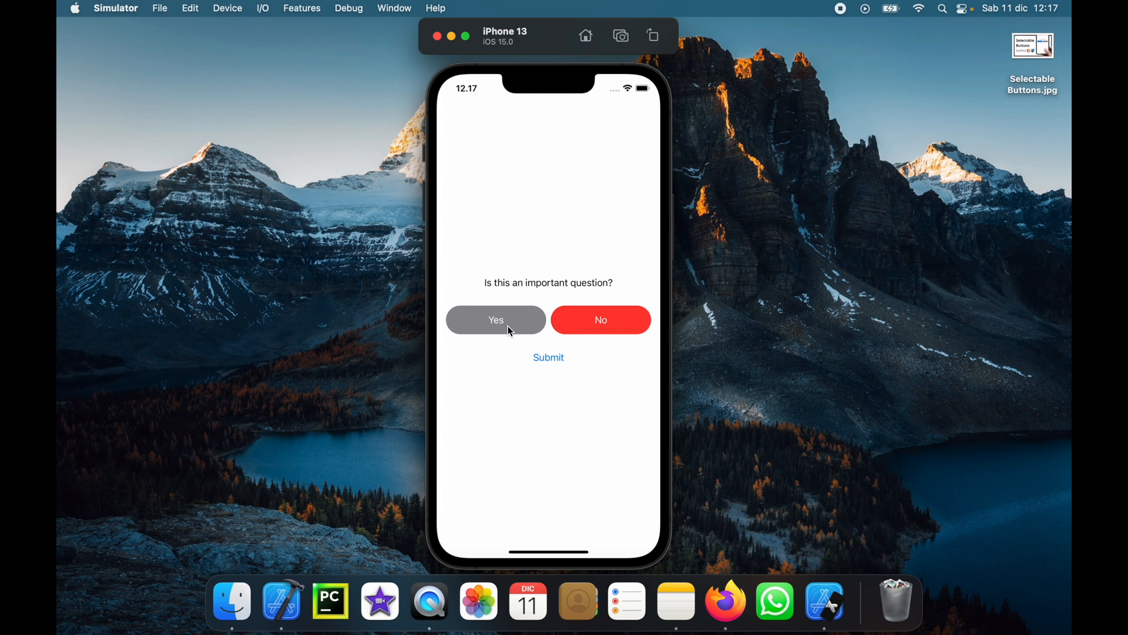
{"action": "left_click", "coordinate": [495, 320]}
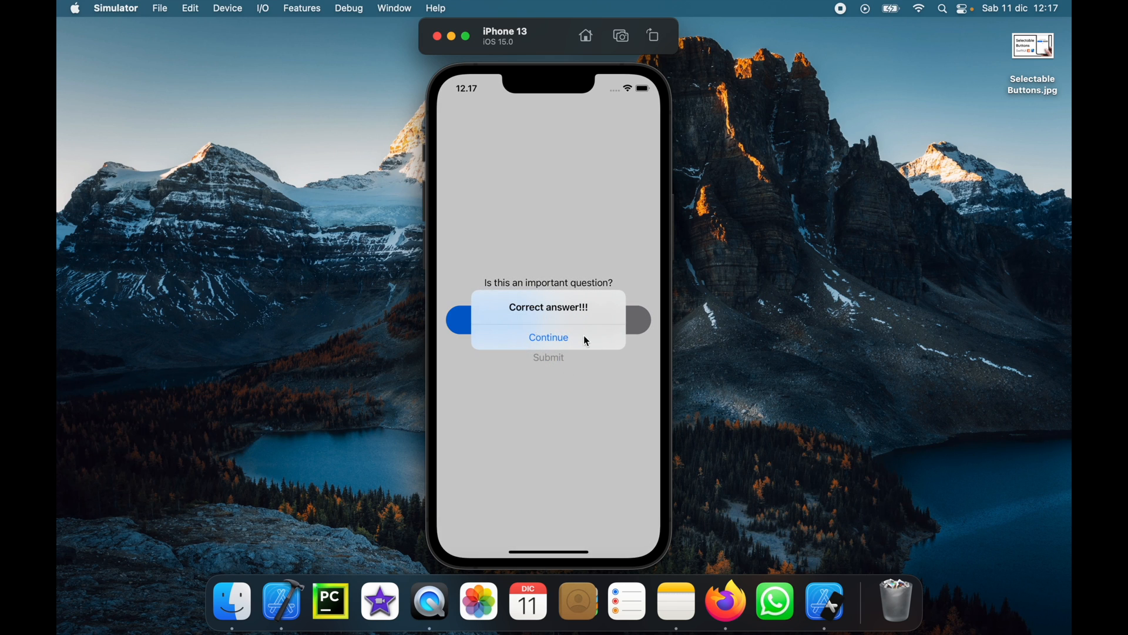
Submit Yes and No answers, dismissing the Correct answer and Nope alerts
{"action": "left_click", "coordinate": [548, 337]}
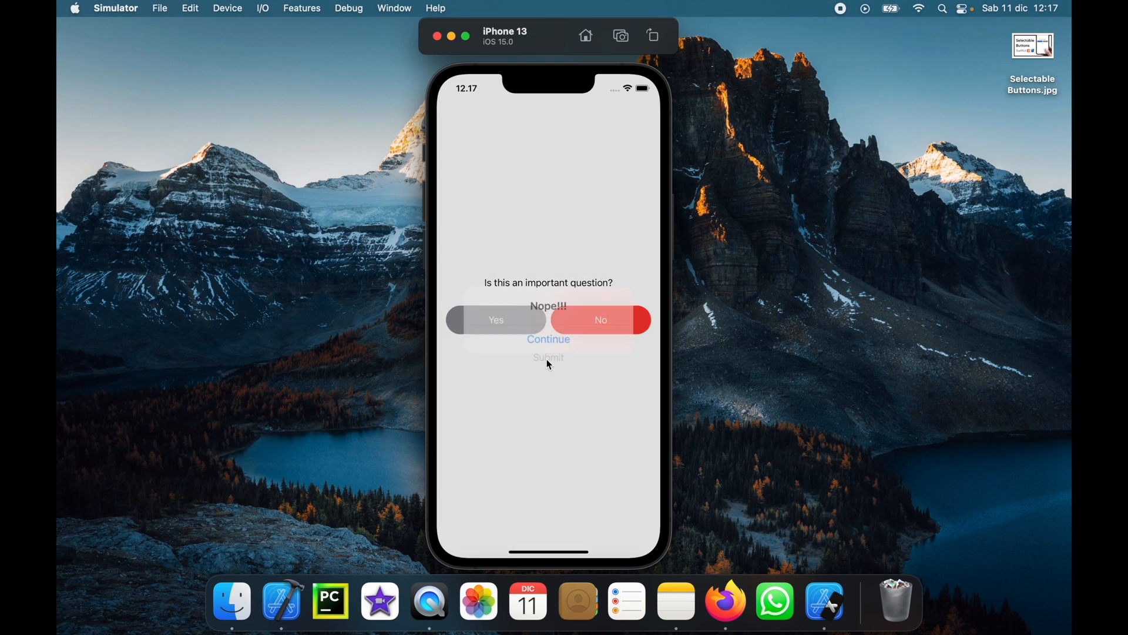
{"action": "left_click", "coordinate": [548, 337]}
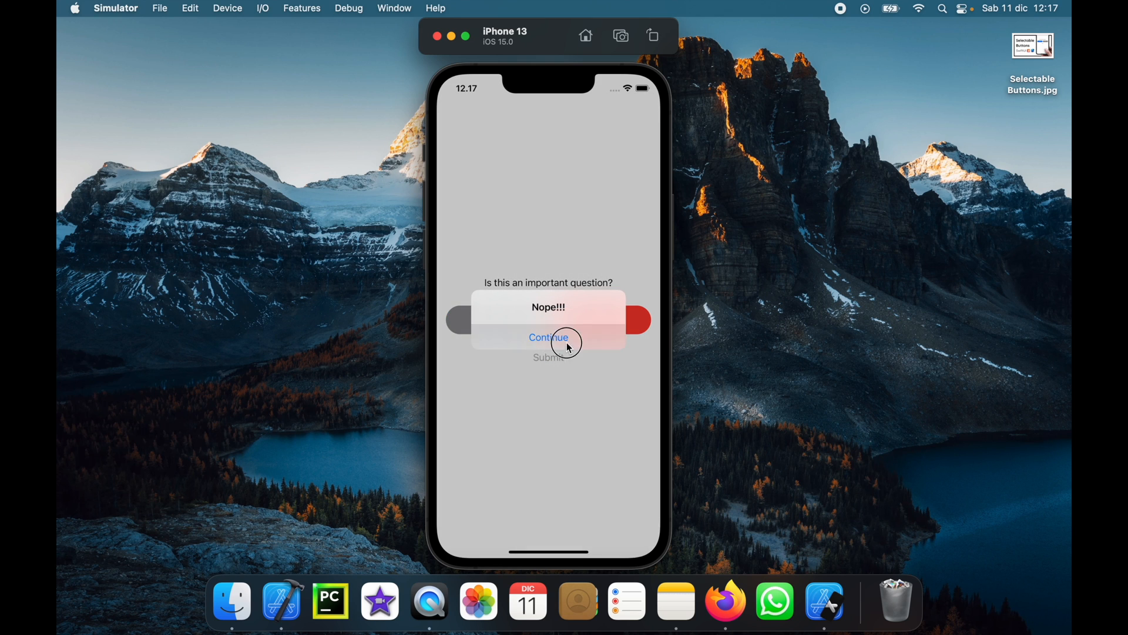
{"action": "left_click", "coordinate": [548, 336]}
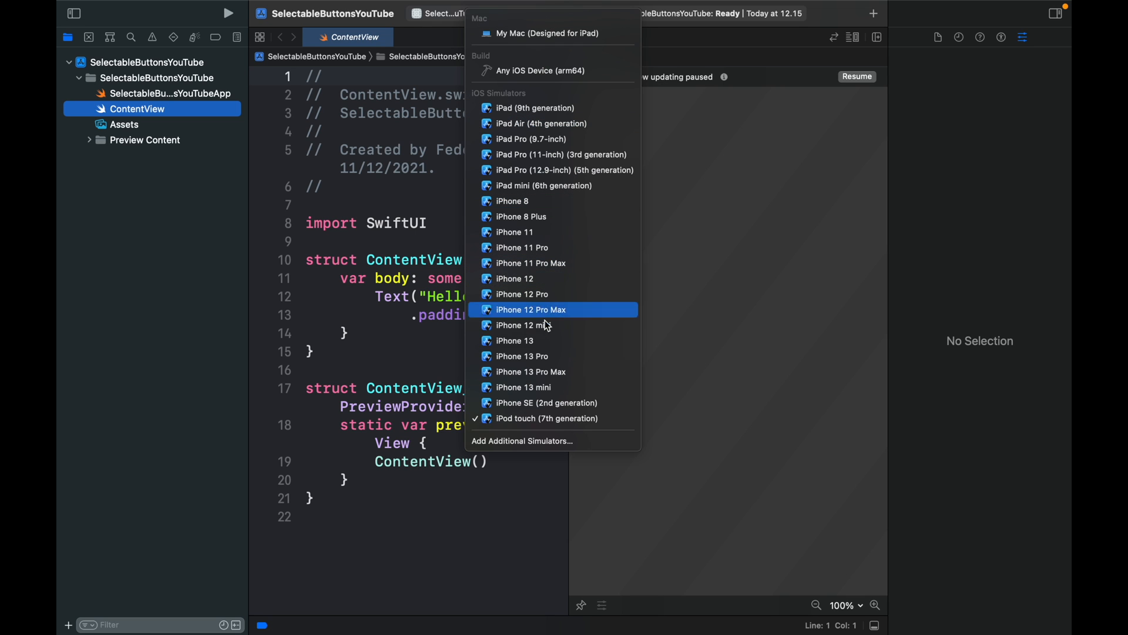
Set the run destination to iPhone 13 and resume the ContentView live preview
{"action": "left_click", "coordinate": [516, 340]}
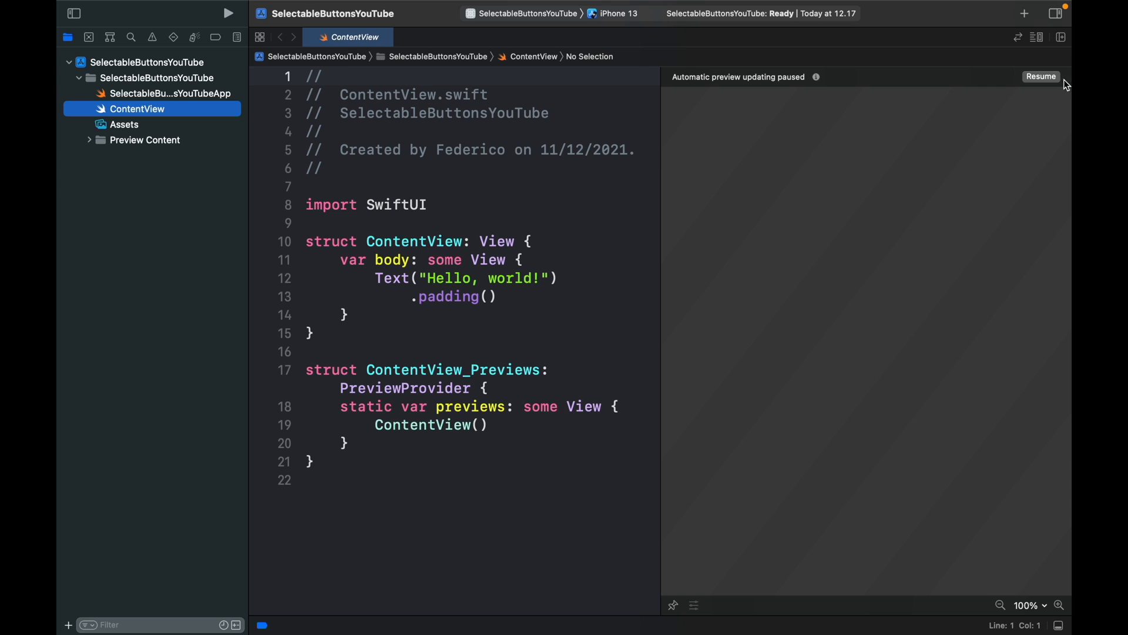
{"action": "left_click", "coordinate": [1040, 76]}
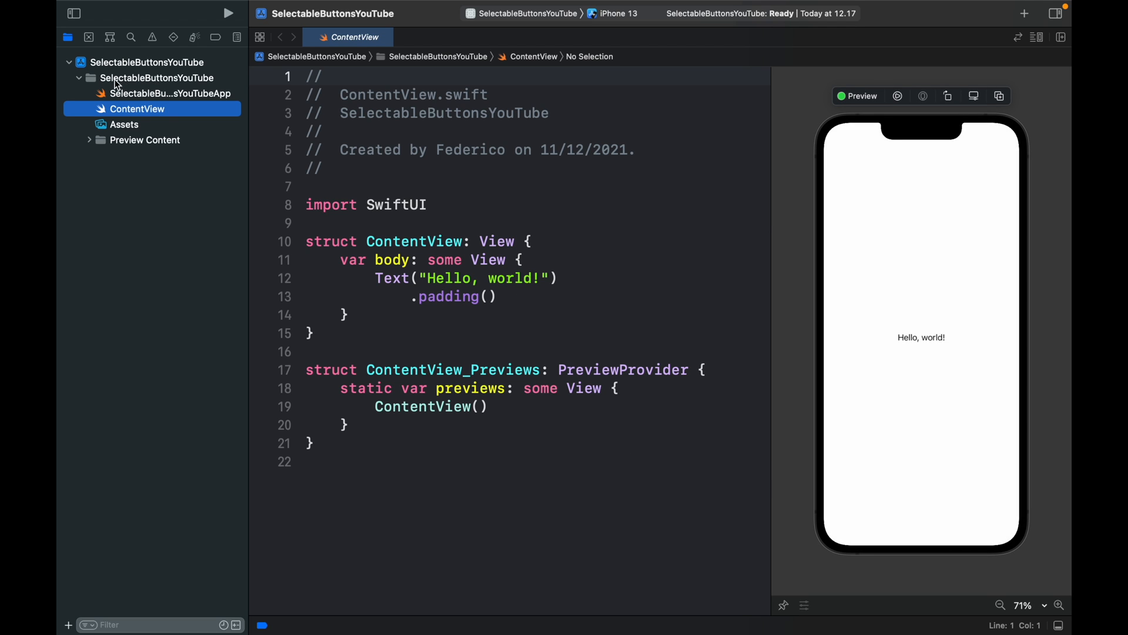
Create a SwiftUI View file named SelectButton from the project group's New File option
{"action": "right_click", "coordinate": [156, 78]}
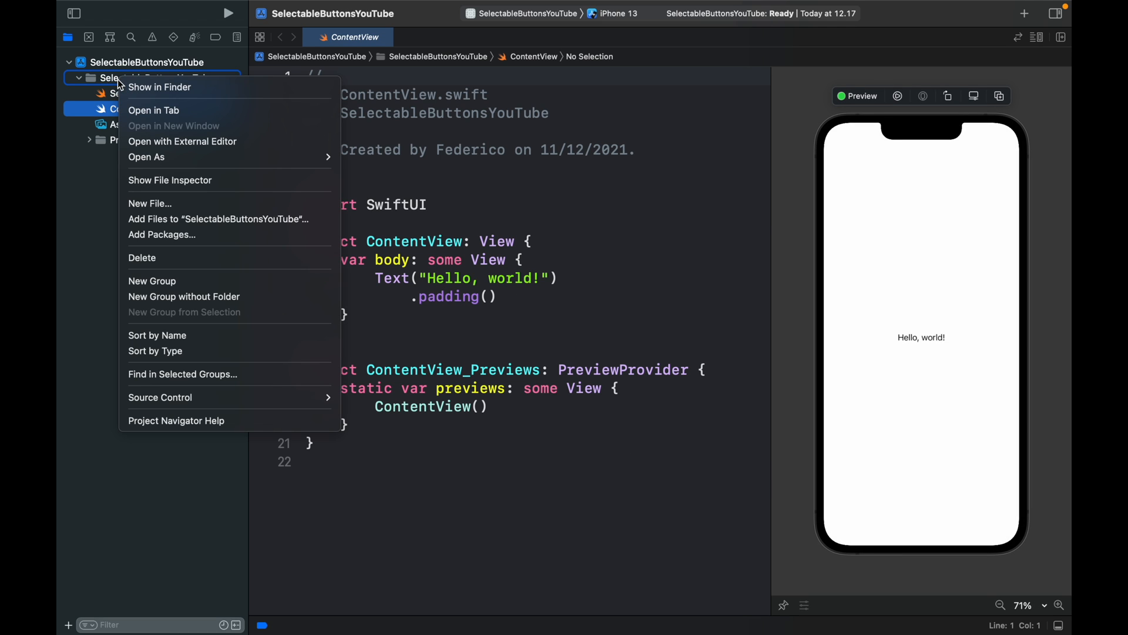
{"action": "mouse_move", "coordinate": [209, 204]}
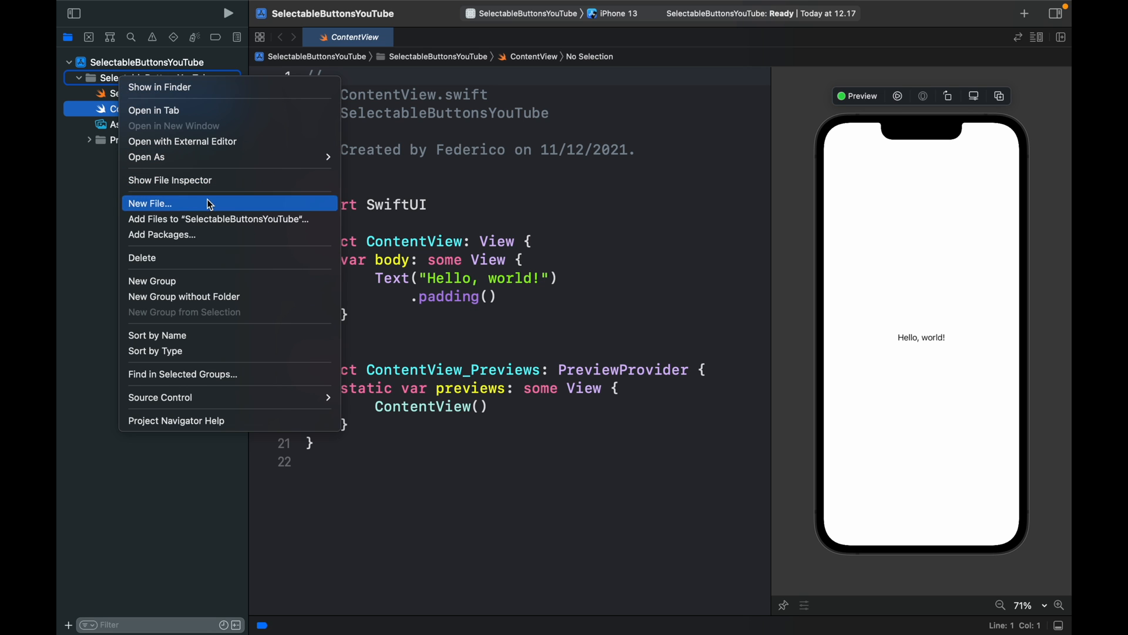
{"action": "left_click", "coordinate": [150, 203]}
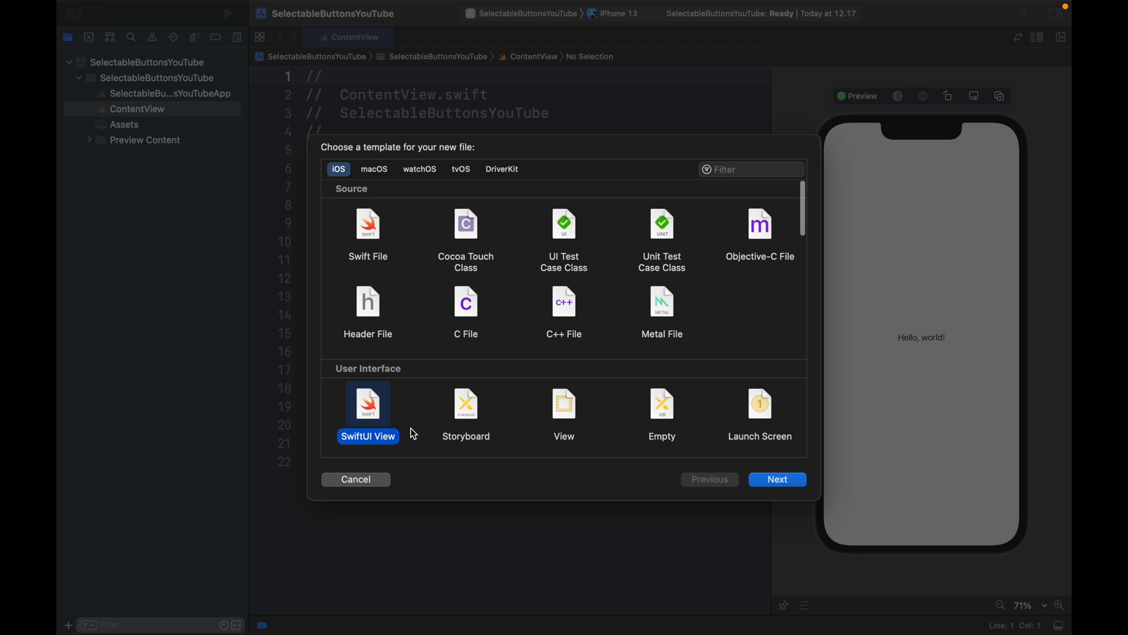
{"action": "left_click", "coordinate": [776, 479]}
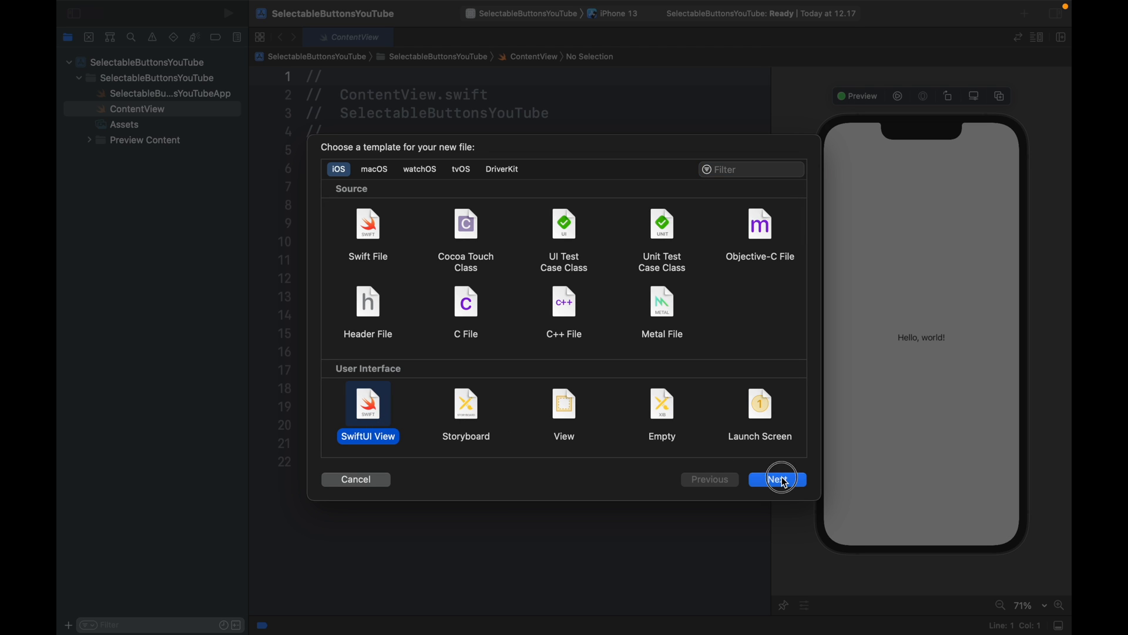
{"action": "left_click", "coordinate": [777, 480]}
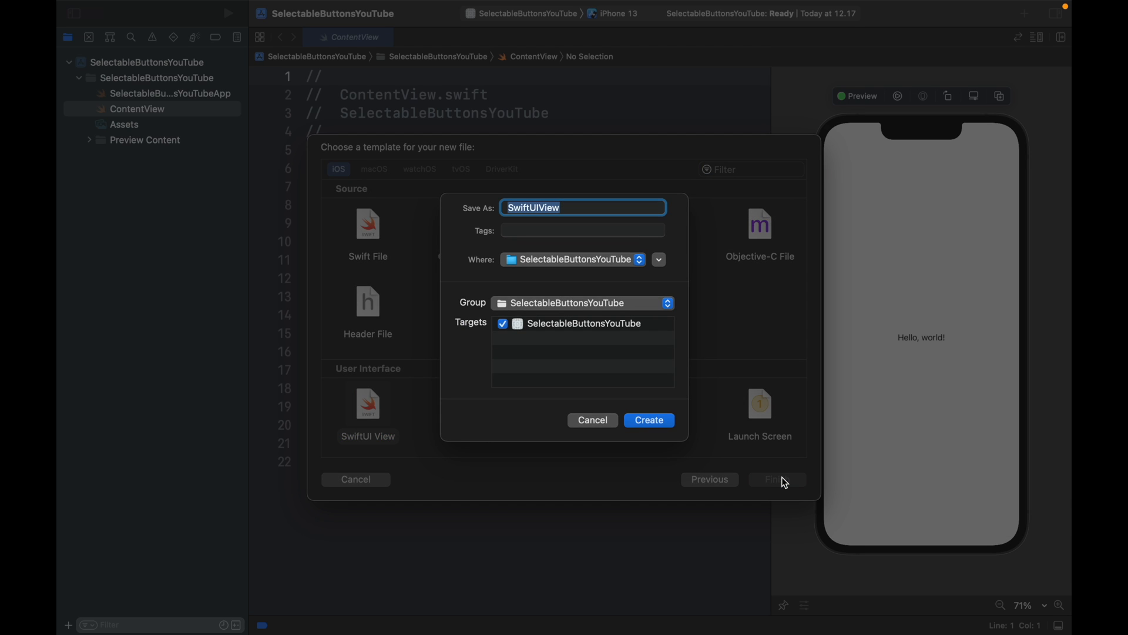
{"action": "type", "text": "SelectB"}
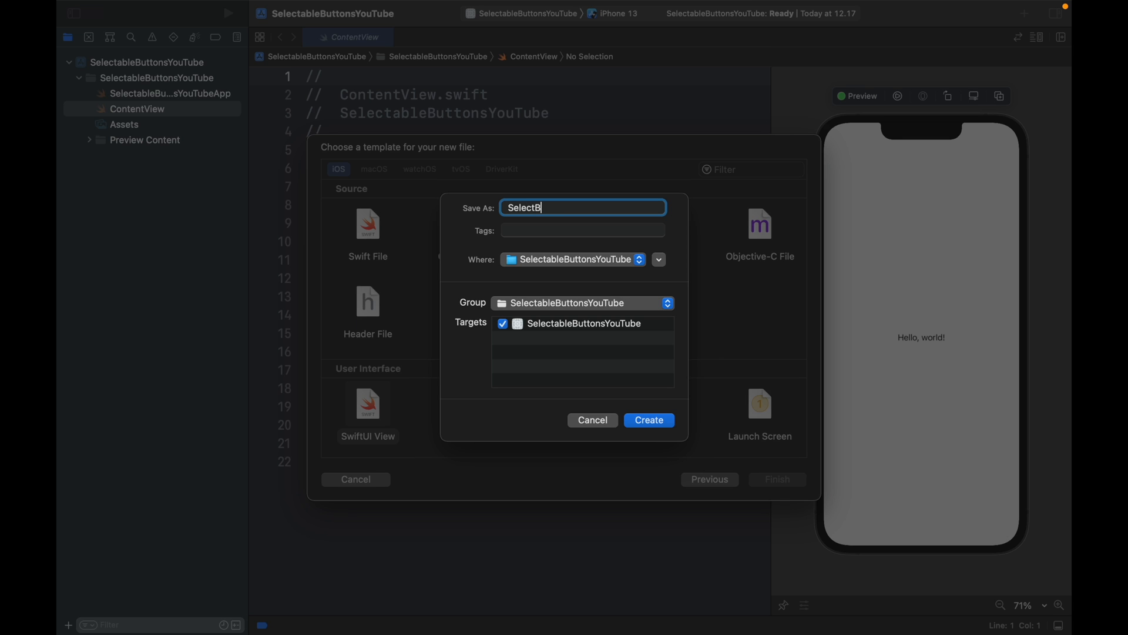
{"action": "left_click", "coordinate": [648, 420]}
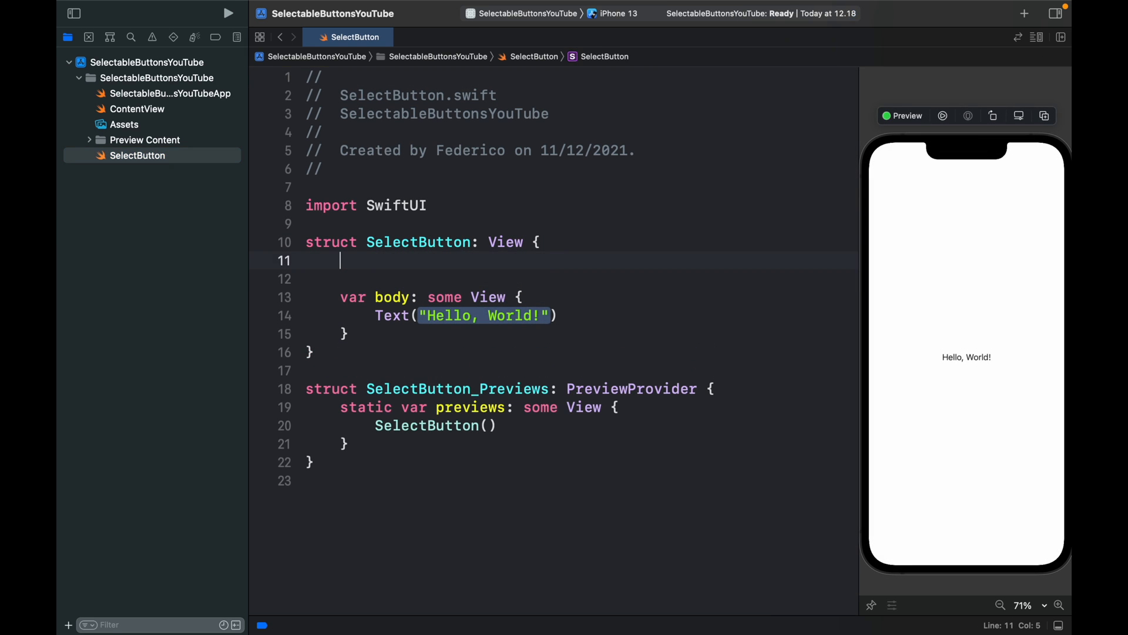
{"action": "type", "text": "@Binding v"}
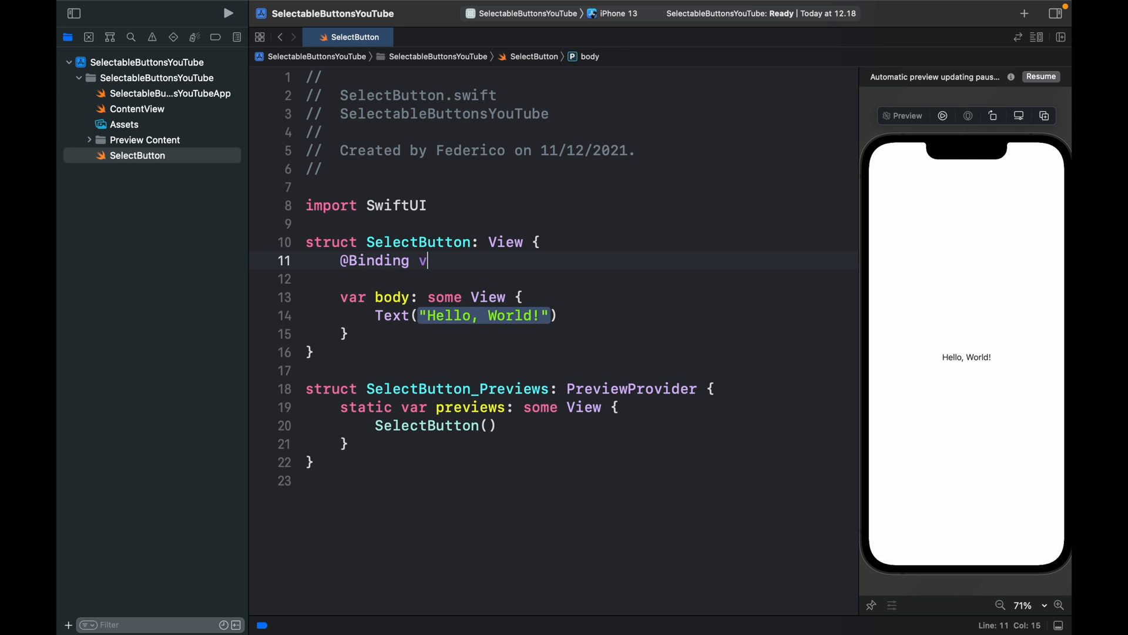
{"action": "type", "text": "ar is"}
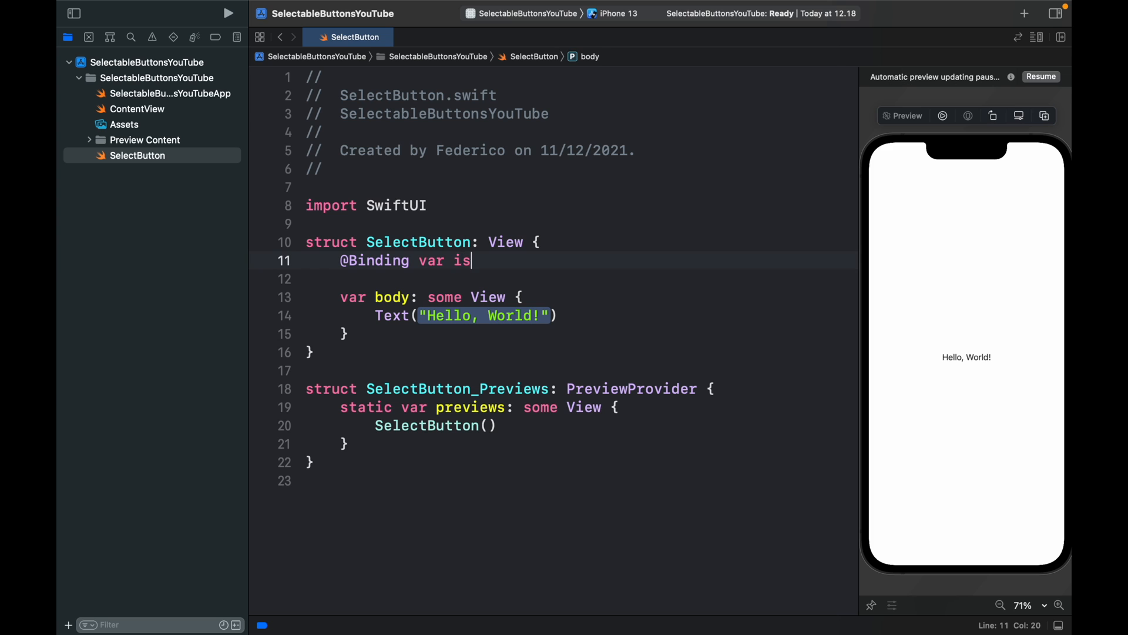
{"action": "type", "text": "Selected:"}
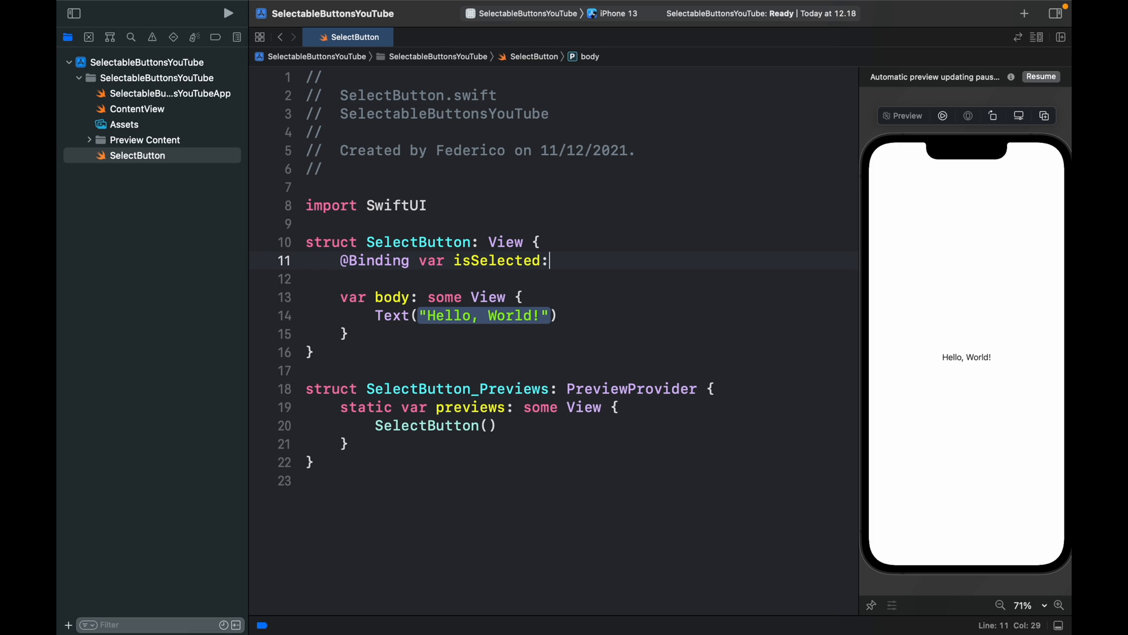
{"action": "type", "text": "Bool"}
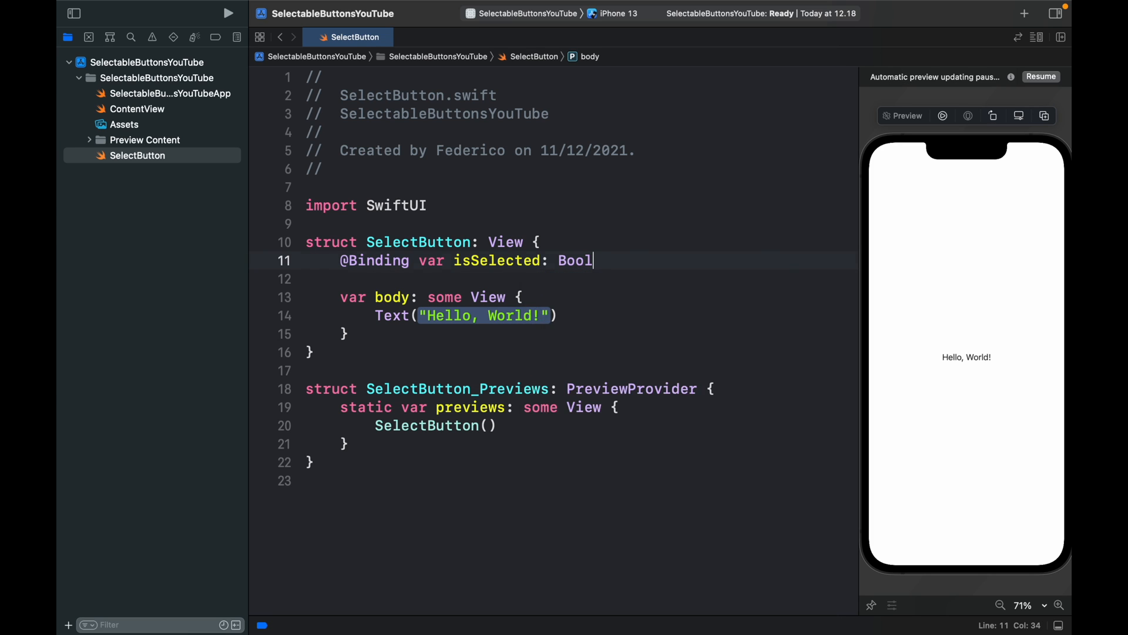
{"action": "type", "text": "@S"}
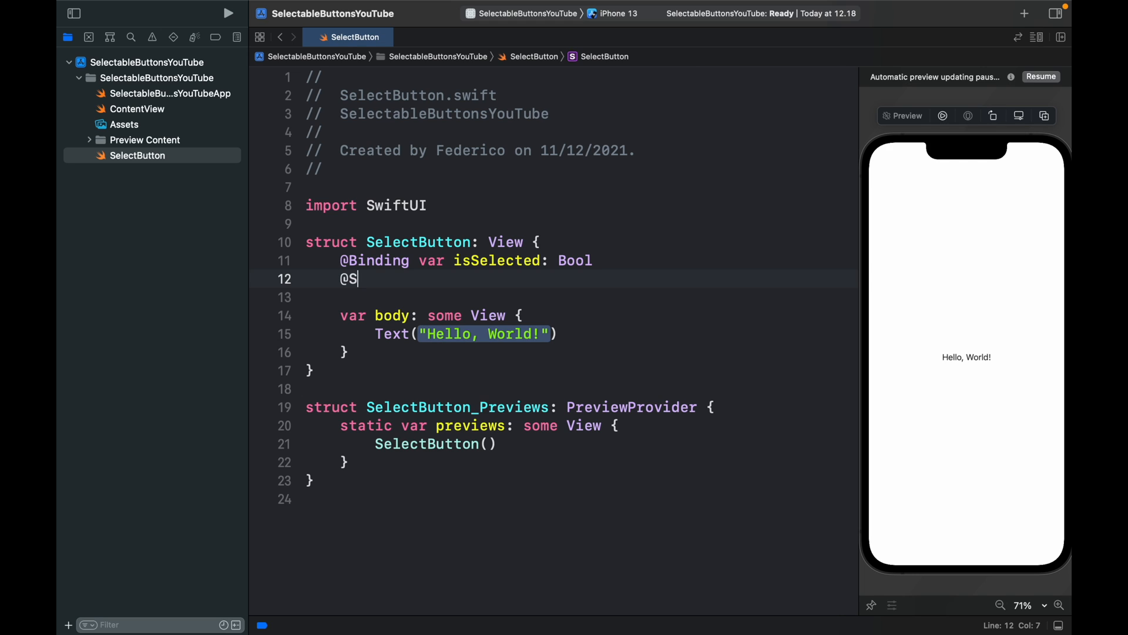
{"action": "type", "text": "tate var"}
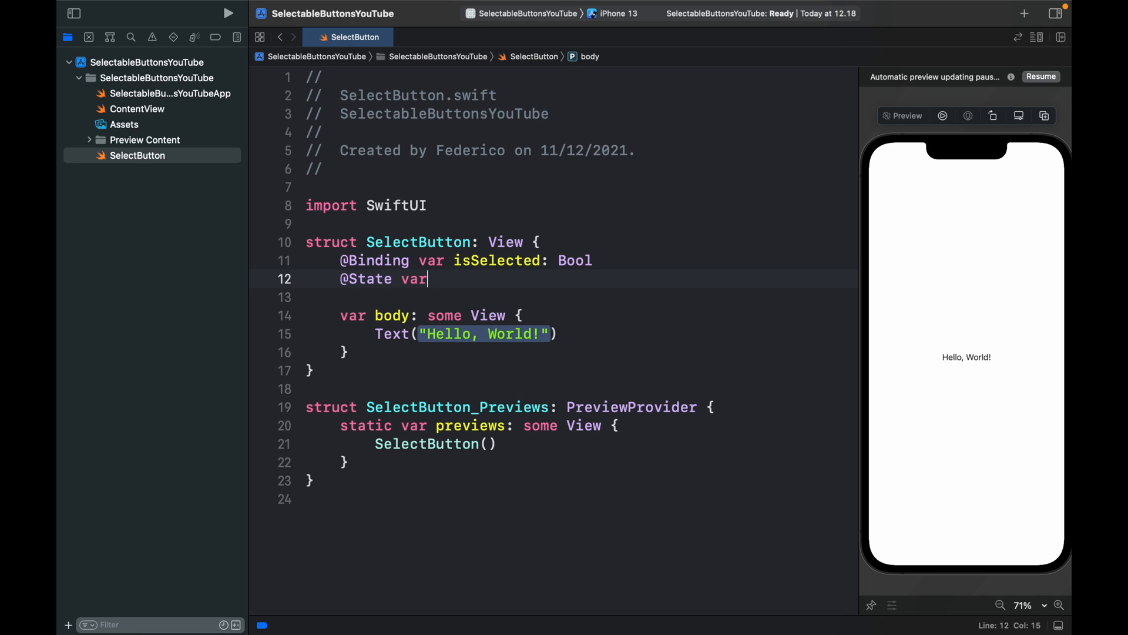
{"action": "type", "text": "color:"}
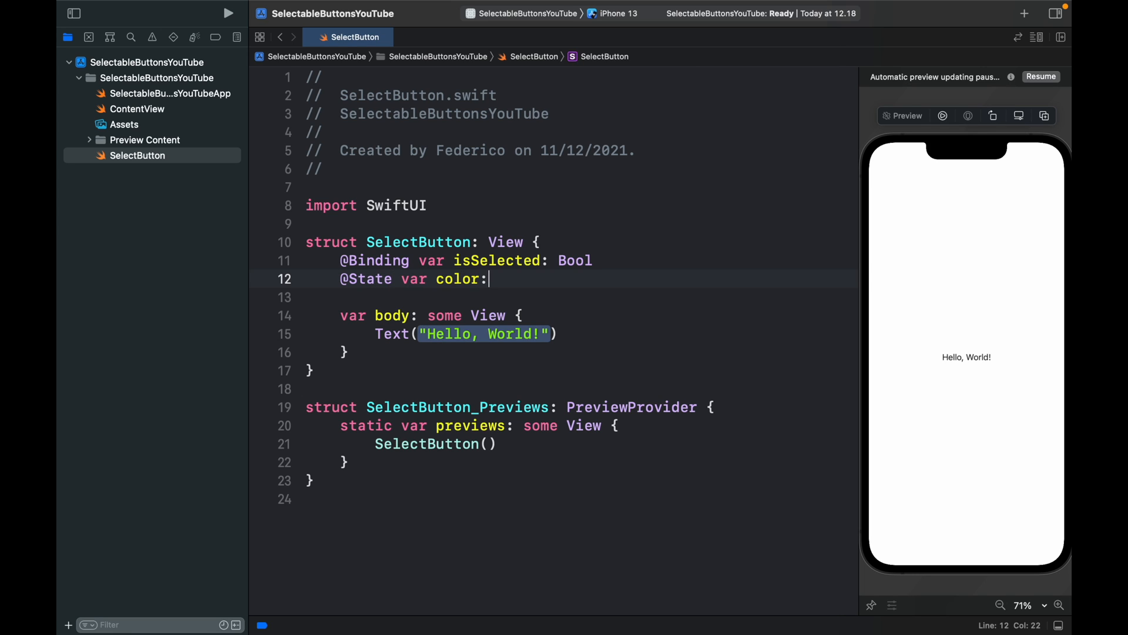
{"action": "type", "text": "Colo"}
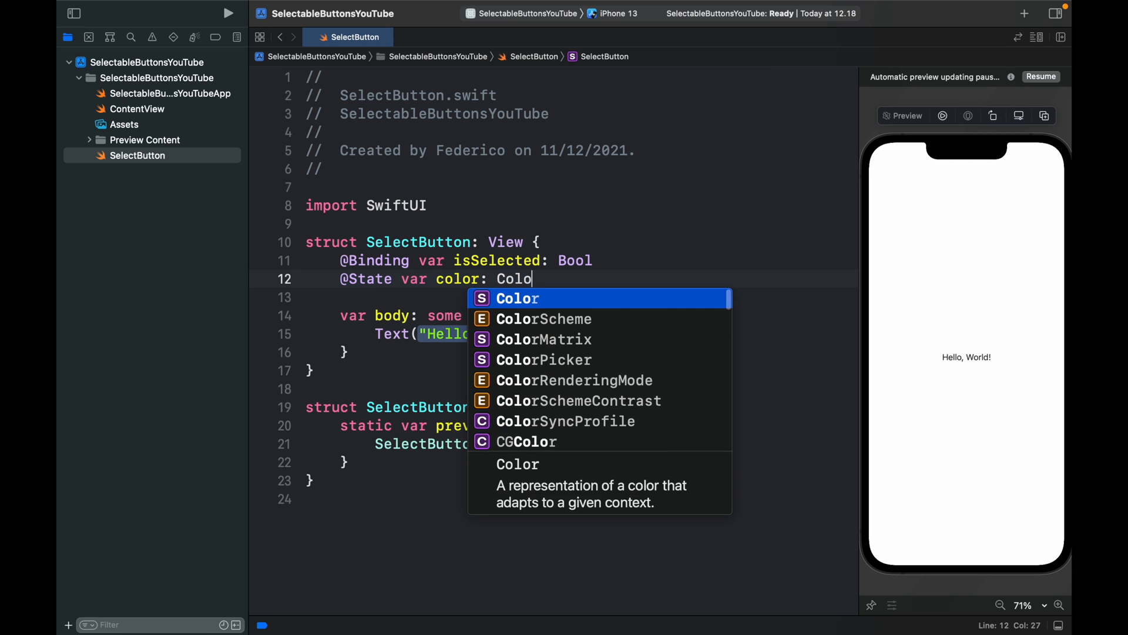
{"action": "key", "text": "enter"}
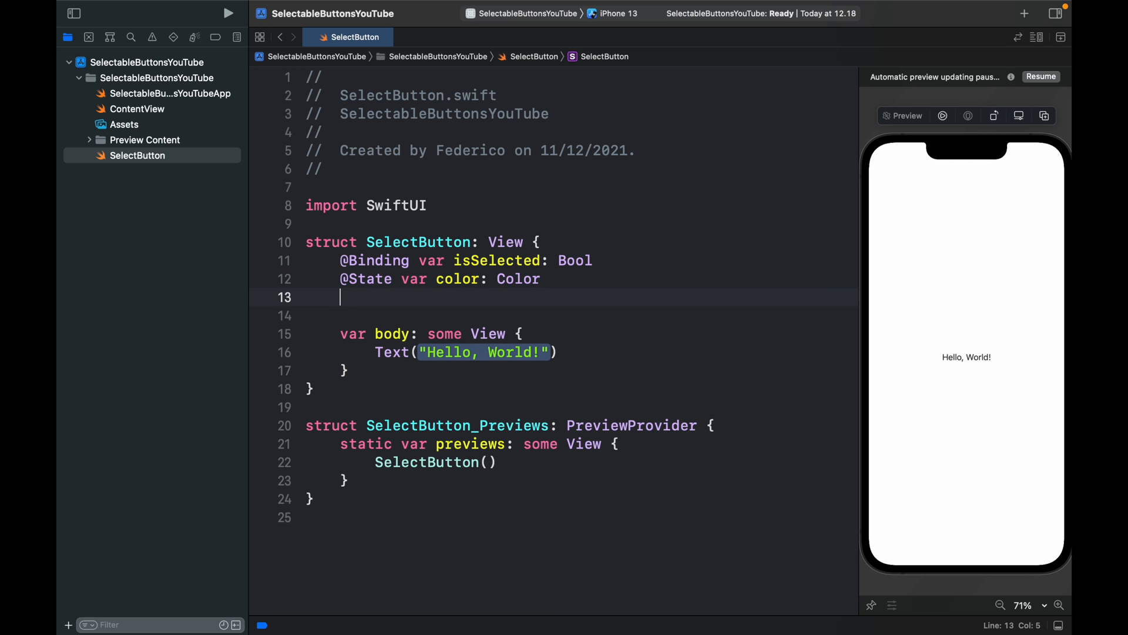
{"action": "type", "text": "@State var"}
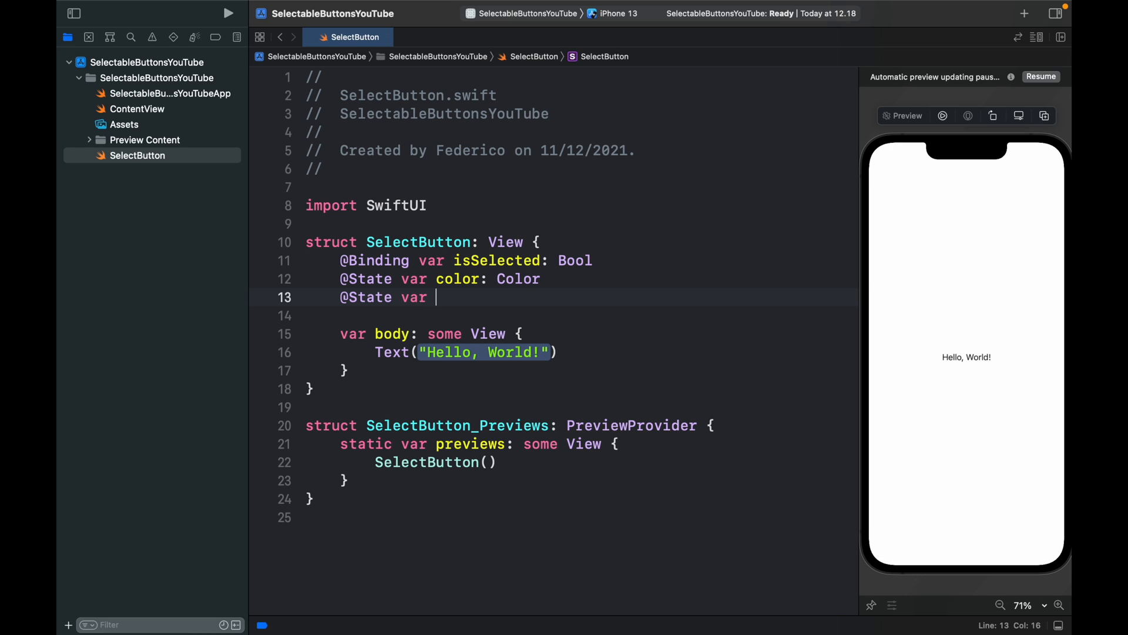
{"action": "type", "text": "text: String"}
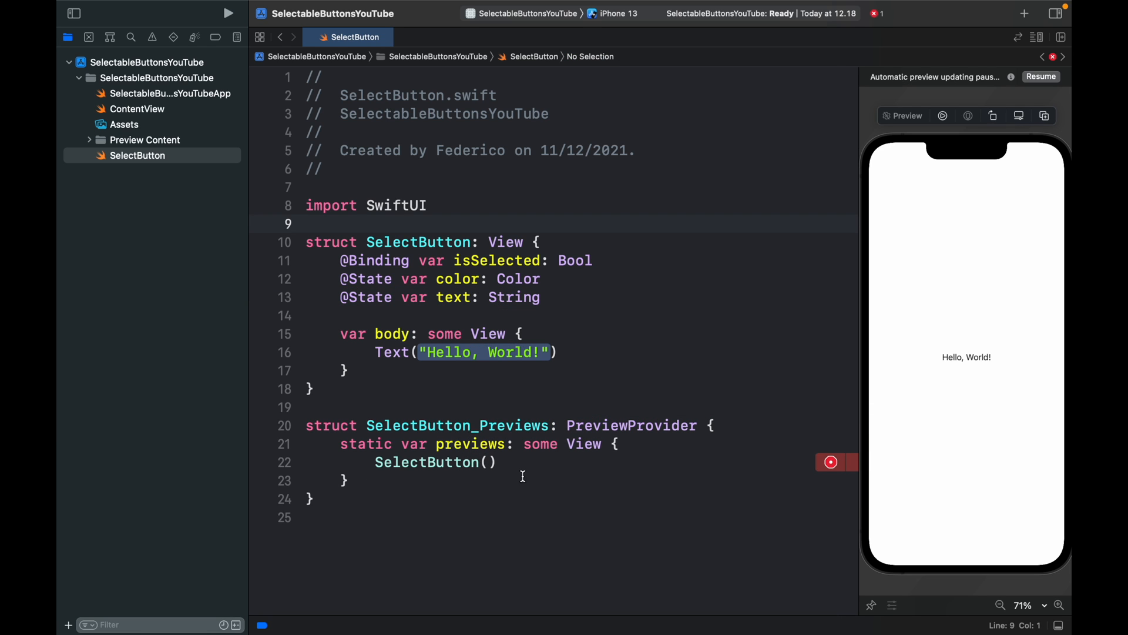
Fill the SelectButton preview call with .constant(false), .blue and "Option"
{"action": "left_click_drag", "start_coordinate": [322, 259], "coordinate": [539, 297]}
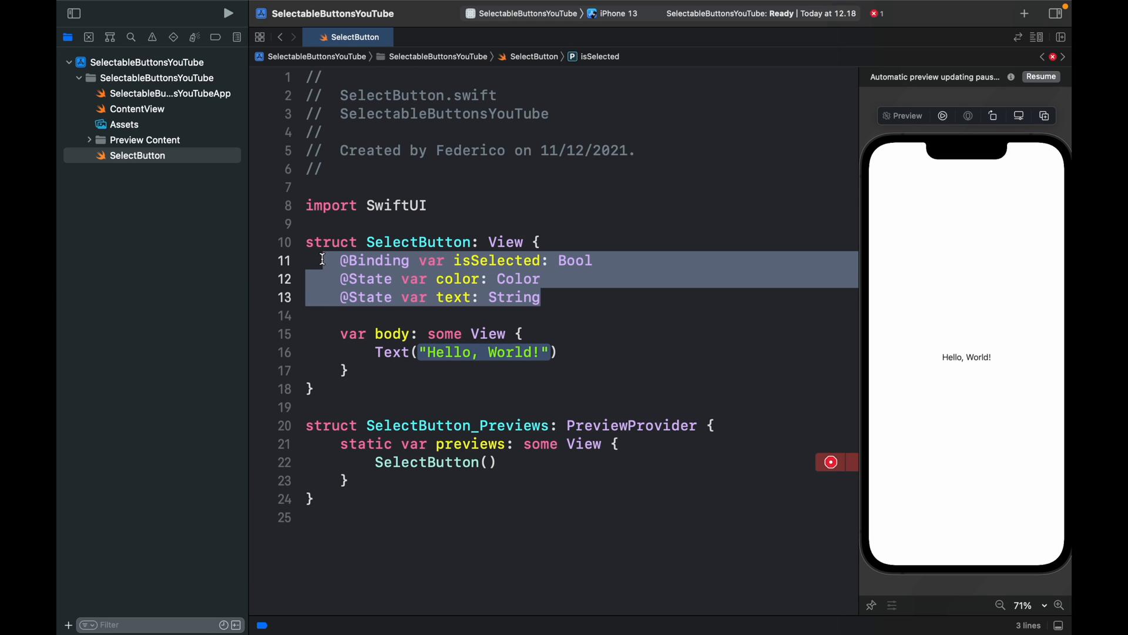
{"action": "left_click", "coordinate": [491, 462]}
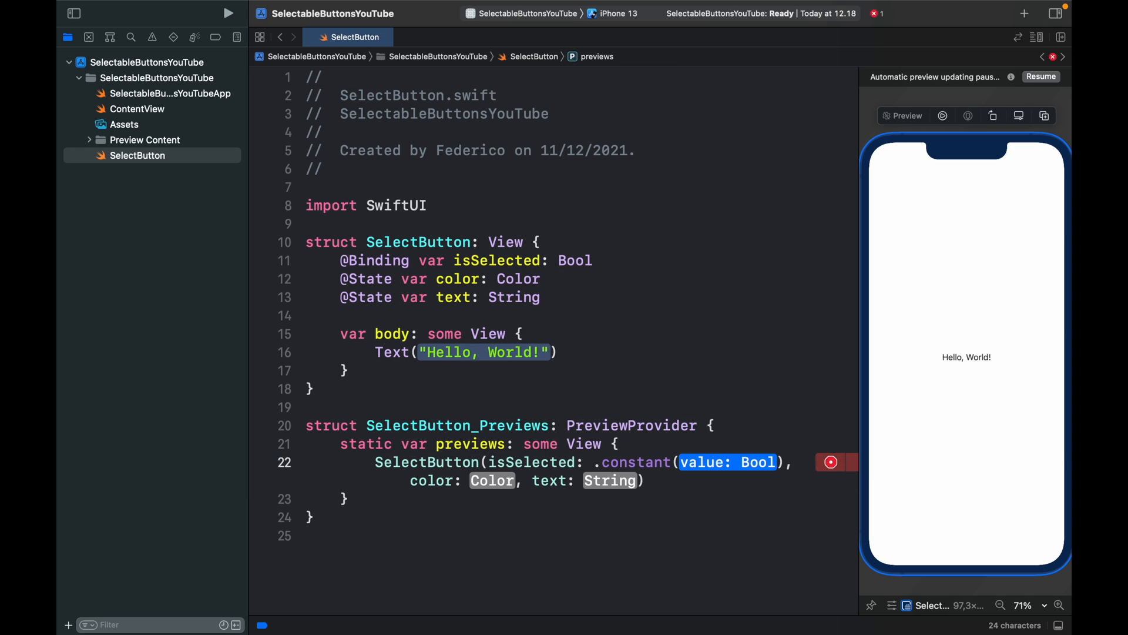
{"action": "type", "text": "dfa"}
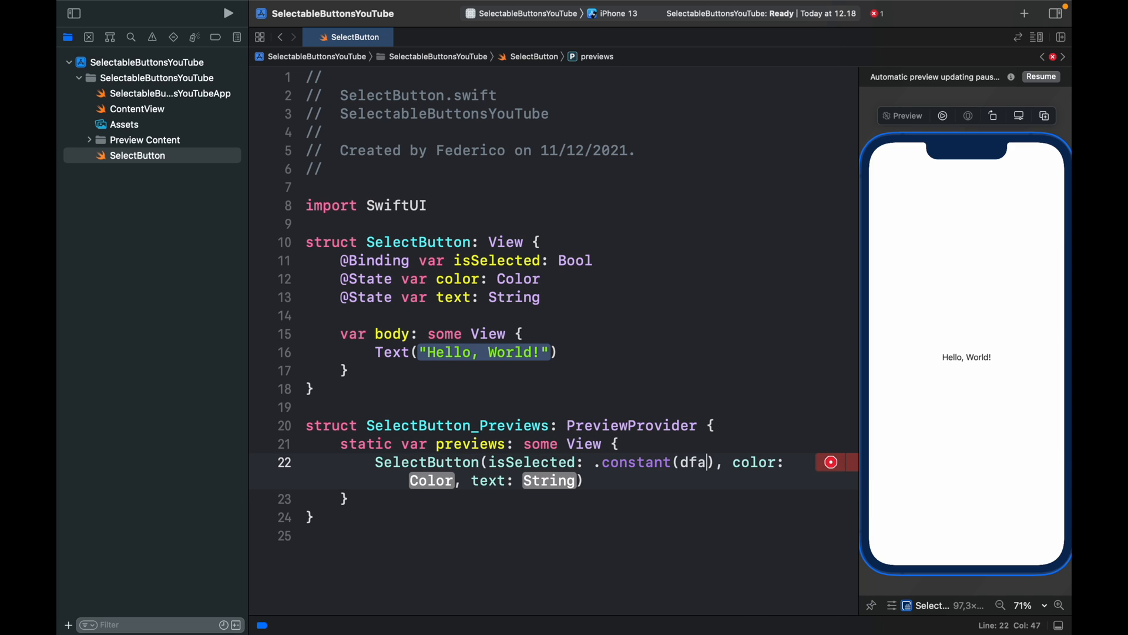
{"action": "type", "text": "false"}
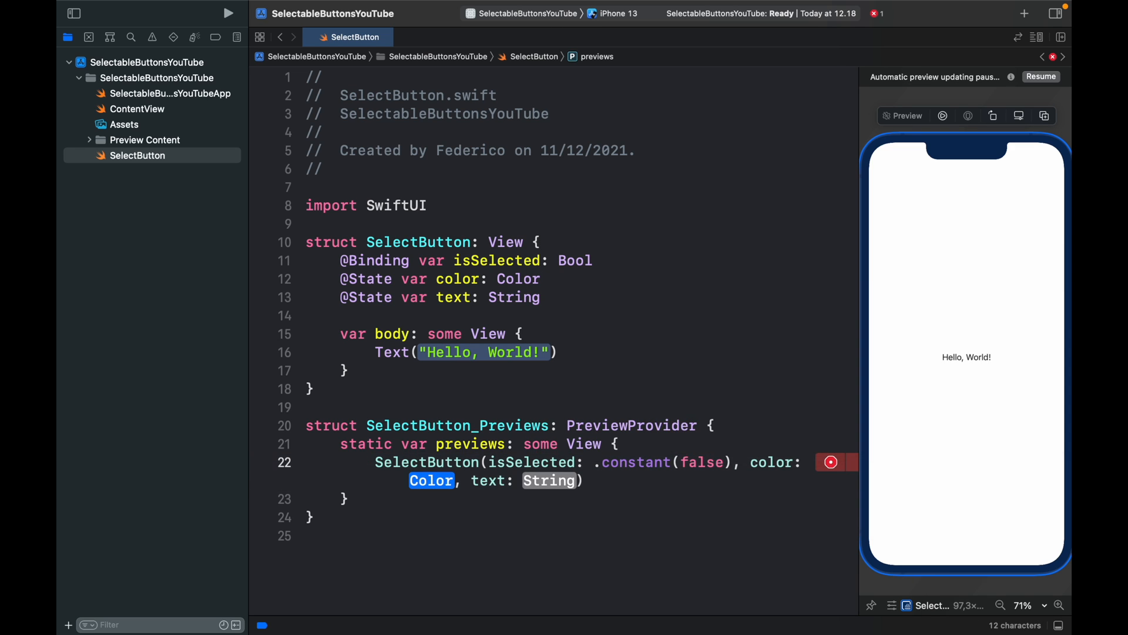
{"action": "type", "text": ".blue"}
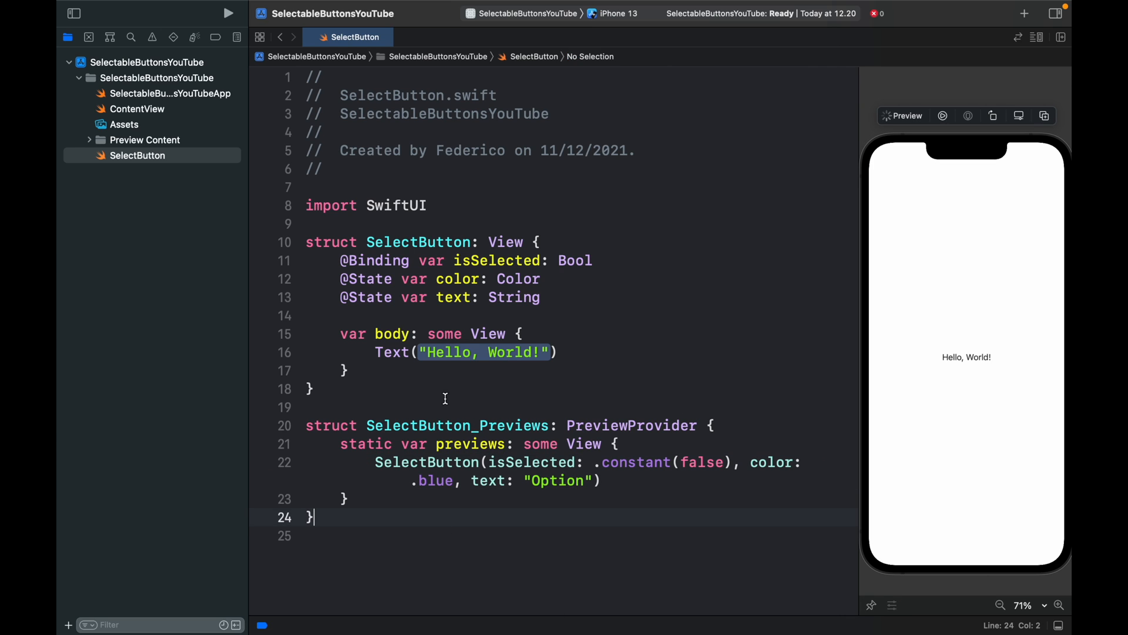
Replace Hello, World! with a ZStack: Capsule height 50, isSelected ? color : .gray, white Text(text)
{"action": "left_click", "coordinate": [558, 352]}
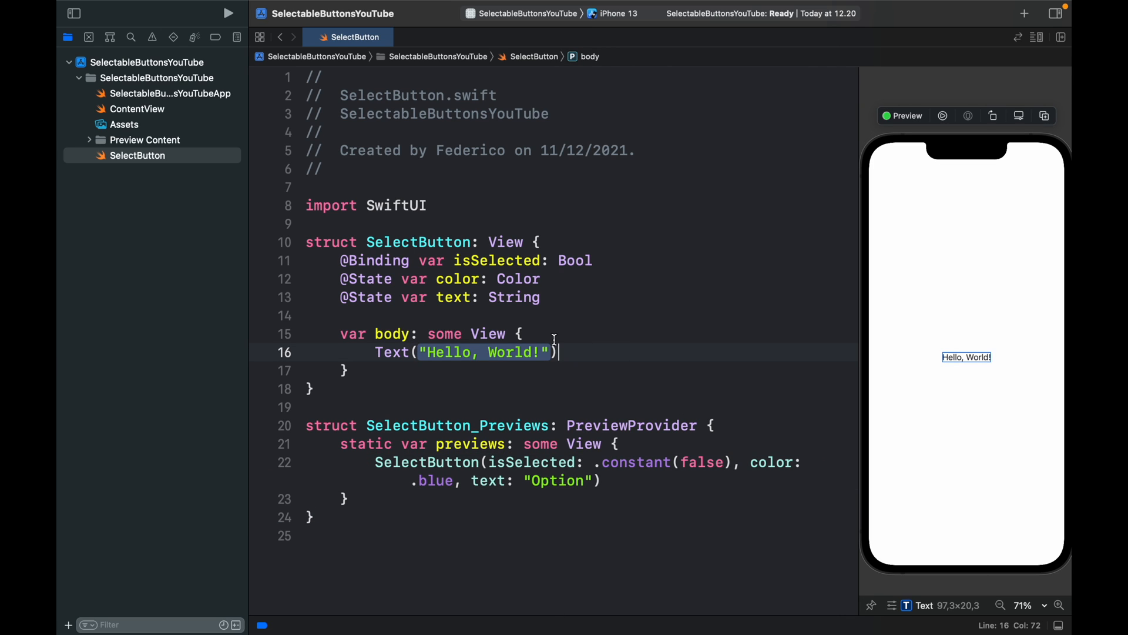
{"action": "type", "text": "ZStack {"}
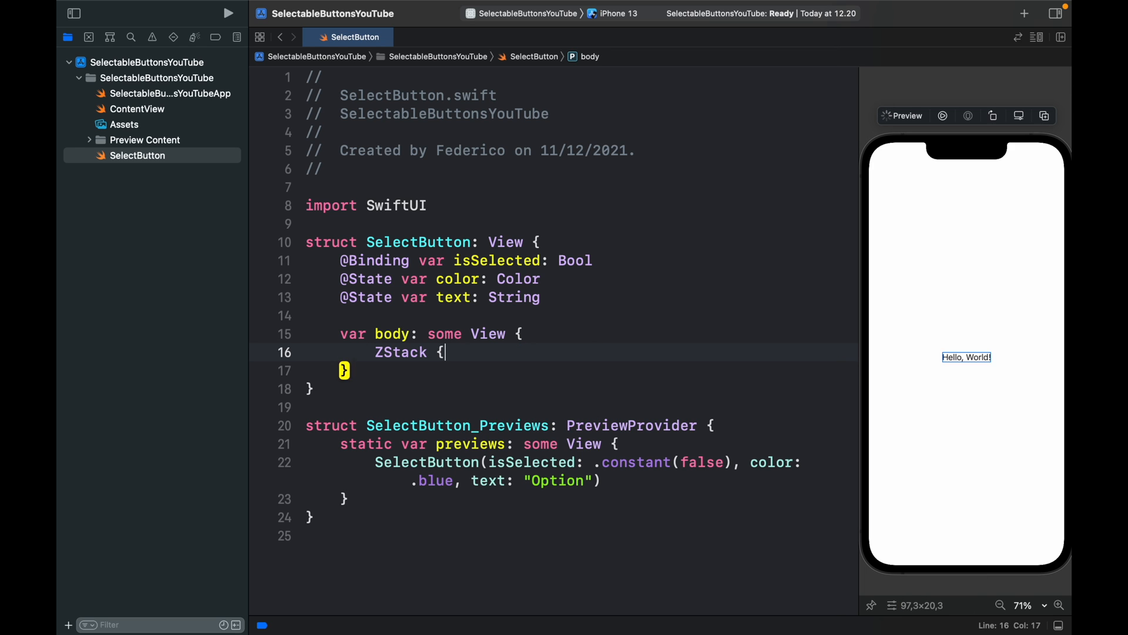
{"action": "type", "text": "Capsule"}
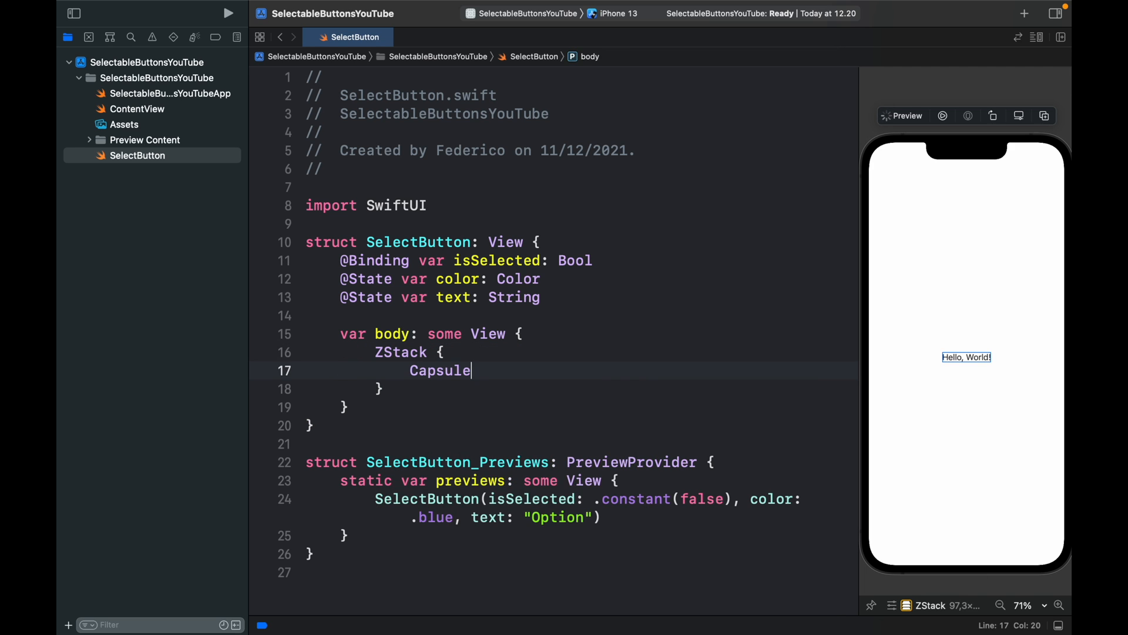
{"action": "type", "text": "()"}
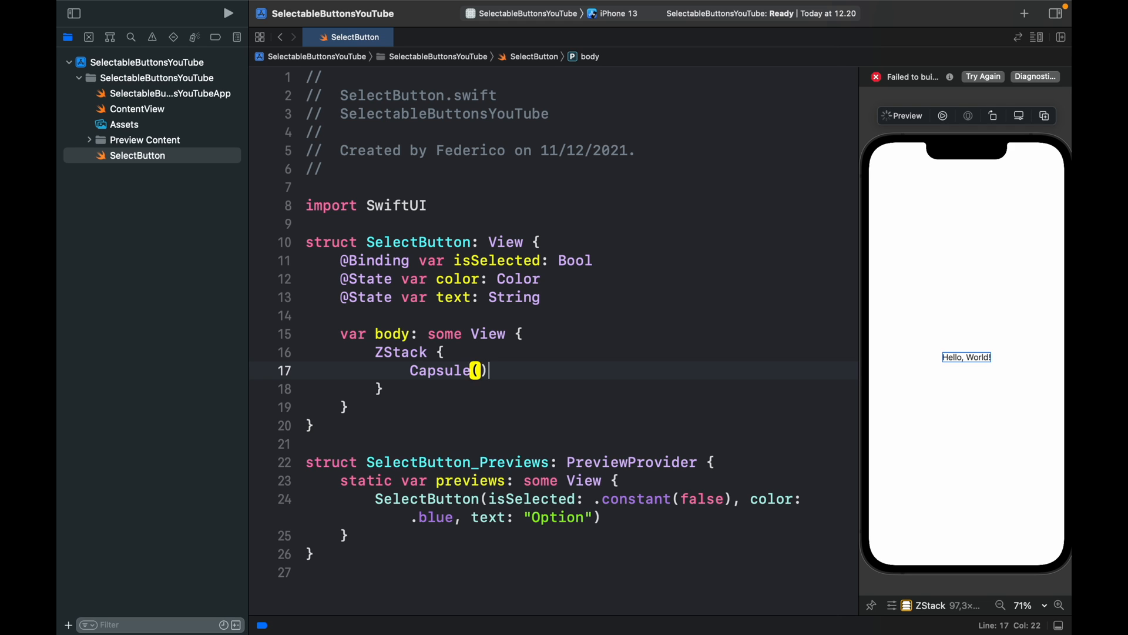
{"action": "type", "text": ".frame()"}
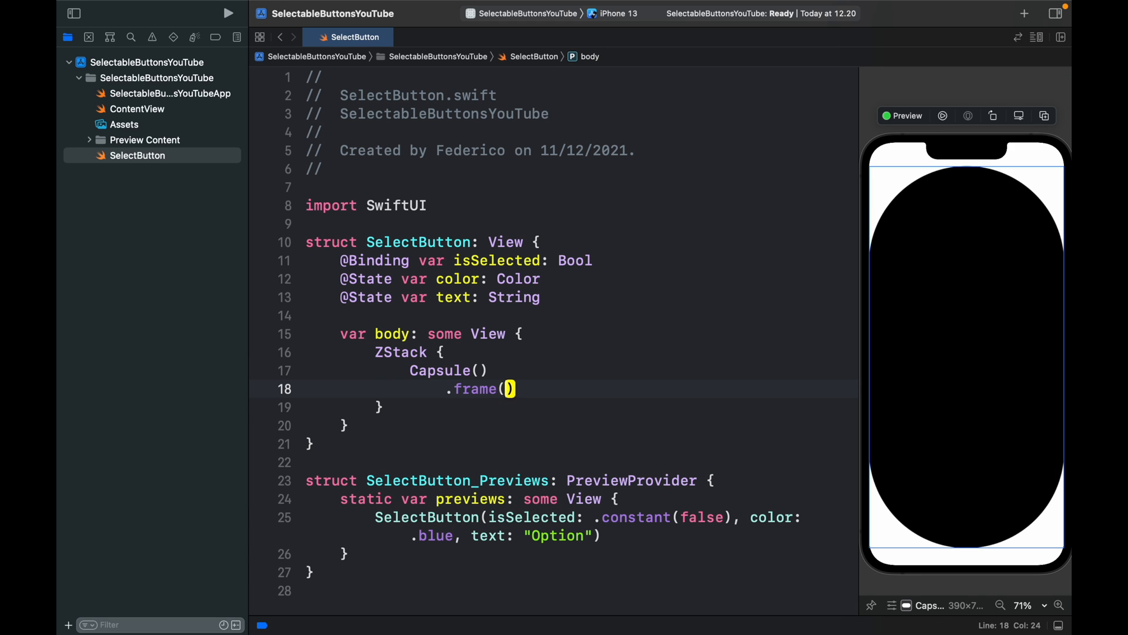
{"action": "type", "text": "height: 50"}
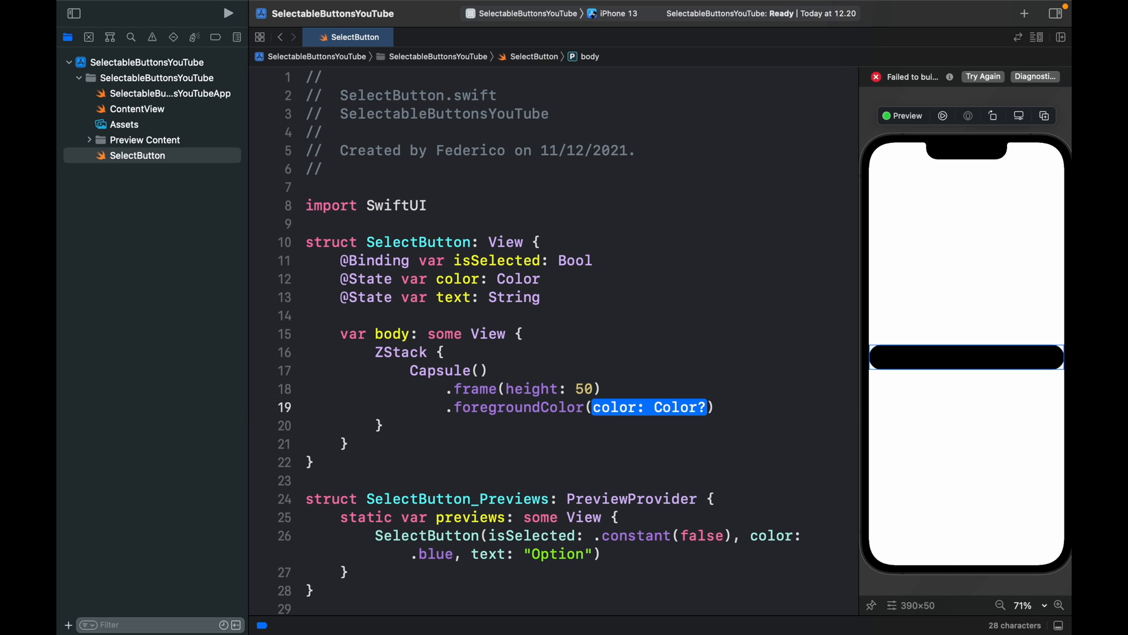
{"action": "type", "text": "isSelected"}
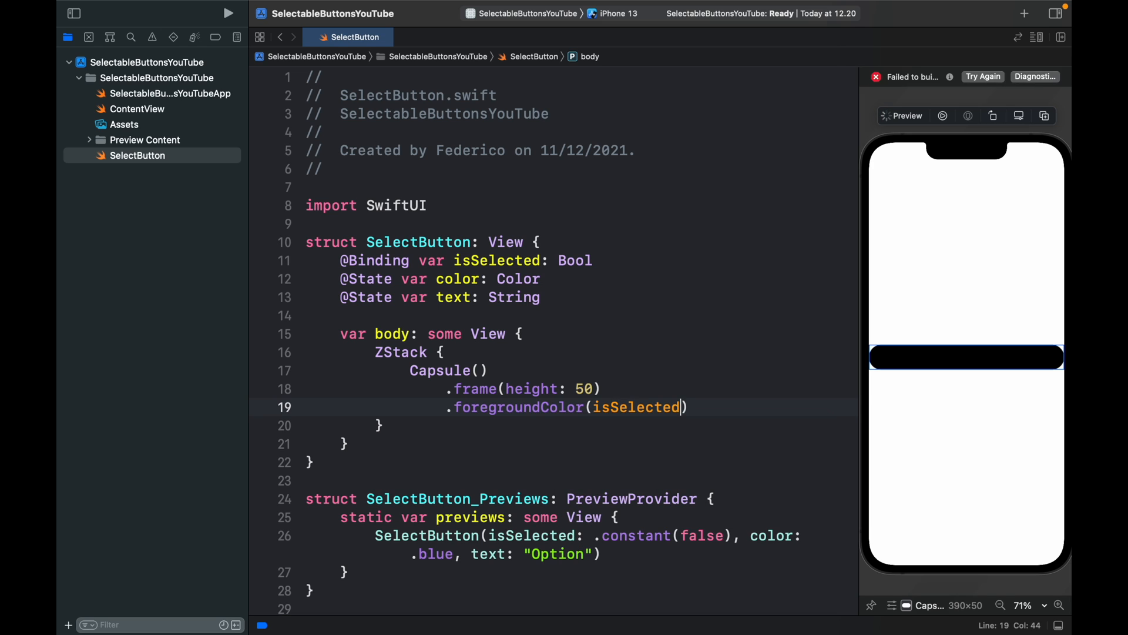
{"action": "type", "text": "? color :"}
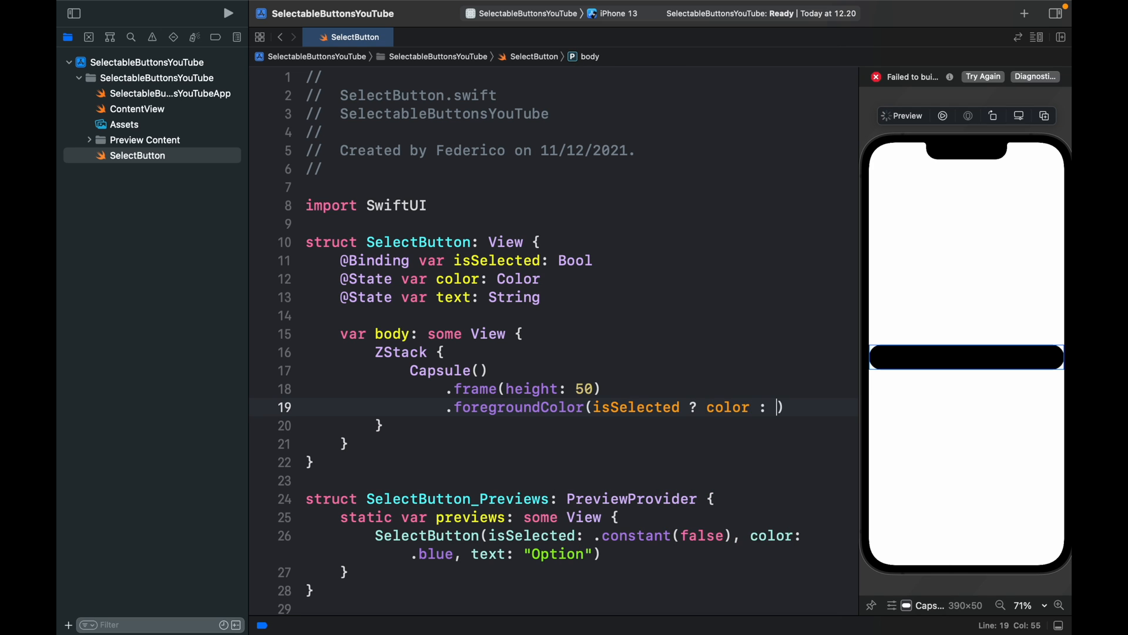
{"action": "type", "text": ".gray"}
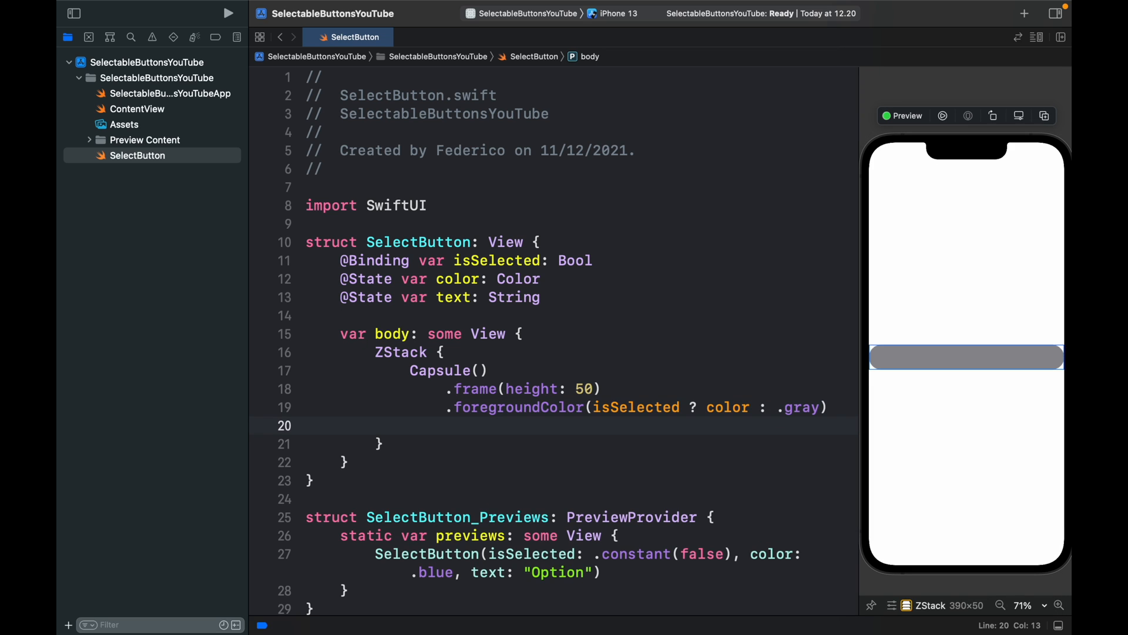
{"action": "type", "text": "Text()"}
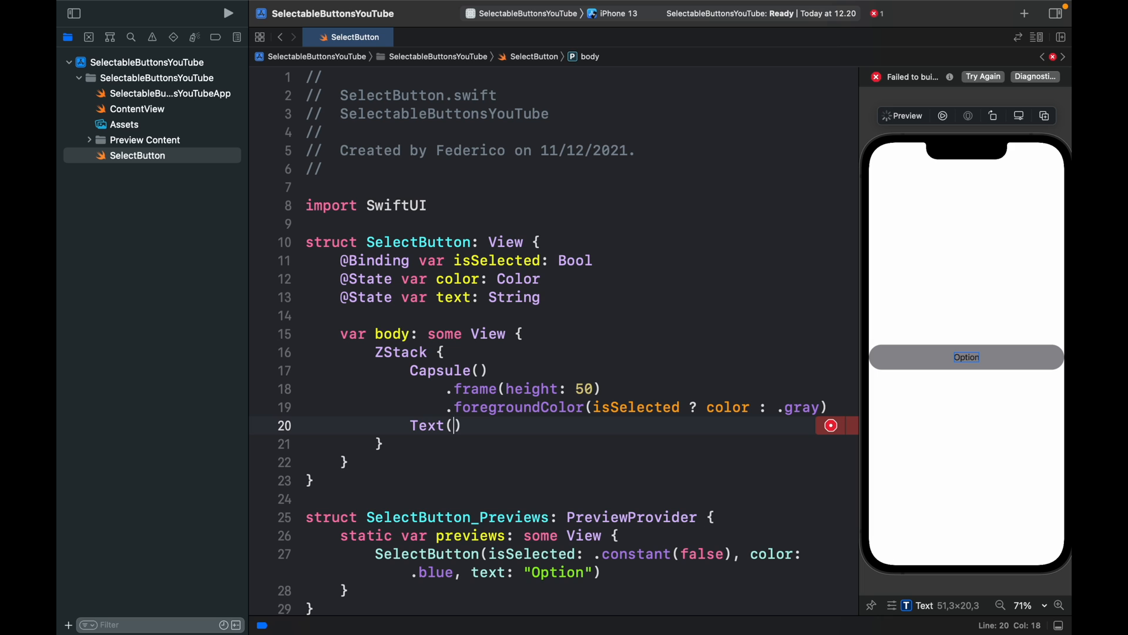
{"action": "type", "text": ".foregroundColor(.white"}
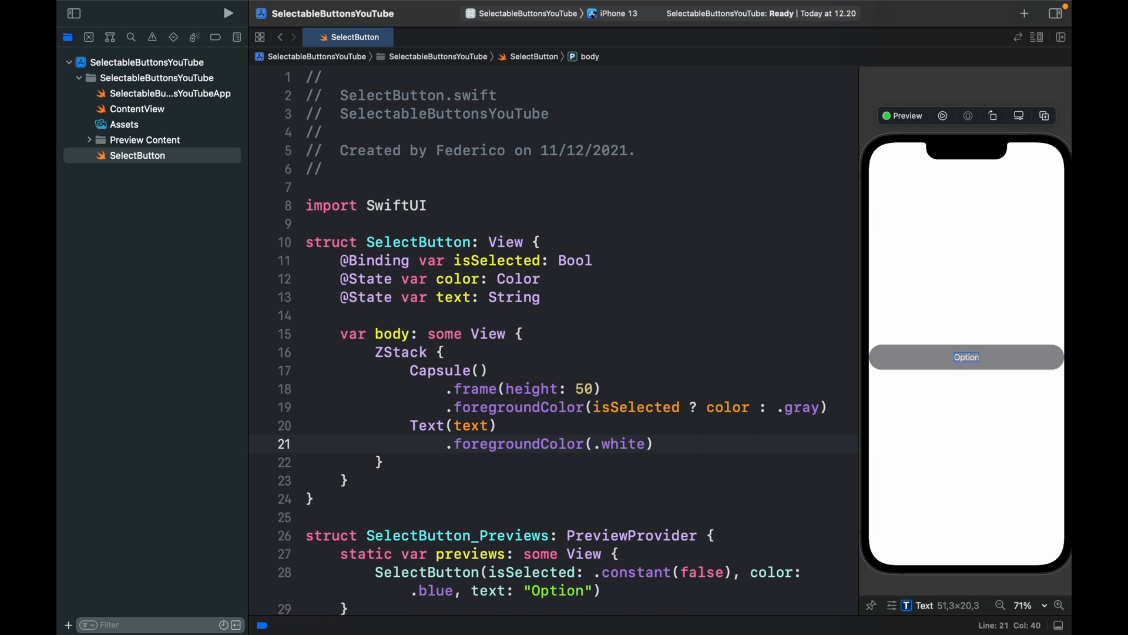
{"action": "double_click", "coordinate": [701, 571]}
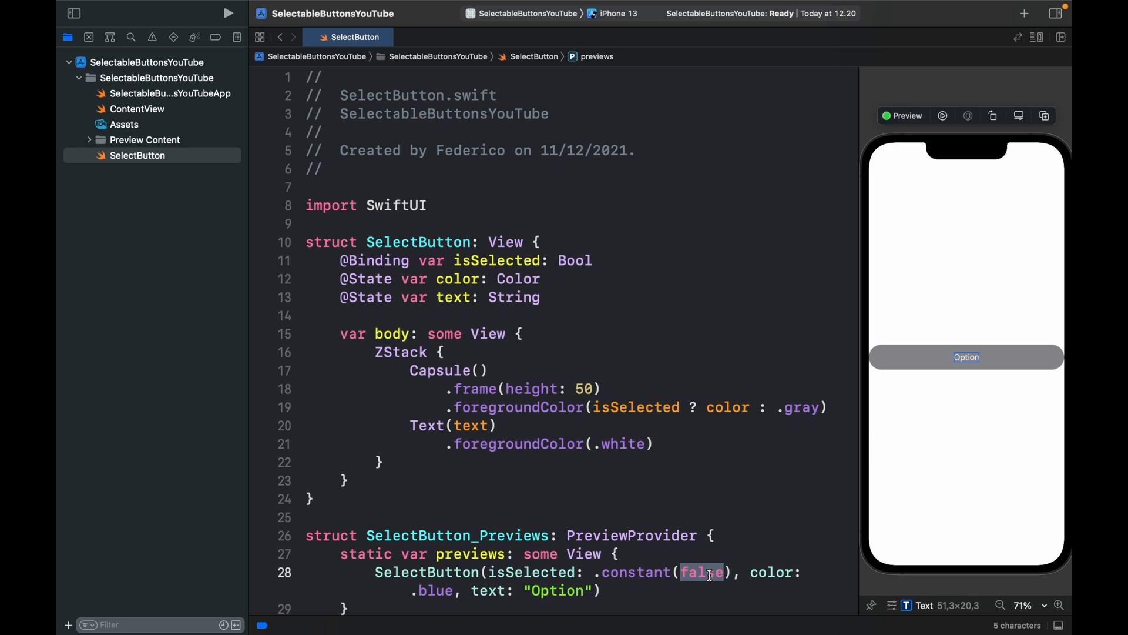
{"action": "type", "text": "true"}
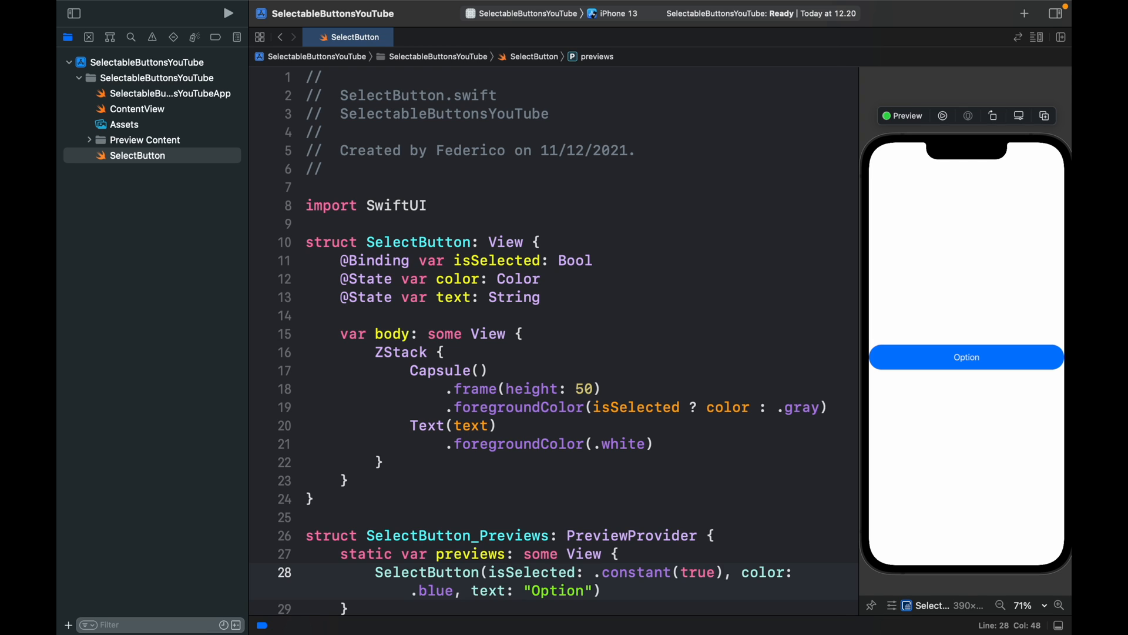
{"action": "type", "text": "false"}
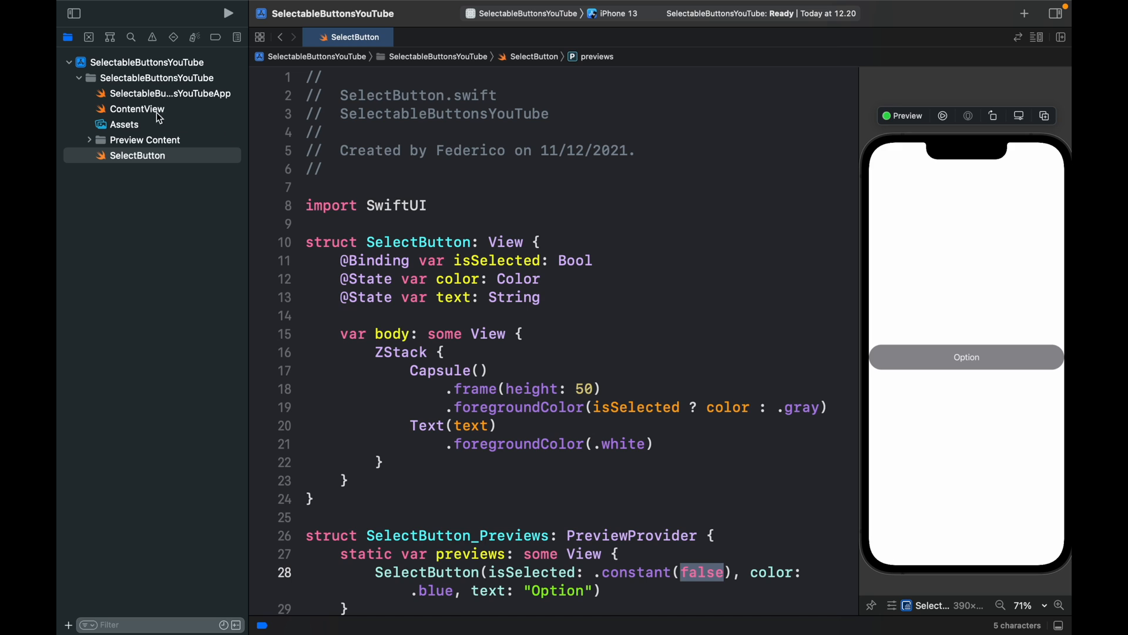
{"action": "left_click", "coordinate": [135, 109]}
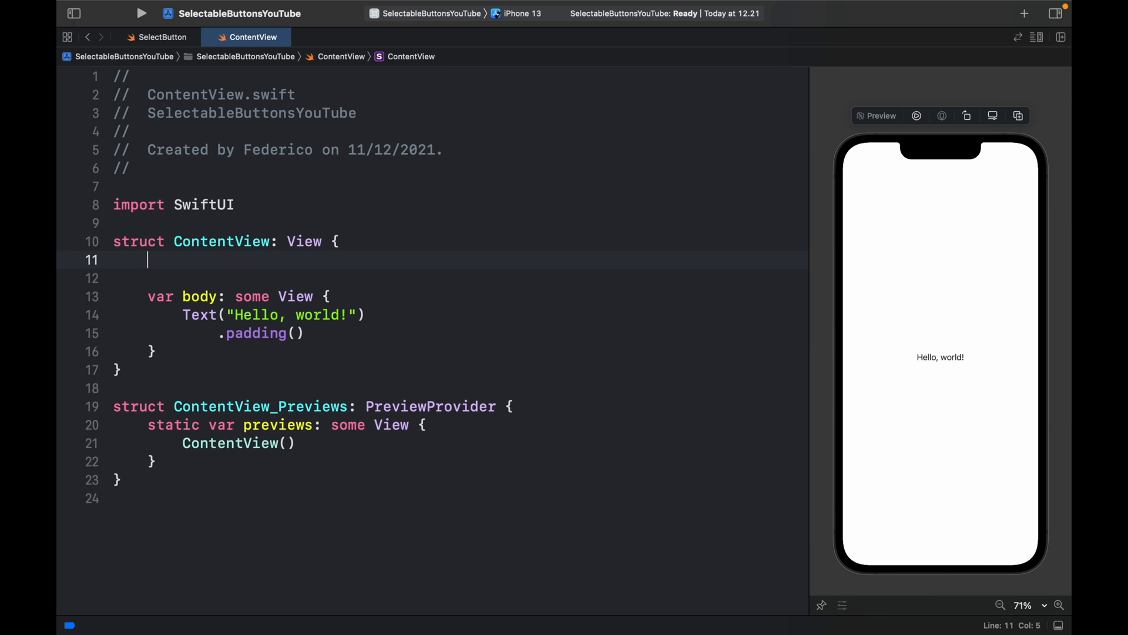
{"action": "type", "text": "@S"}
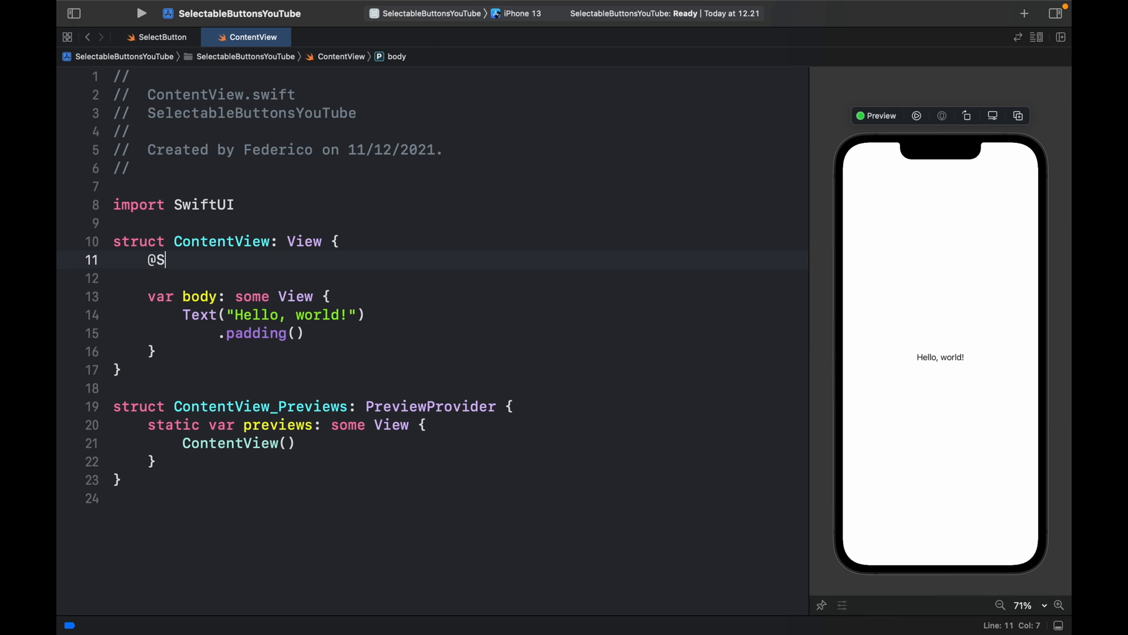
{"action": "type", "text": "tate p"}
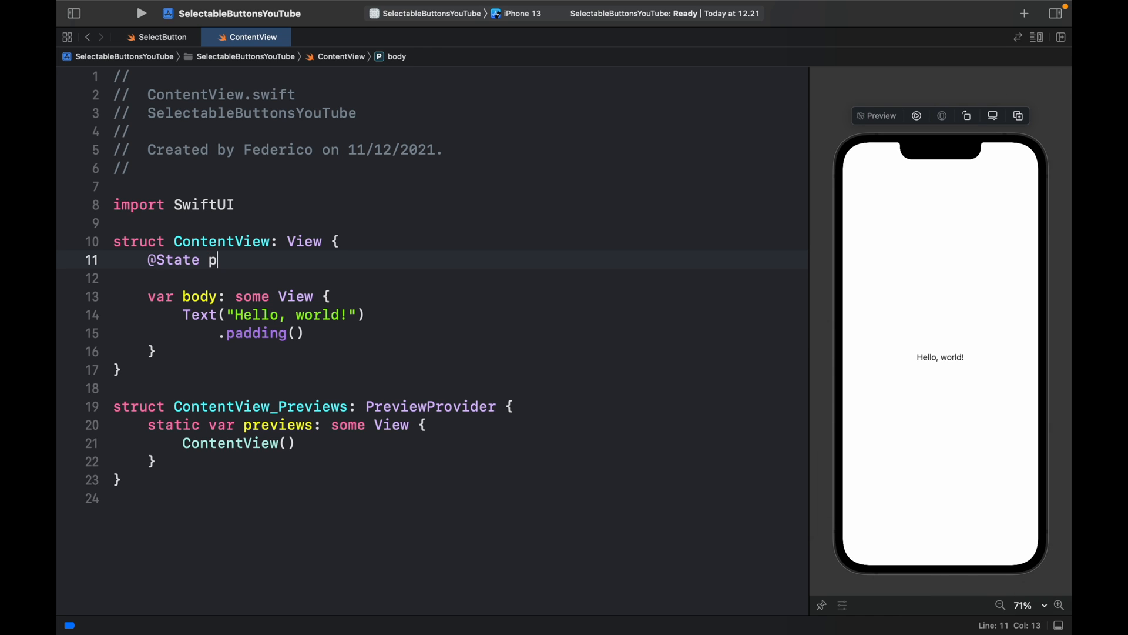
{"action": "type", "text": "rivate"}
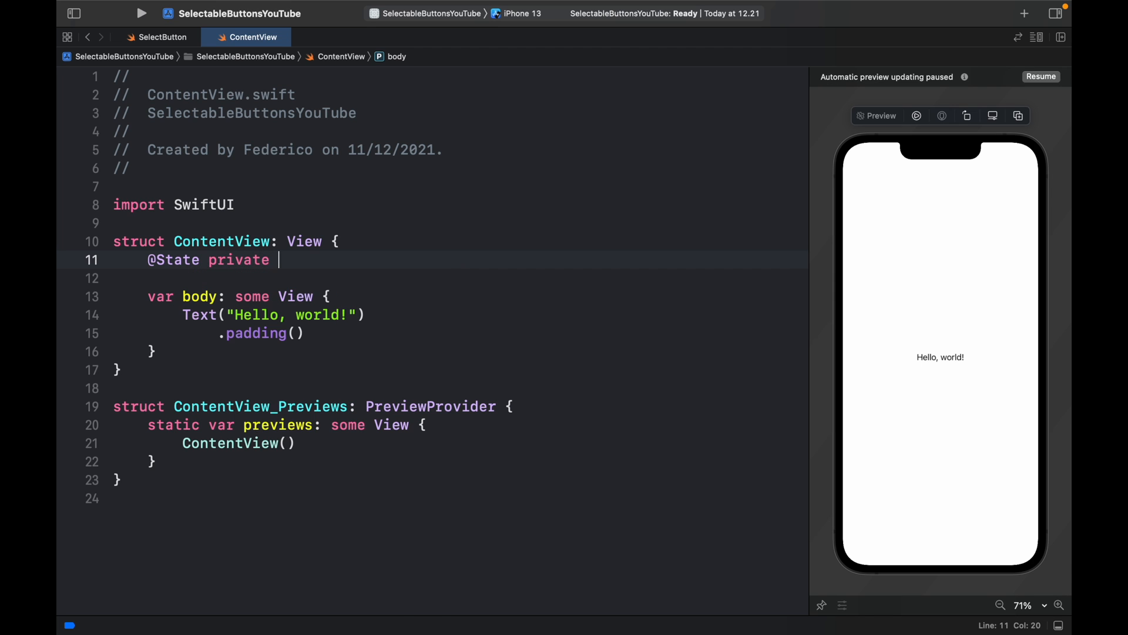
{"action": "type", "text": "var is"}
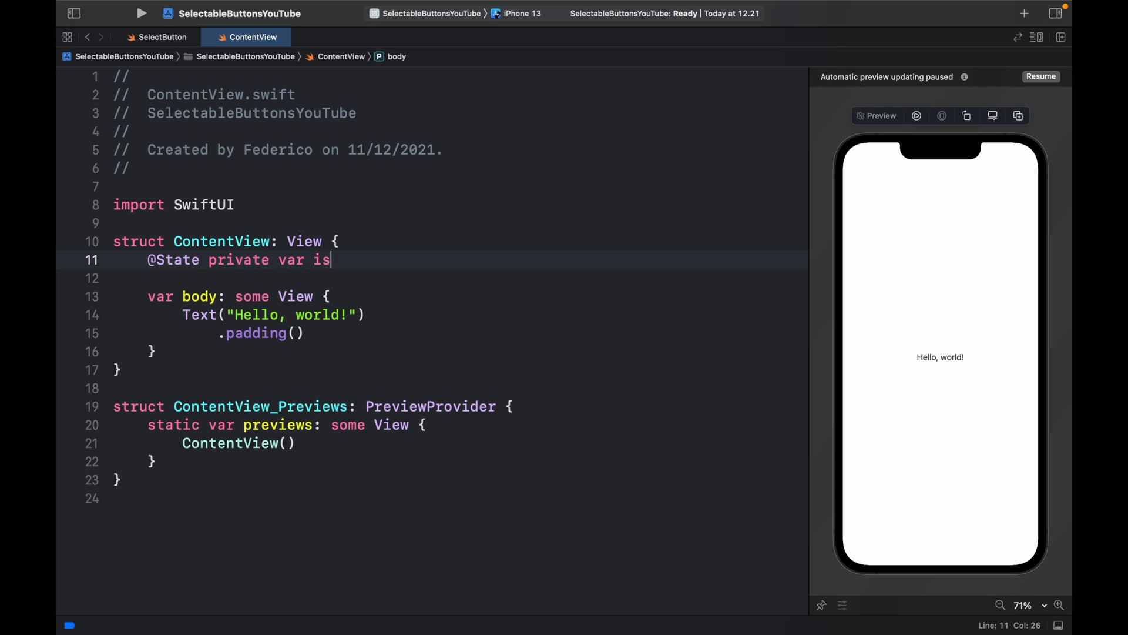
{"action": "type", "text": "Selecte"}
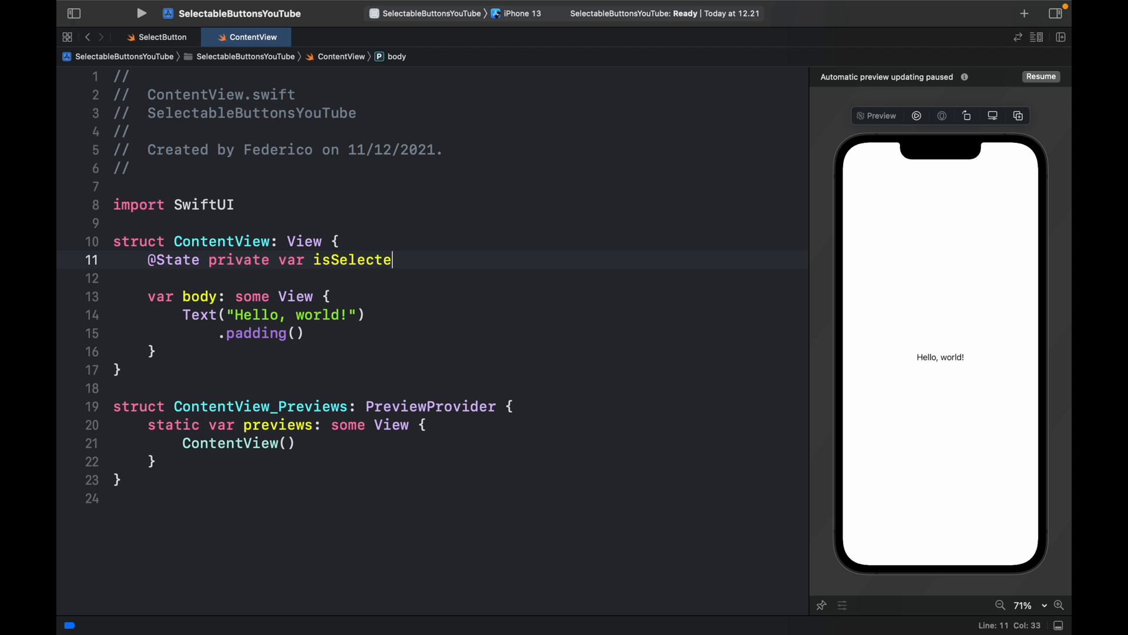
{"action": "type", "text": "d = false"}
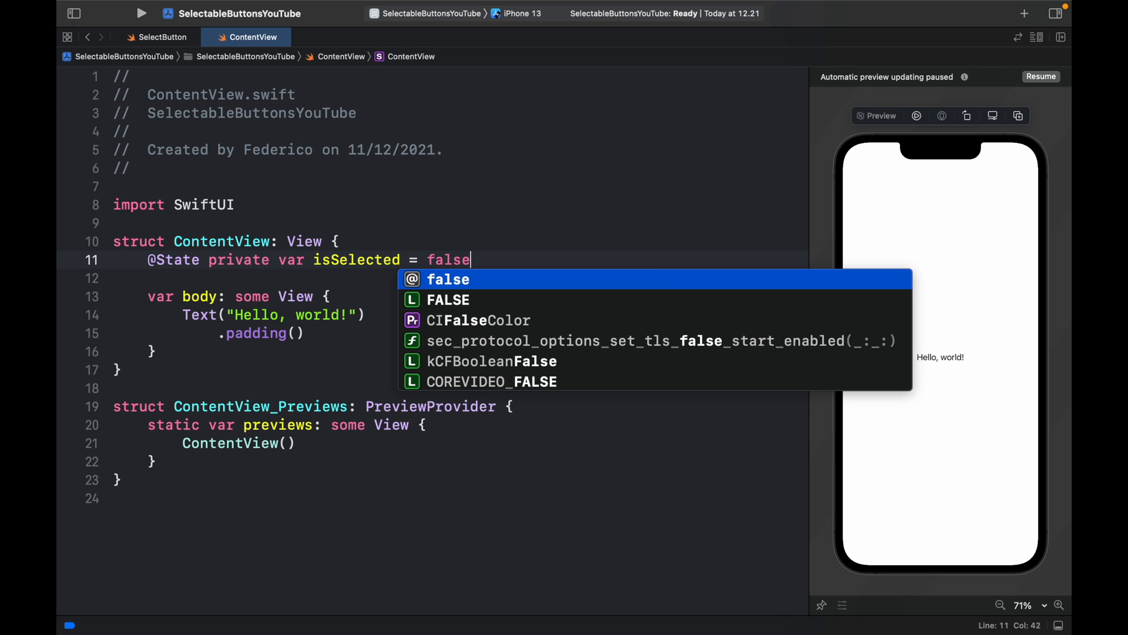
{"action": "type", "text": "@Stat"}
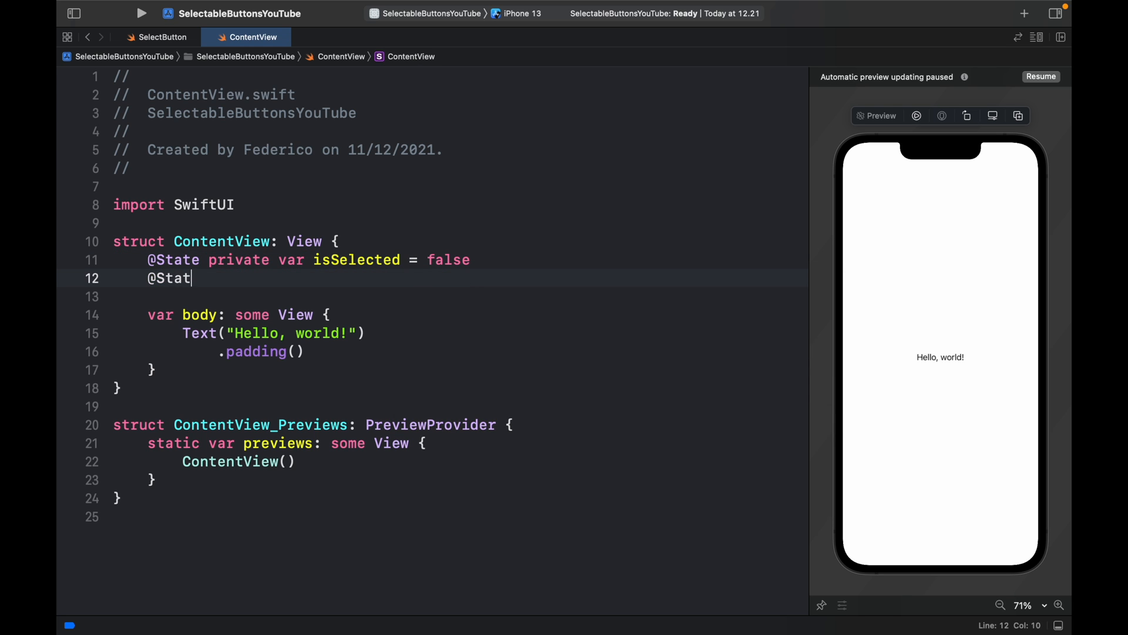
{"action": "type", "text": "e private var"}
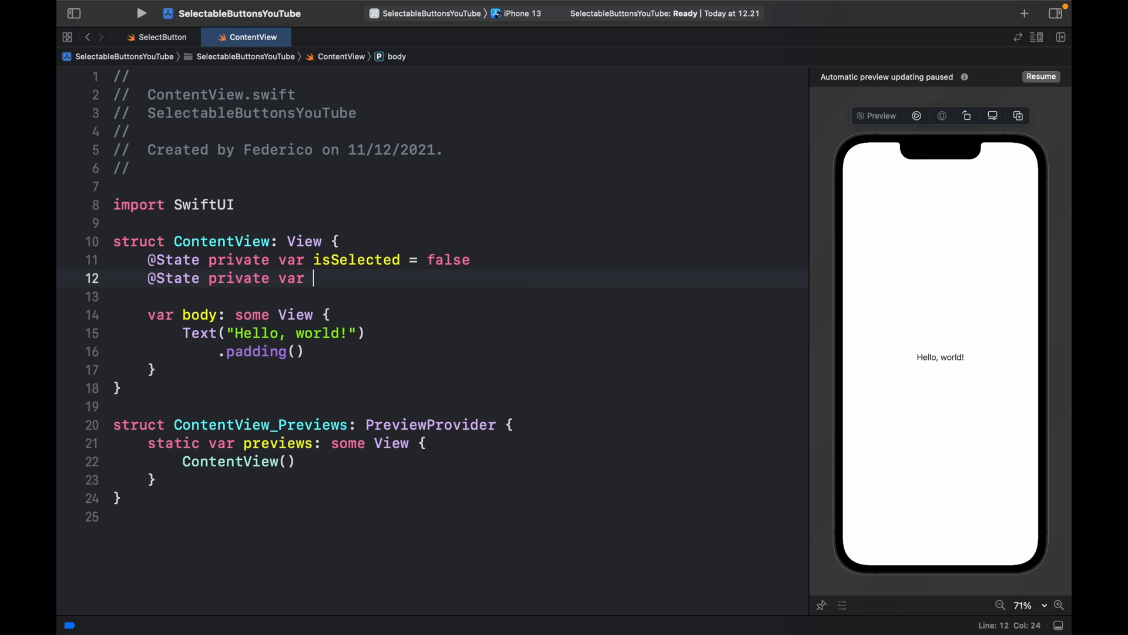
{"action": "type", "text": "isSel"}
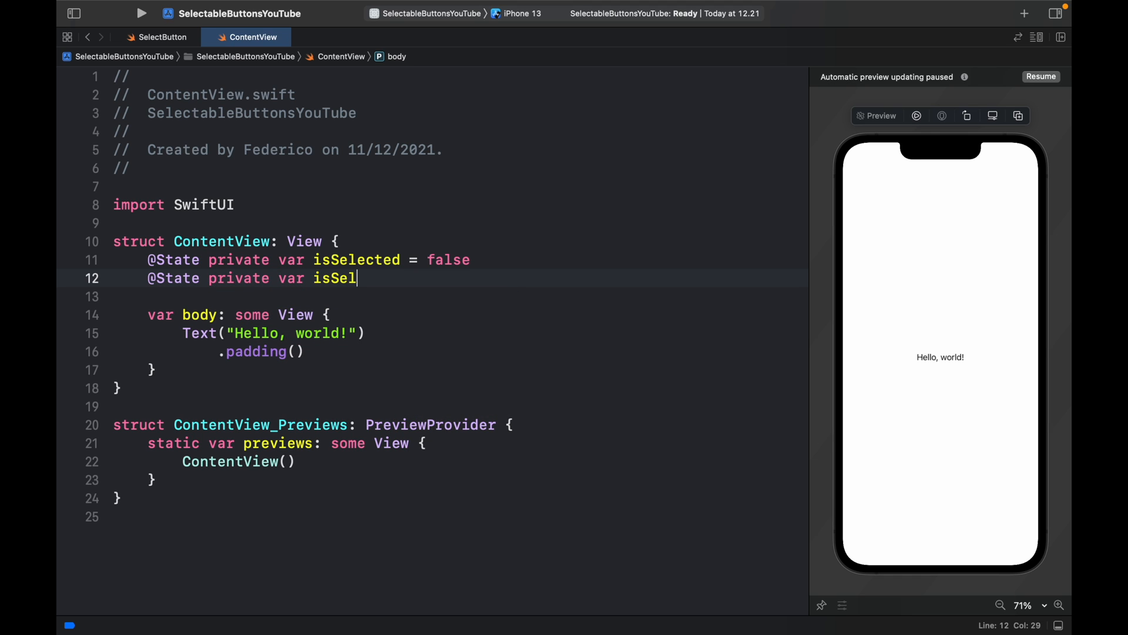
{"action": "type", "text": "ected2 ="}
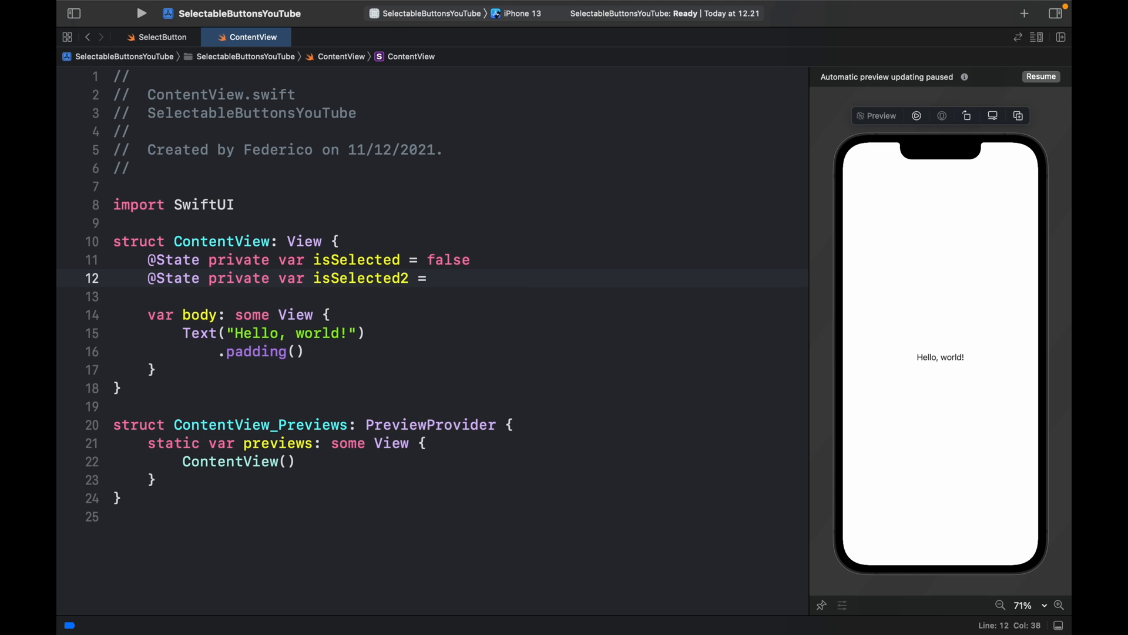
{"action": "type", "text": "false"}
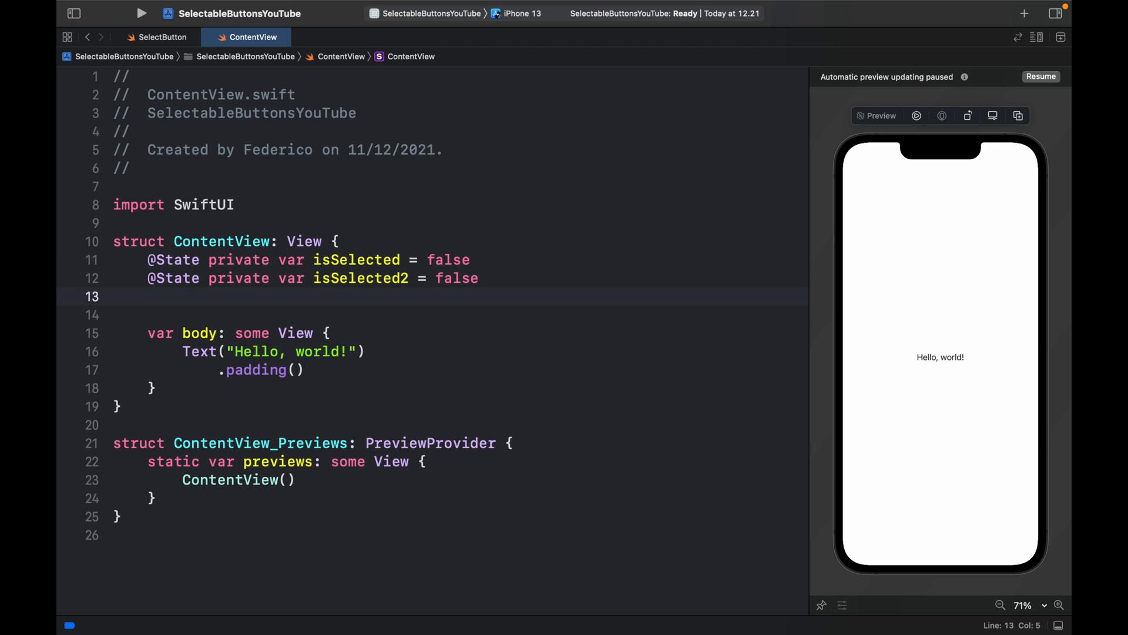
Add showAlert = false and alertText = "" state properties and begin rewriting the body
{"action": "type", "text": "@State private var sho"}
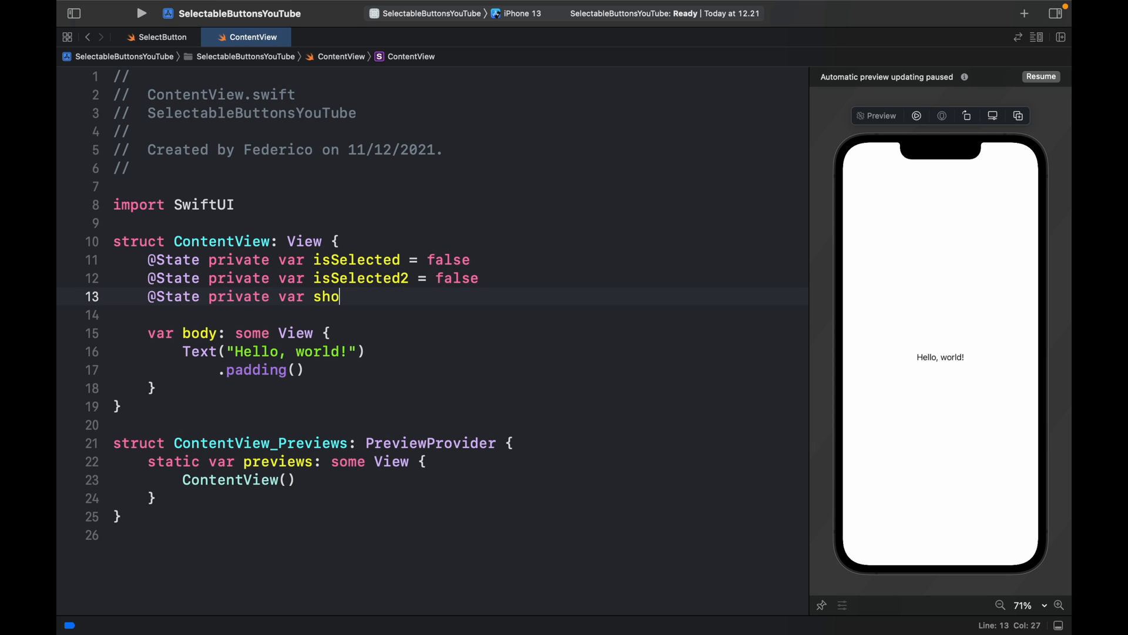
{"action": "type", "text": "wAlert"}
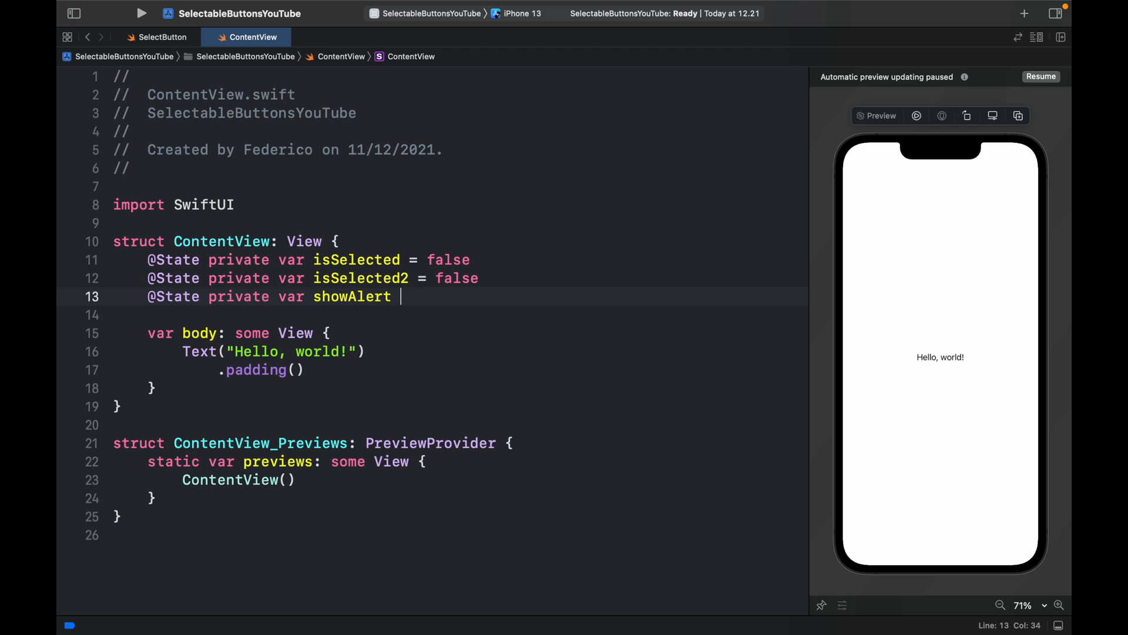
{"action": "type", "text": "= false"}
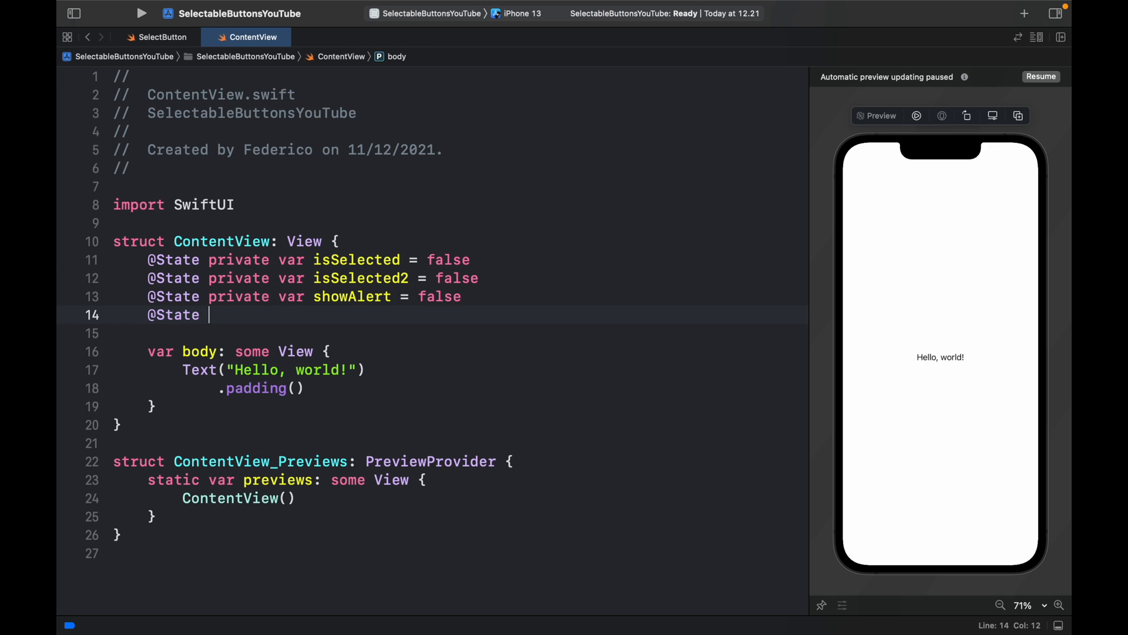
{"action": "type", "text": "private var alert"}
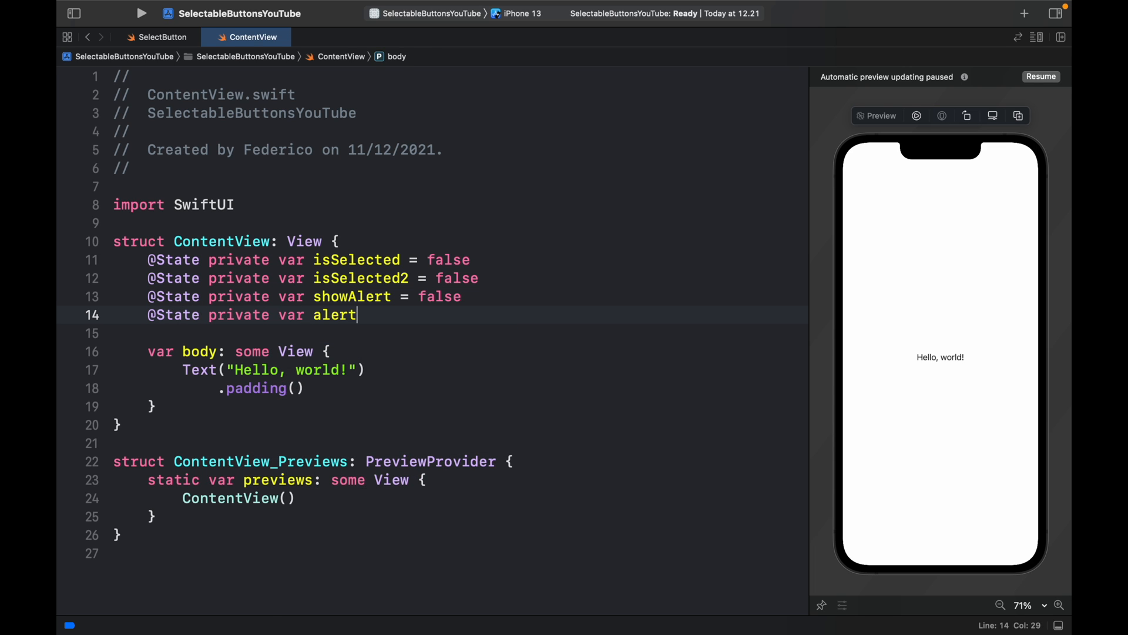
{"action": "type", "text": "Text = \"\""}
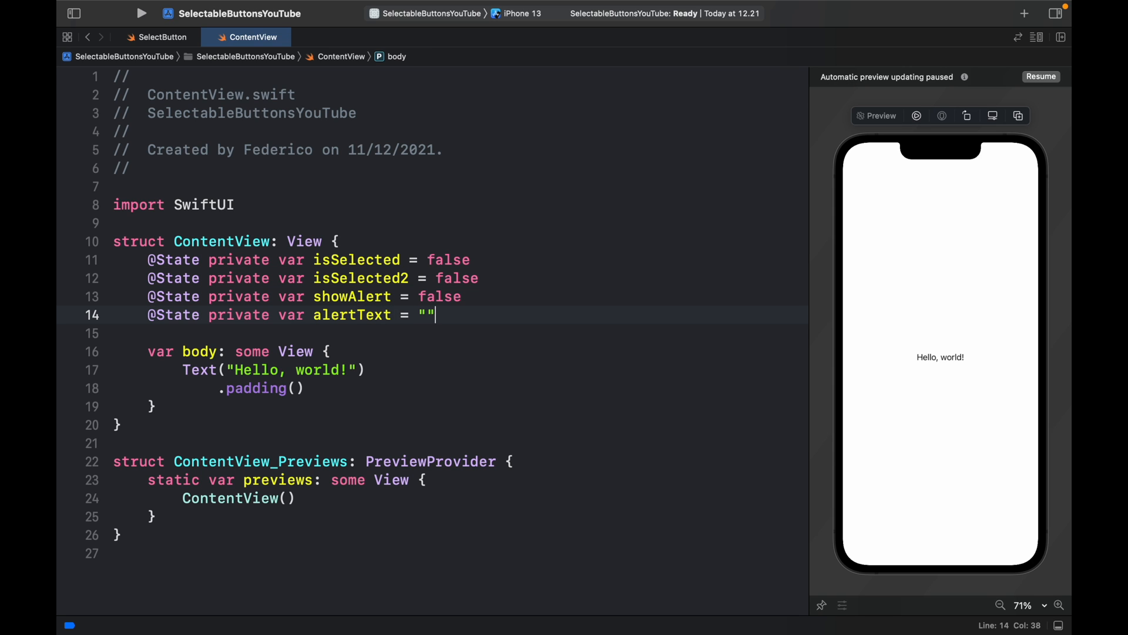
{"action": "type", "text": "V"}
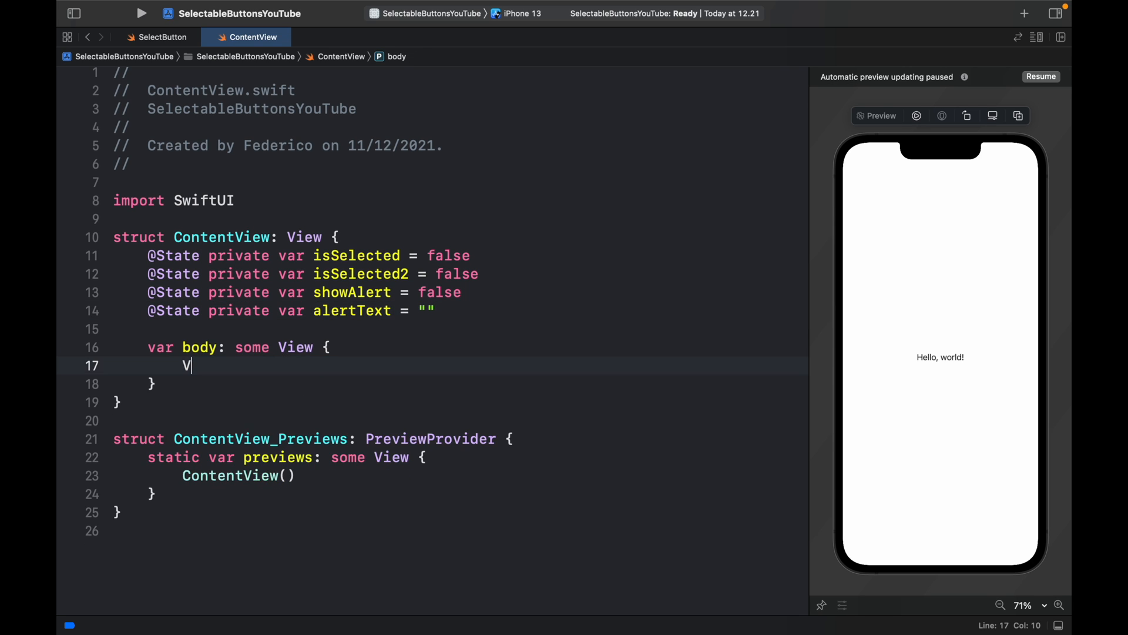
Add a padded VStack(spacing: 30) with Text("Is this an important question?") and an HStack
{"action": "type", "text": "Stack {"}
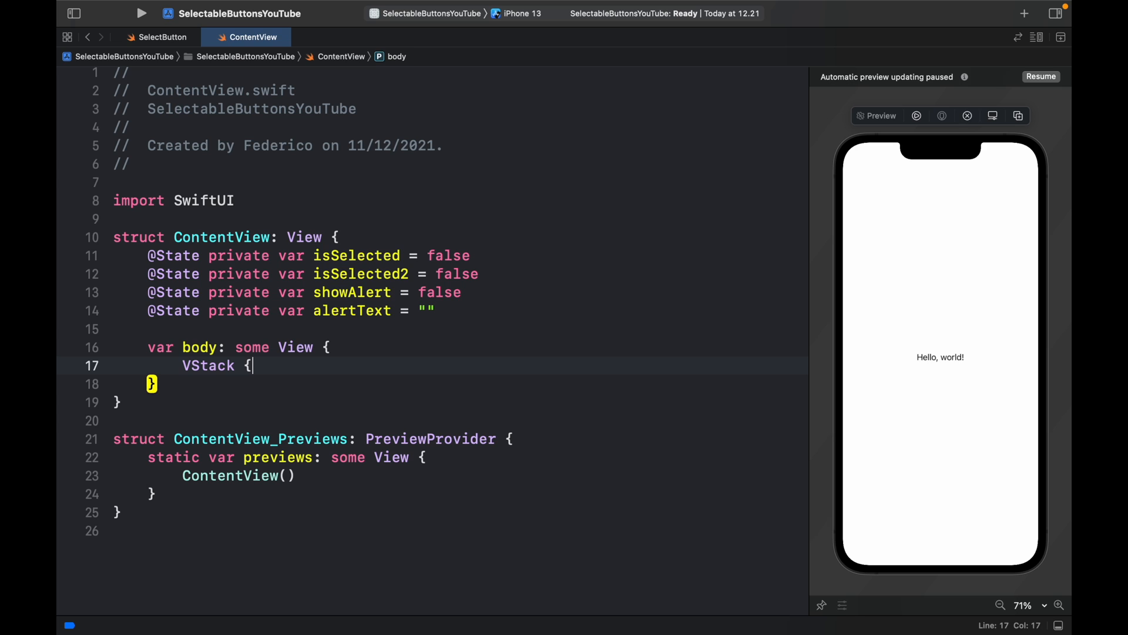
{"action": "type", "text": "(spacing: 30"}
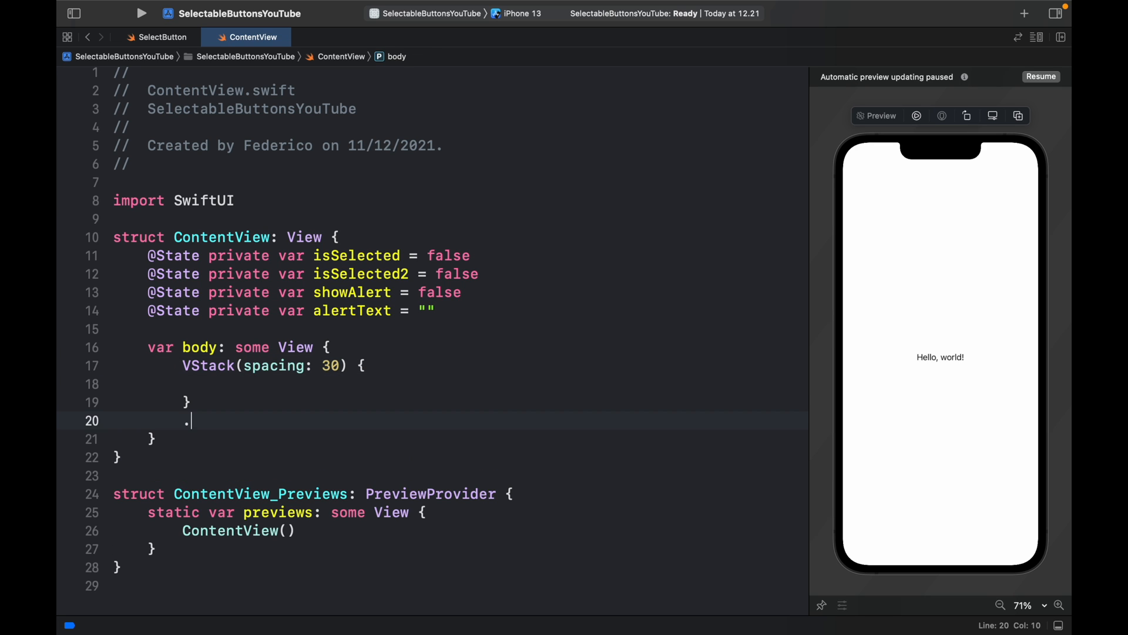
{"action": "type", "text": "padding()"}
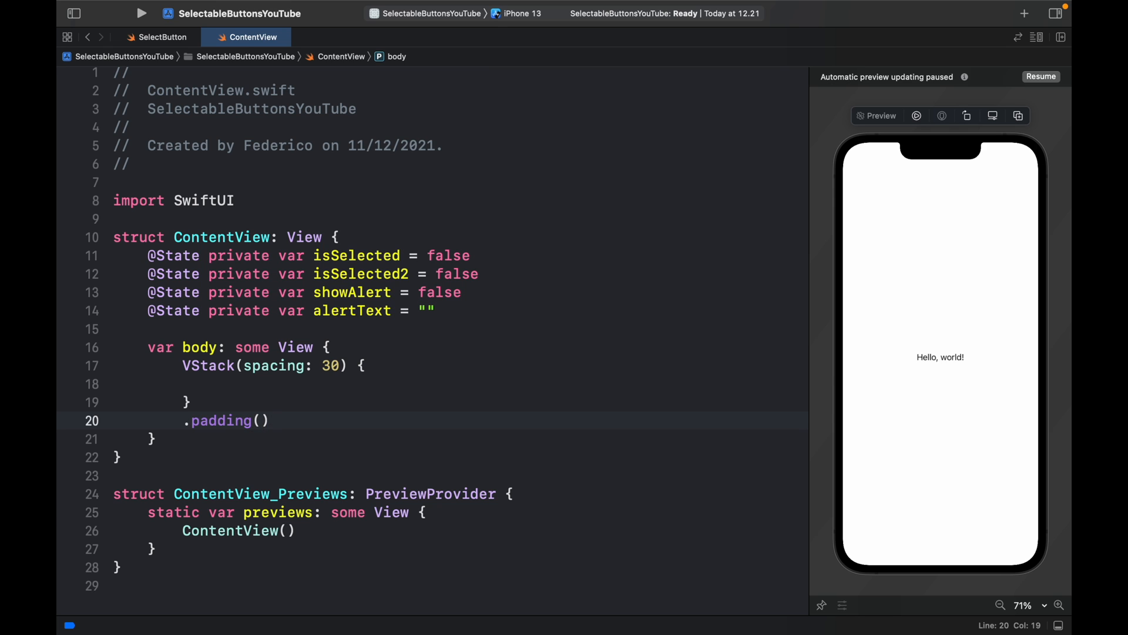
{"action": "type", "text": "Text(\""}
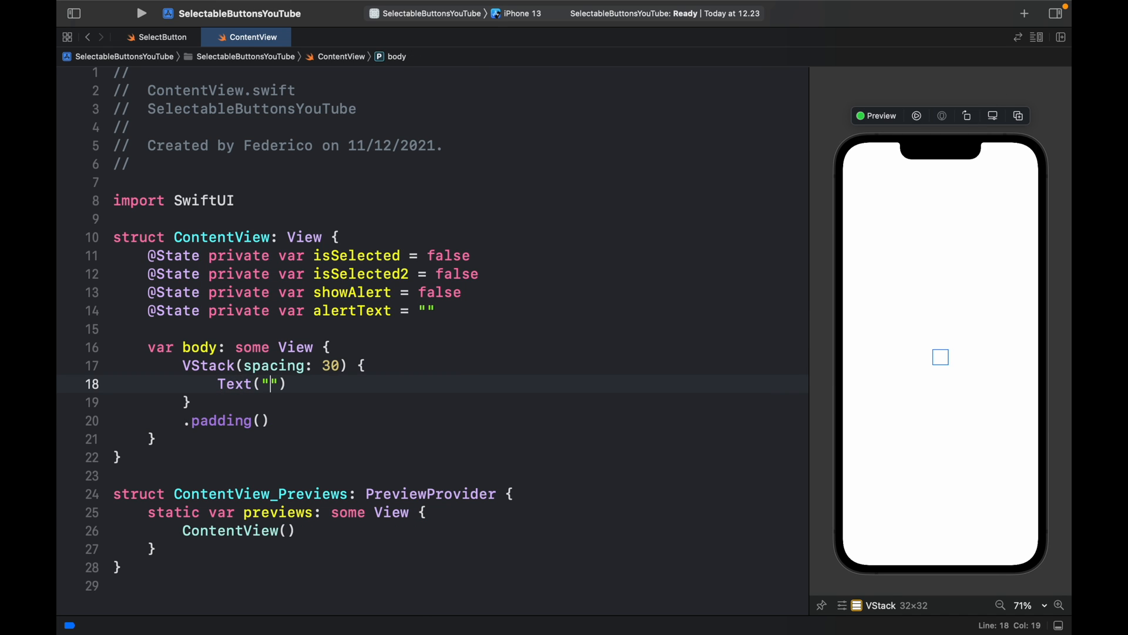
{"action": "type", "text": "Is this an important question"}
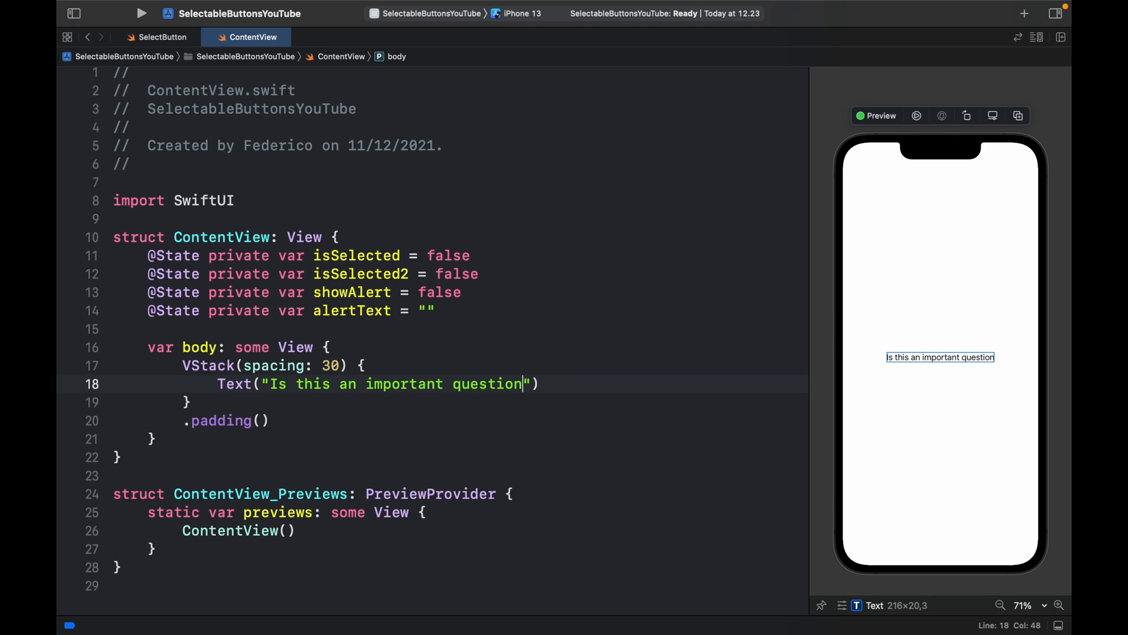
{"action": "type", "text": "?"}
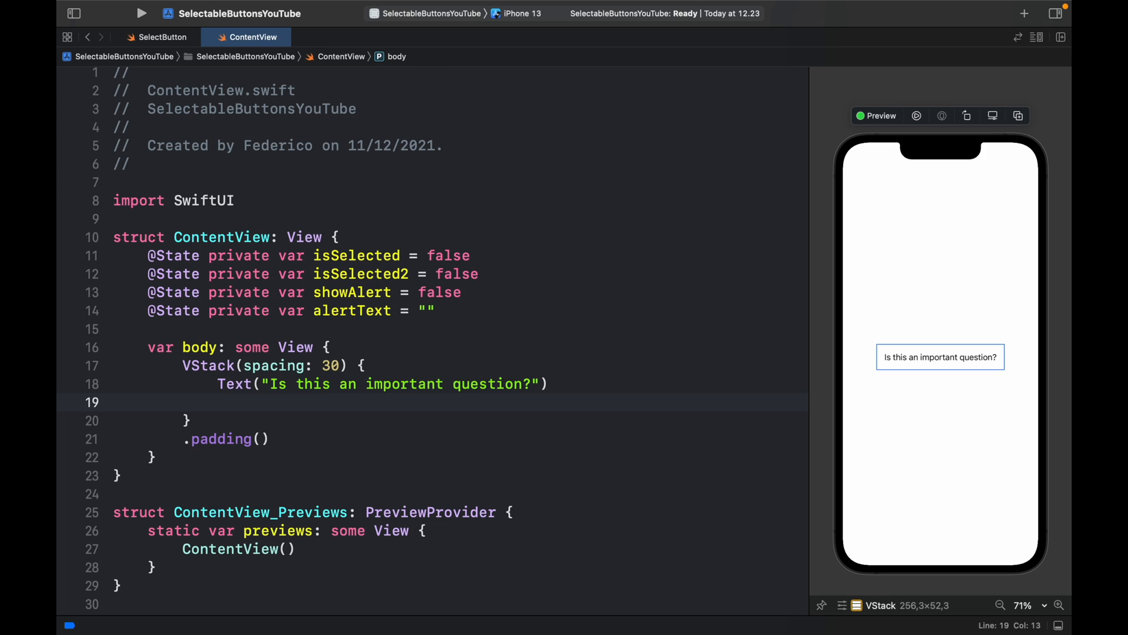
{"action": "type", "text": "HStack {"}
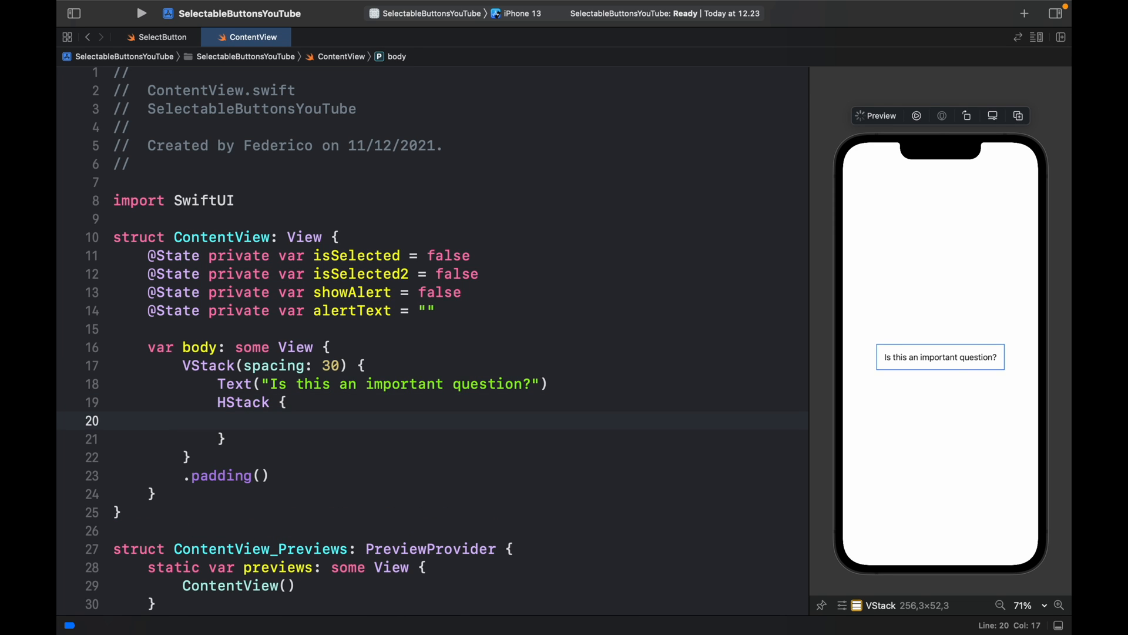
Add SelectButton bound to $isSelected with color .blue and text "Yes" inside the HStack
{"action": "type", "text": "SelectButton"}
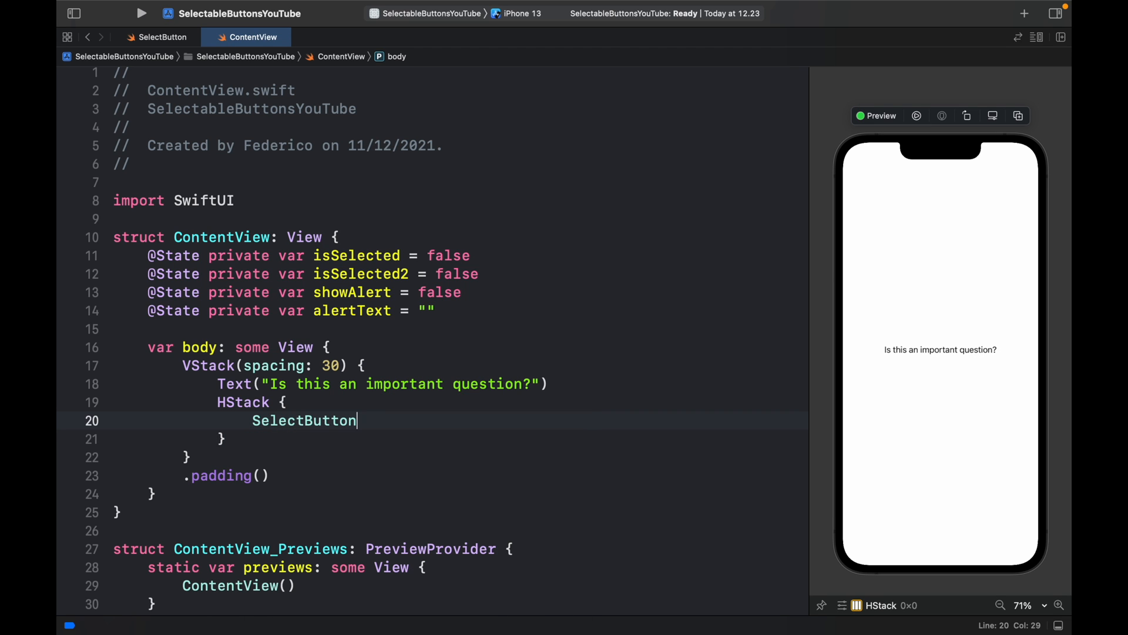
{"action": "type", "text": "()"}
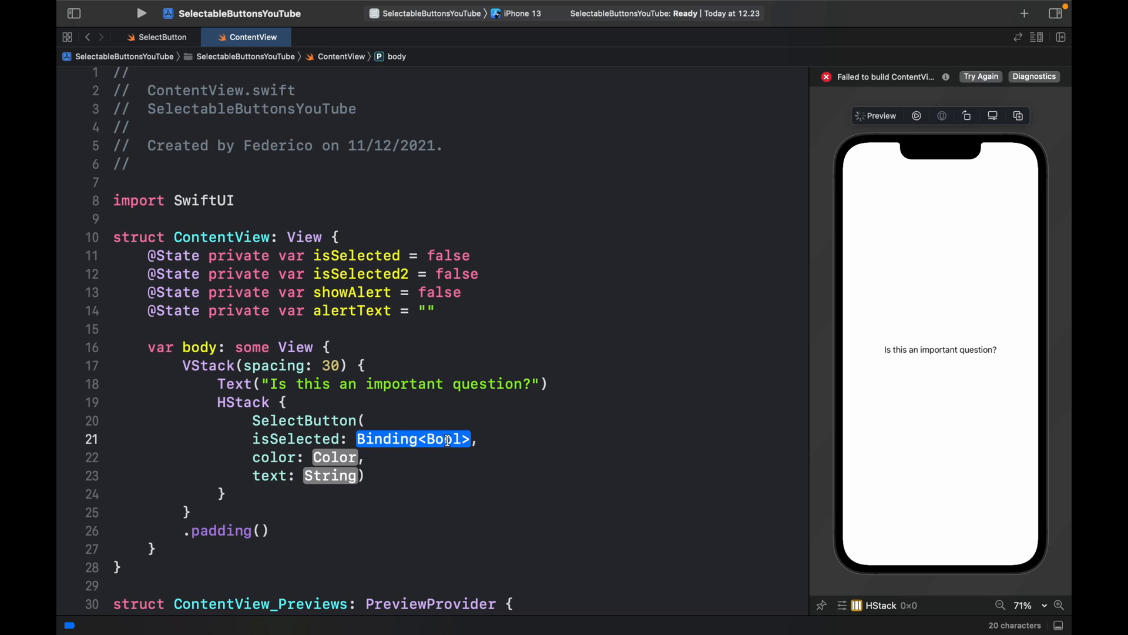
{"action": "type", "text": "$"}
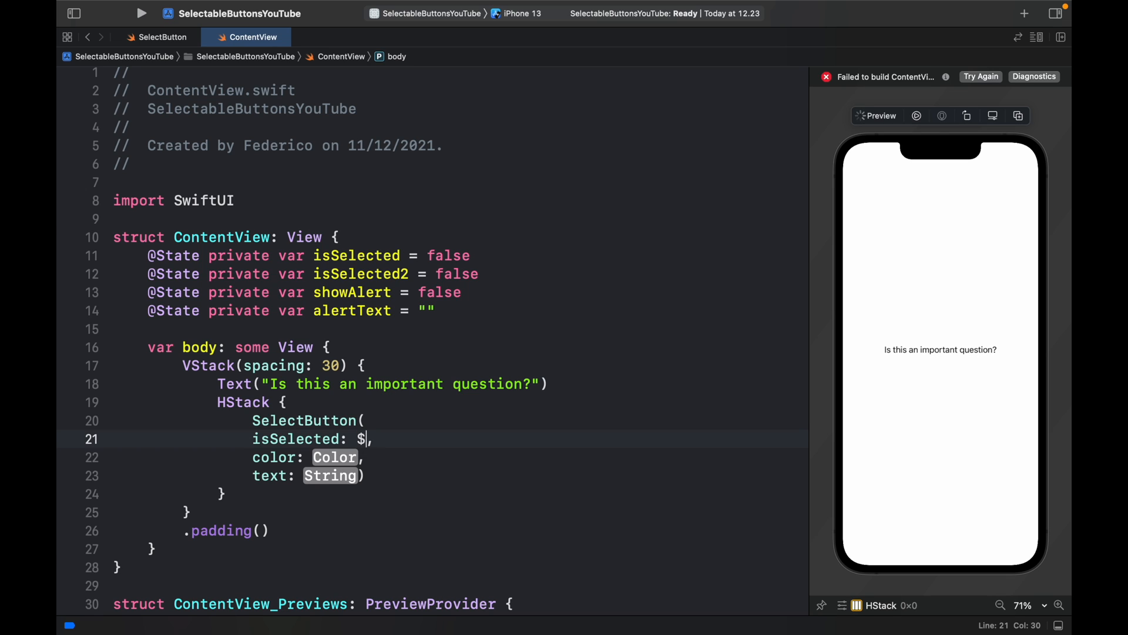
{"action": "type", "text": "is"}
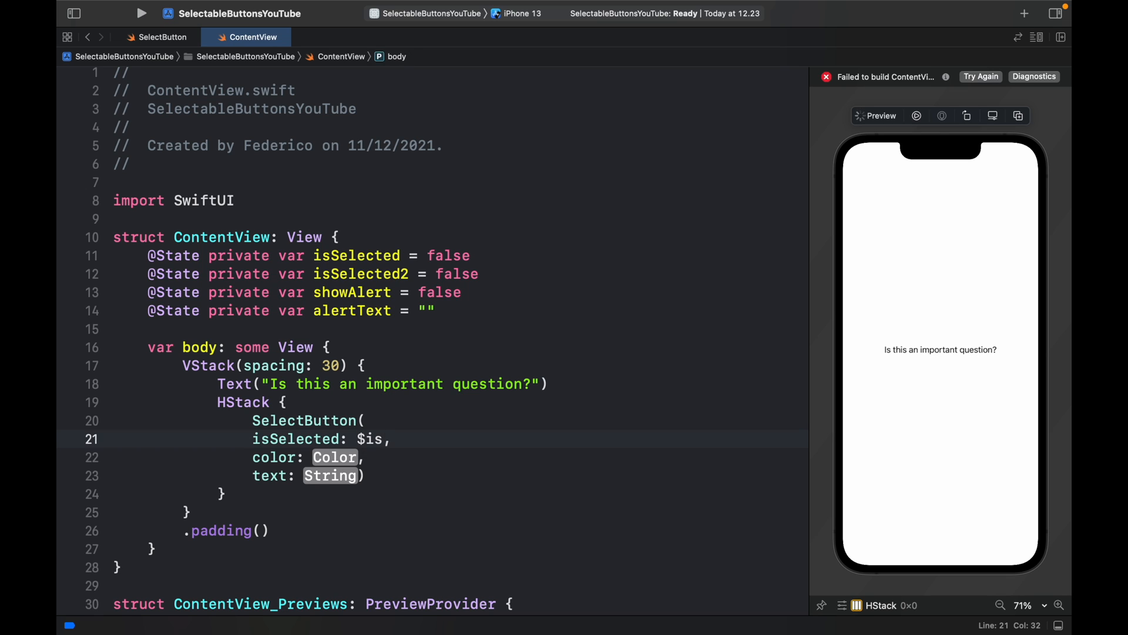
{"action": "type", "text": "Selected"}
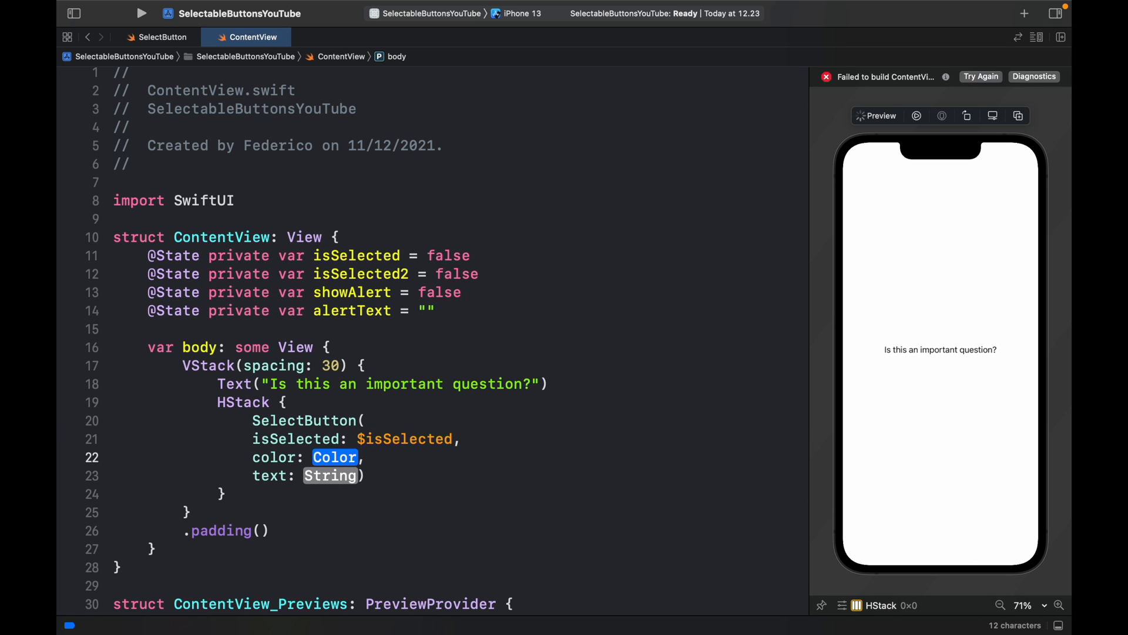
{"action": "type", "text": "."}
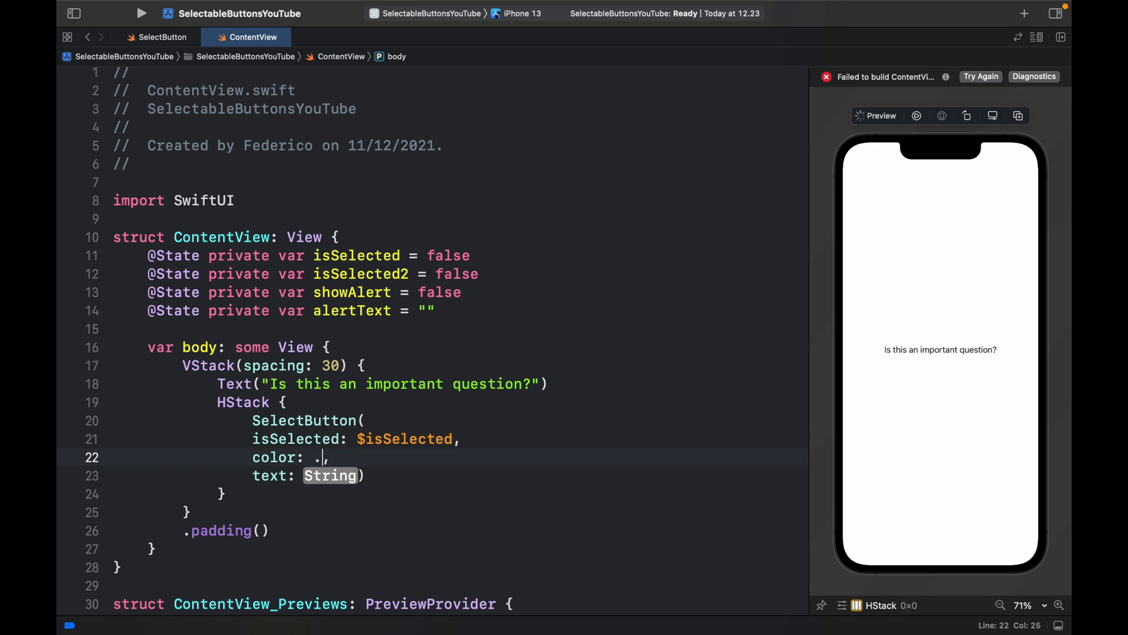
{"action": "type", "text": "blue\""}
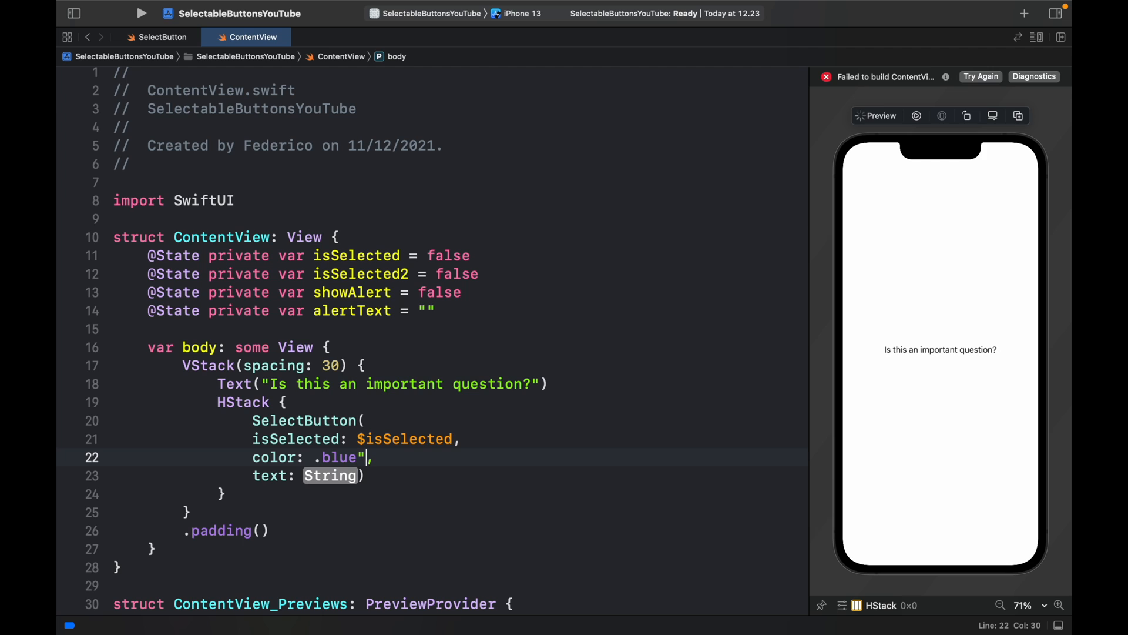
{"action": "key", "text": "backspace"}
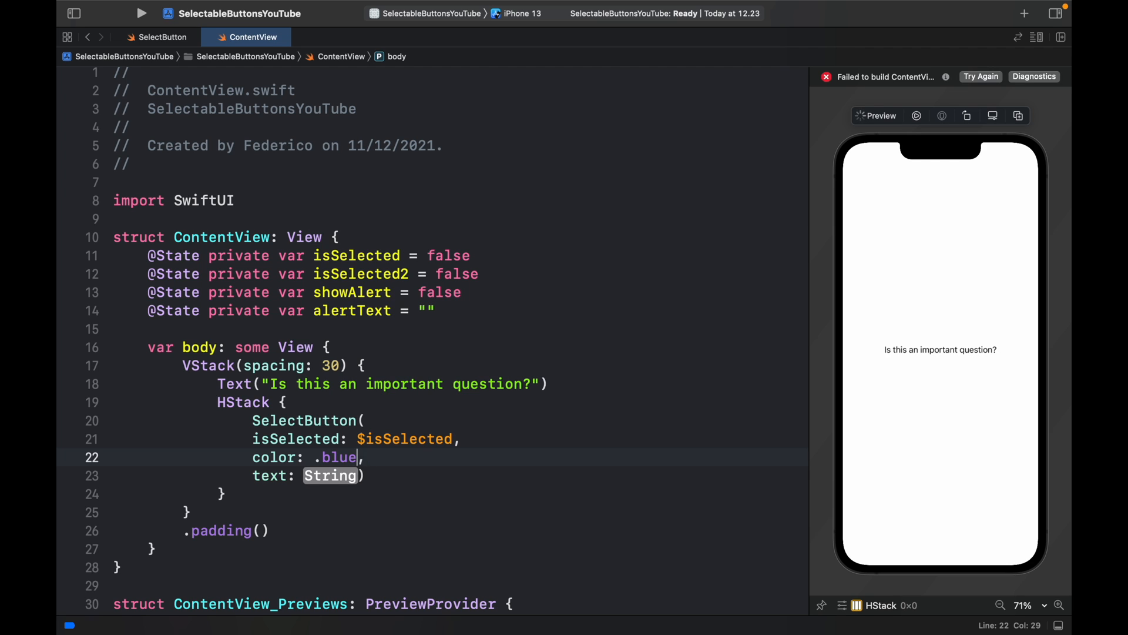
{"action": "type", "text": "\"Y"}
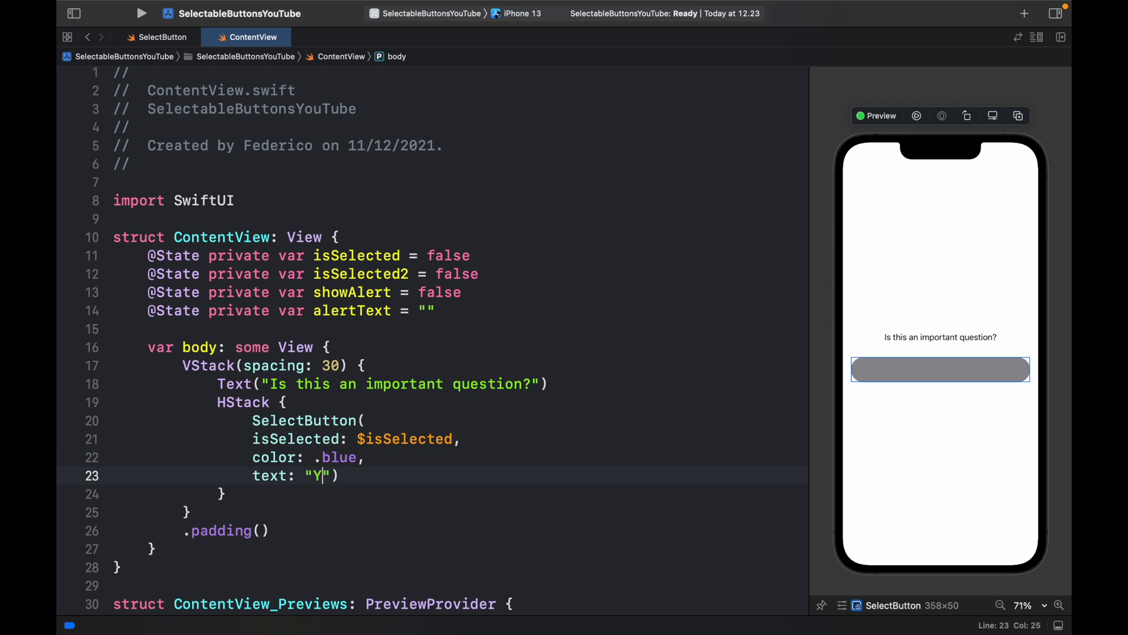
{"action": "type", "text": "es"}
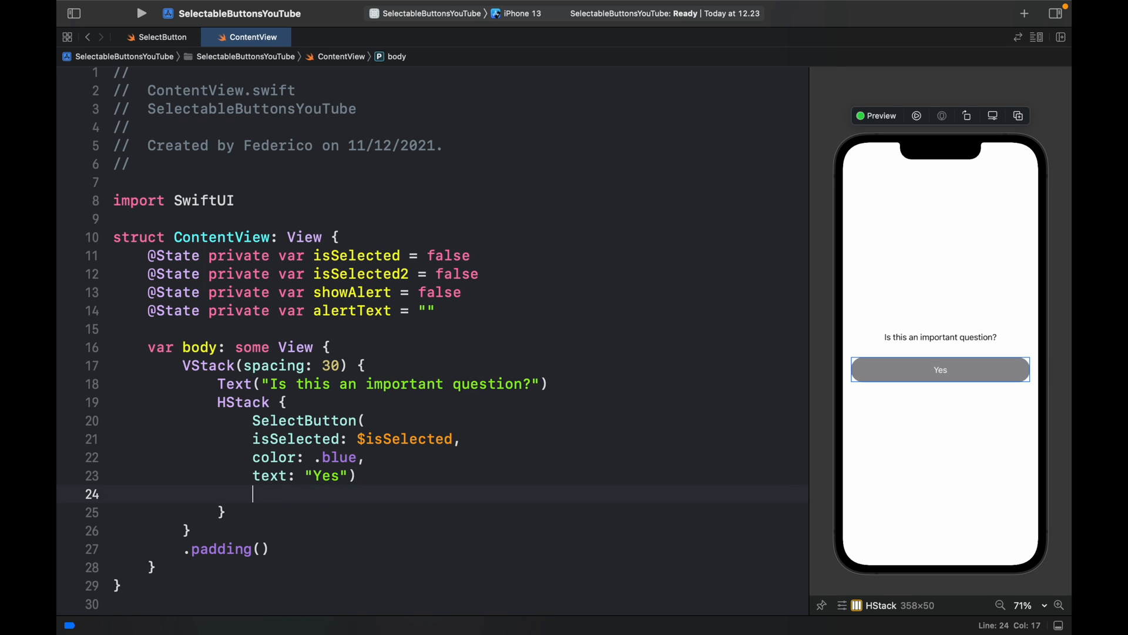
Add .onTapGesture with if isSelected { isSelected2 = false } to the Yes button
{"action": "type", "text": ".onTapGesture {"}
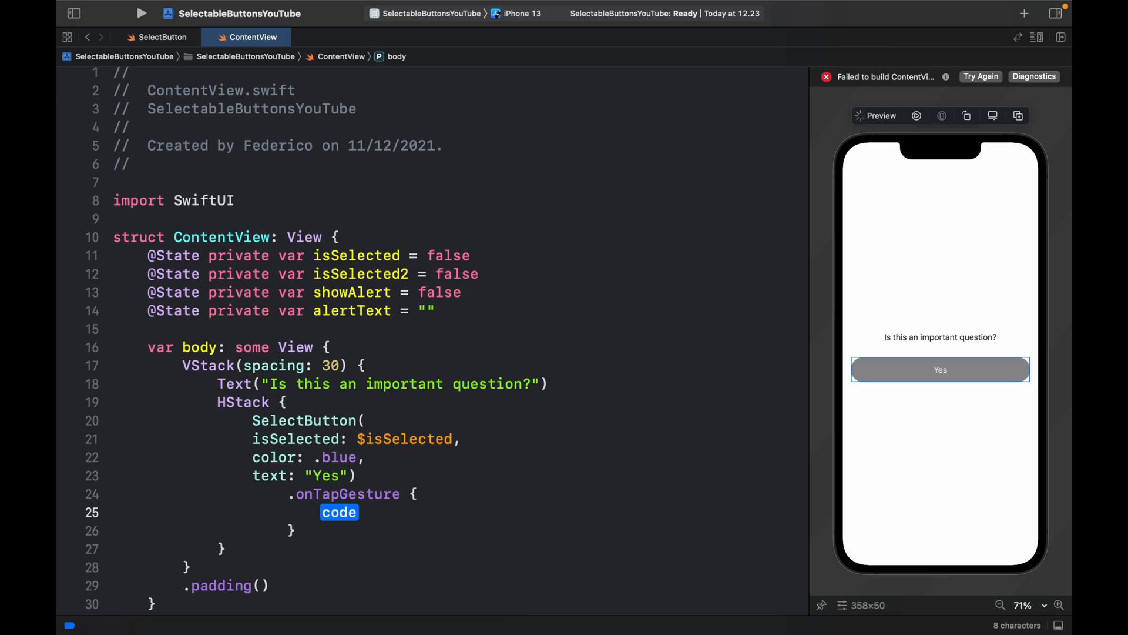
{"action": "type", "text": "if isSelected {"}
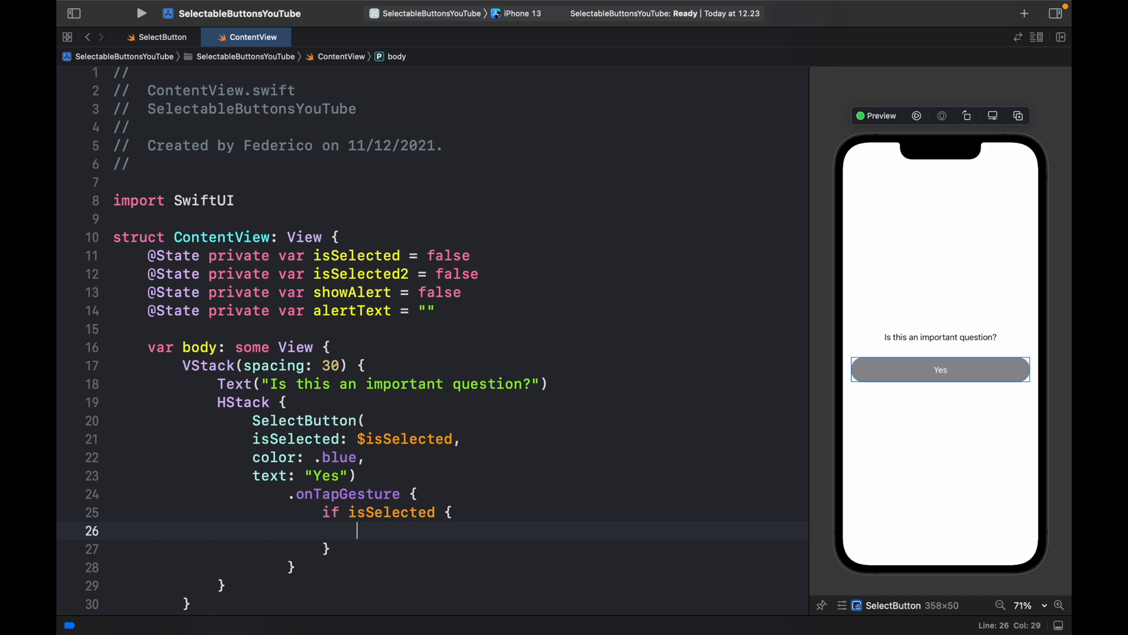
{"action": "type", "text": "isSelected2 ="}
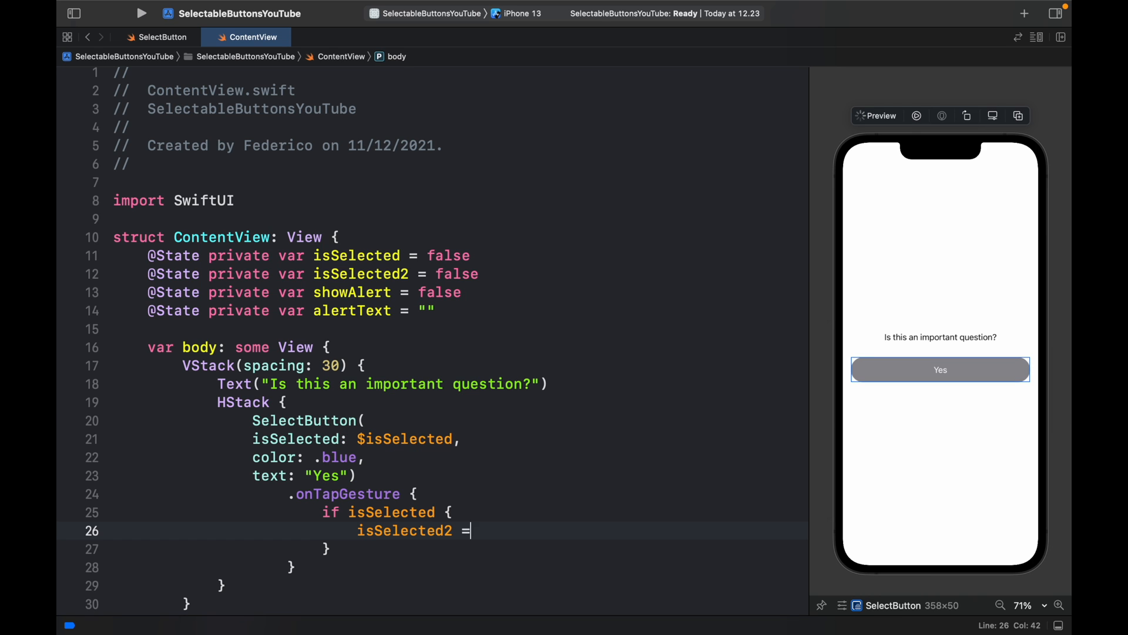
{"action": "type", "text": "false"}
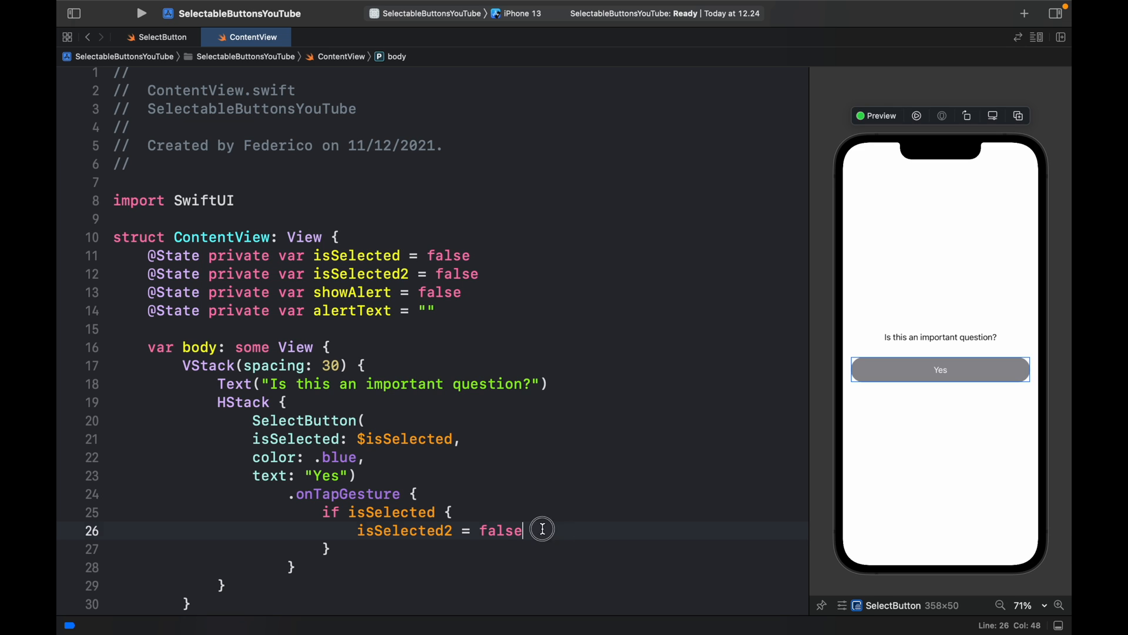
{"action": "triple_click", "coordinate": [423, 530]}
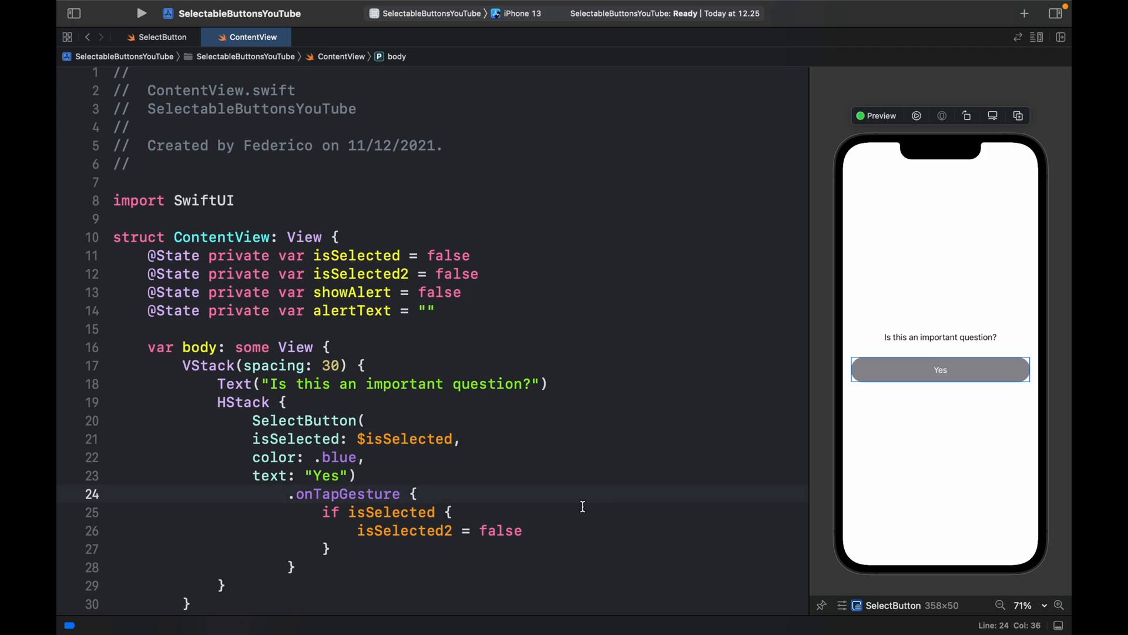
{"action": "key", "text": "Return"}
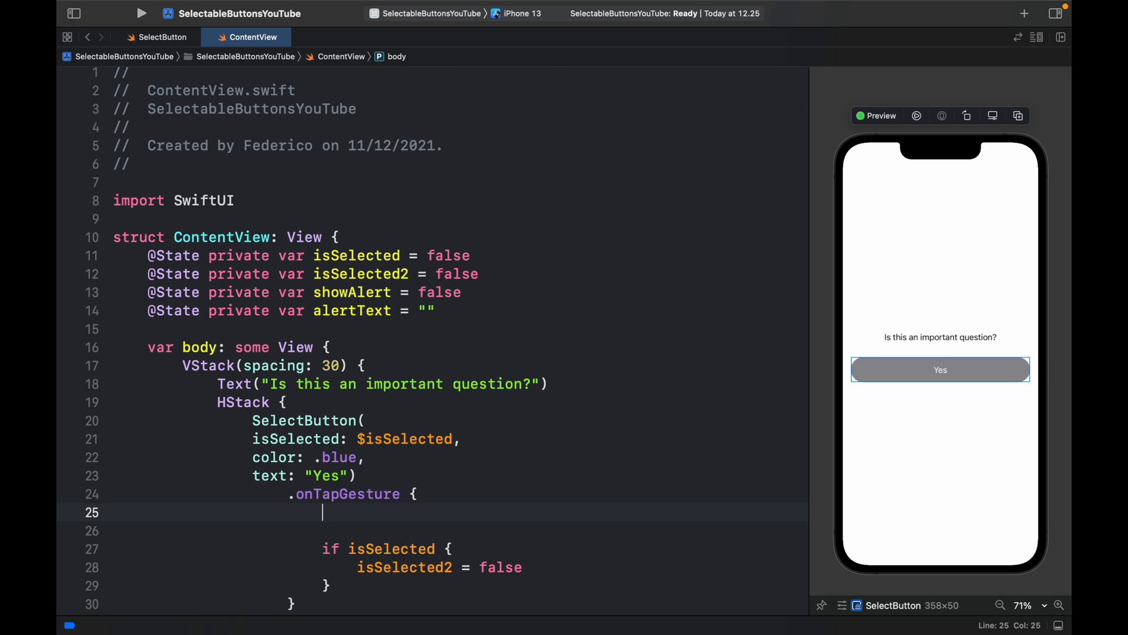
Insert isSelected.toggle() above the if statement in the Yes button's onTapGesture closure
{"action": "type", "text": "is"}
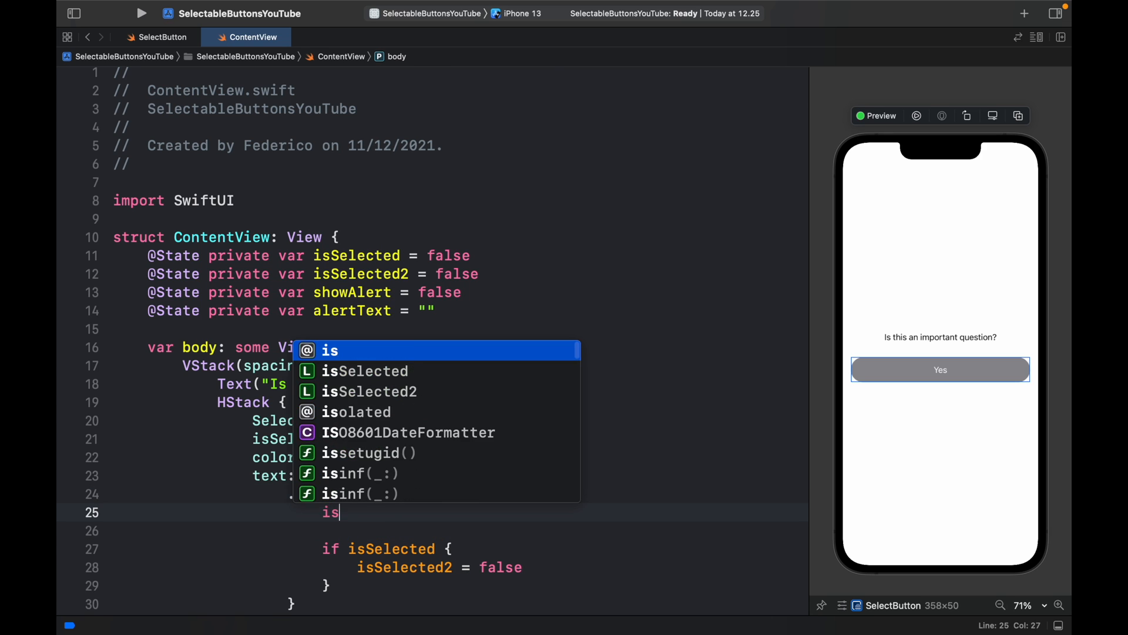
{"action": "type", "text": "Selected.tio"}
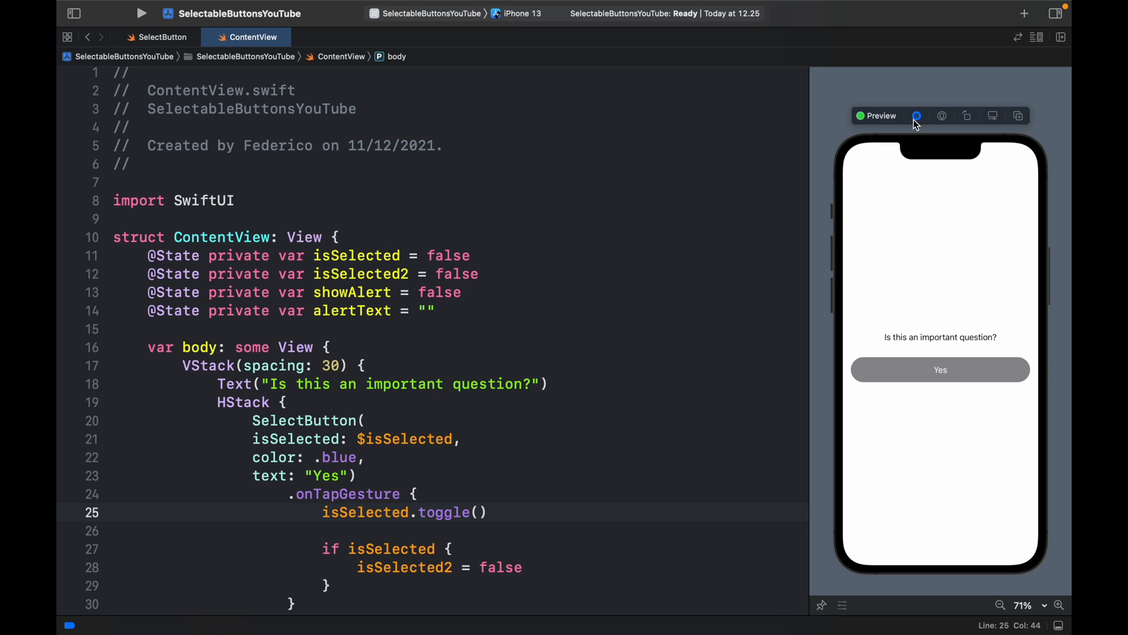
{"action": "mouse_move", "coordinate": [924, 109]}
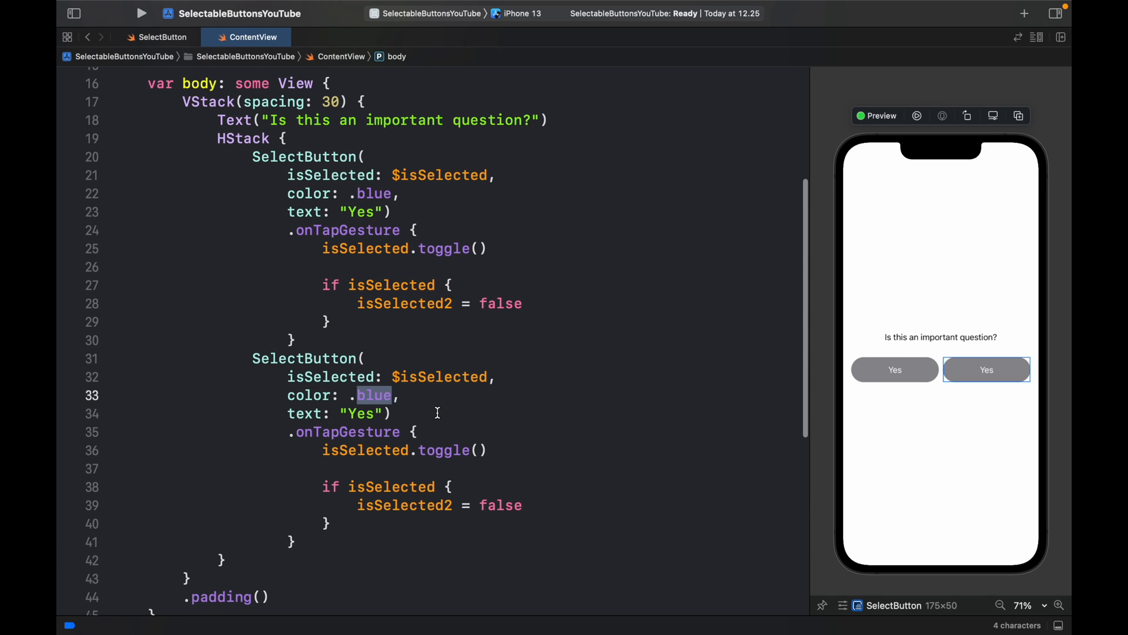
Give the pasted SelectButton color .red and text "No", and swap isSelected with isSelected2 in its tap handler
{"action": "type", "text": "red"}
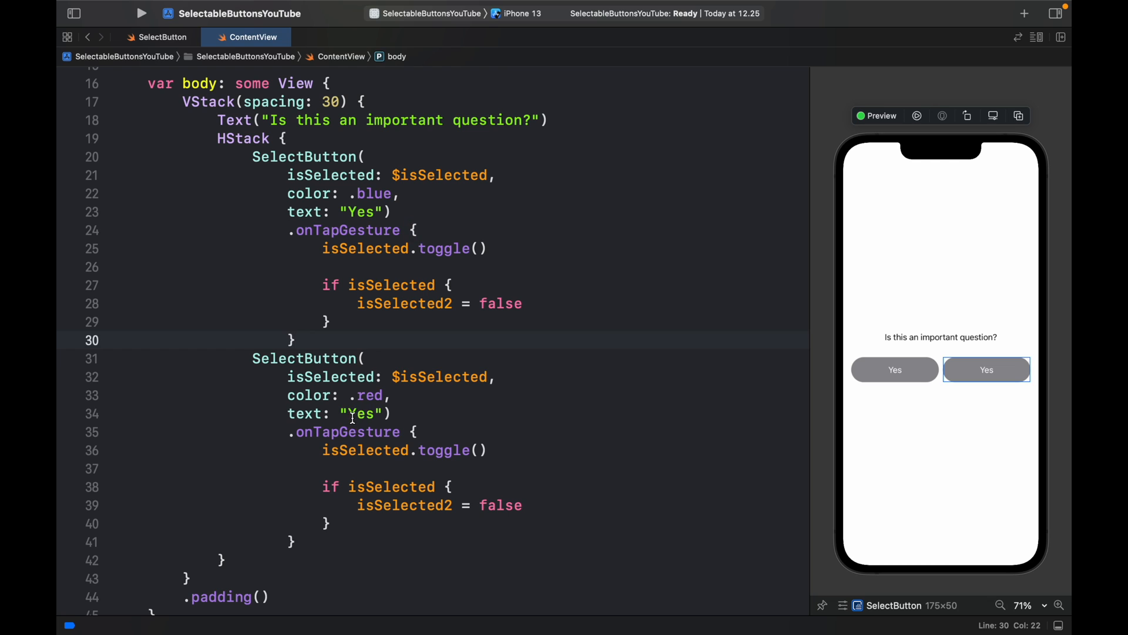
{"action": "type", "text": "N"}
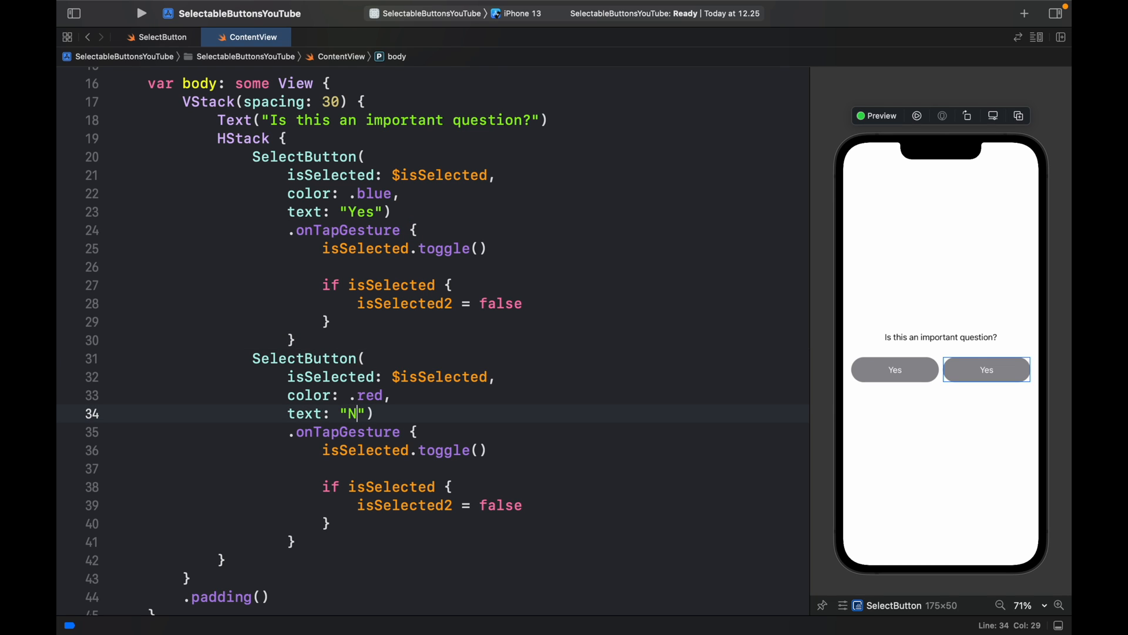
{"action": "type", "text": "o"}
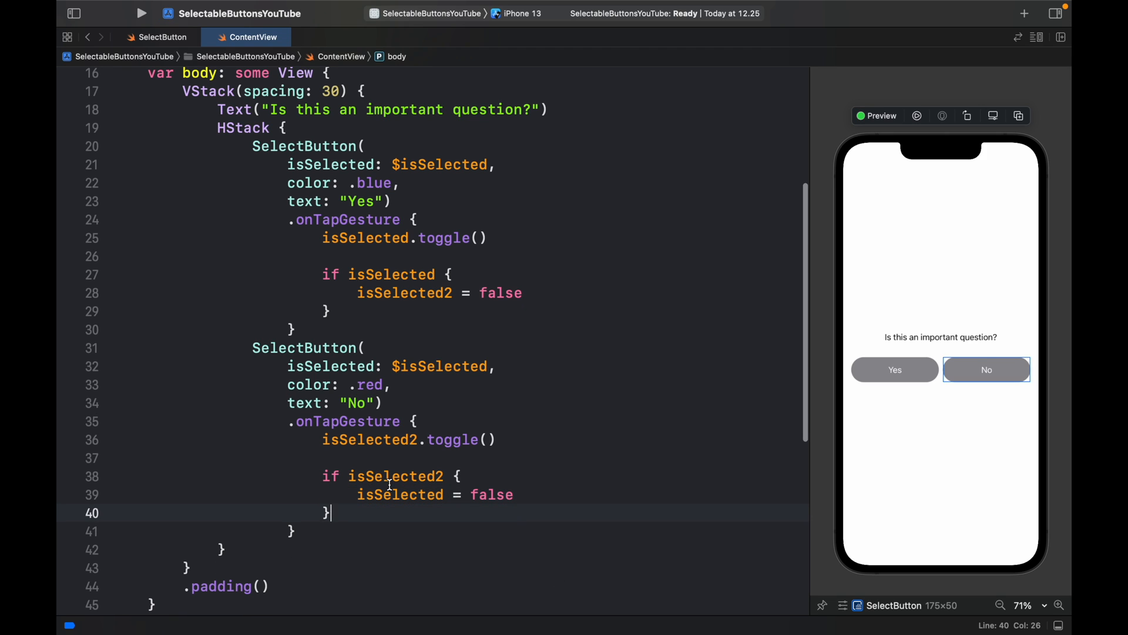
{"action": "double_click", "coordinate": [395, 475]}
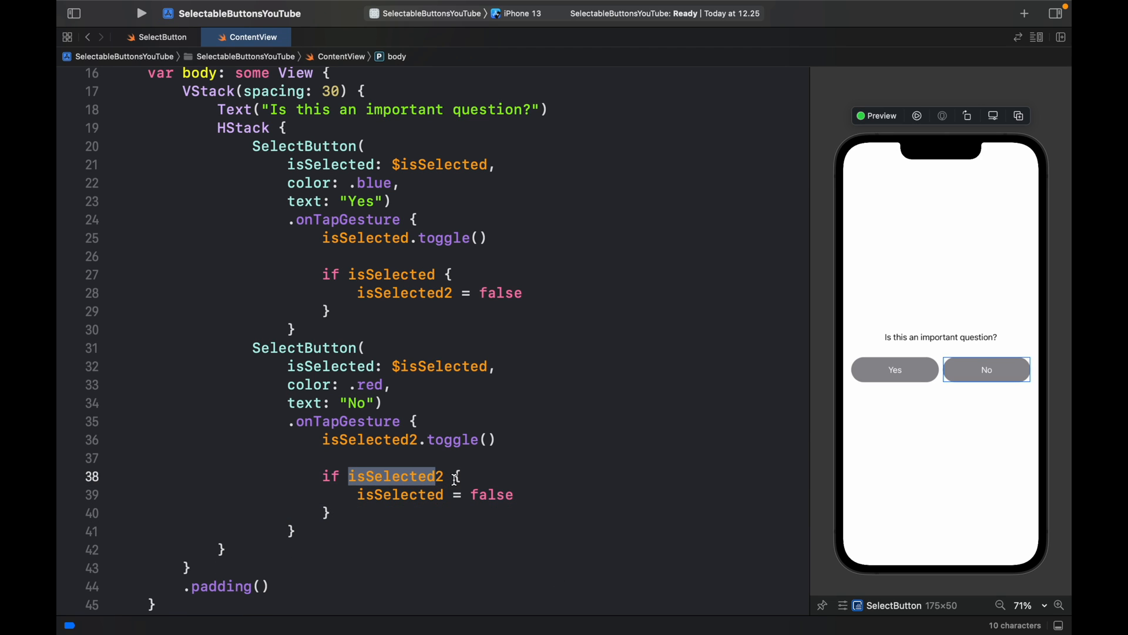
{"action": "mouse_move", "coordinate": [486, 486]}
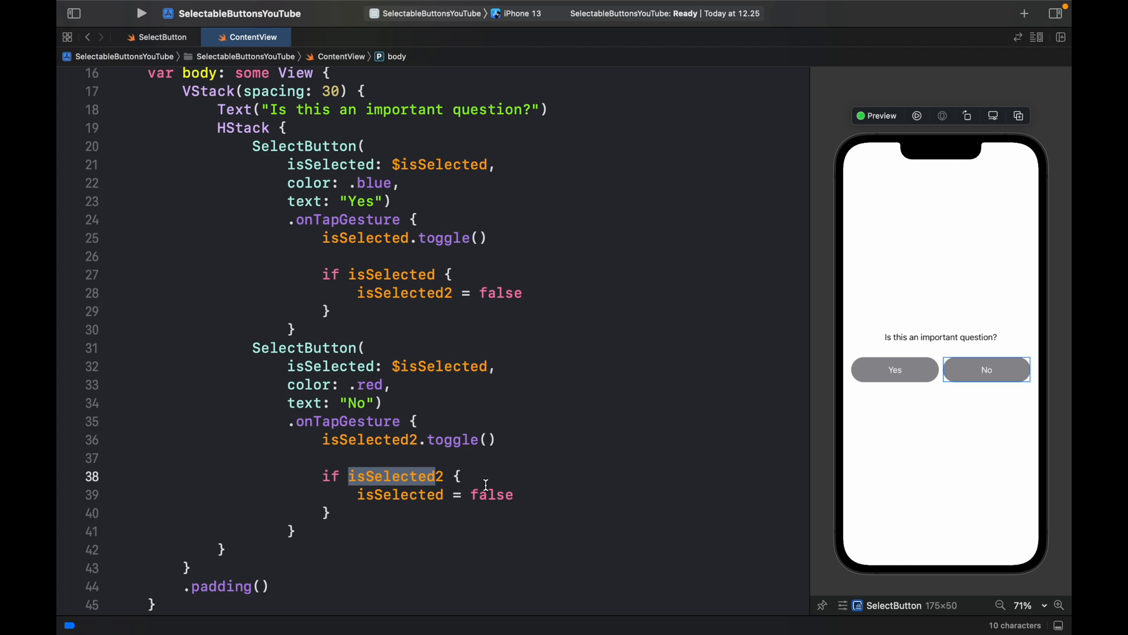
{"action": "mouse_move", "coordinate": [502, 472]}
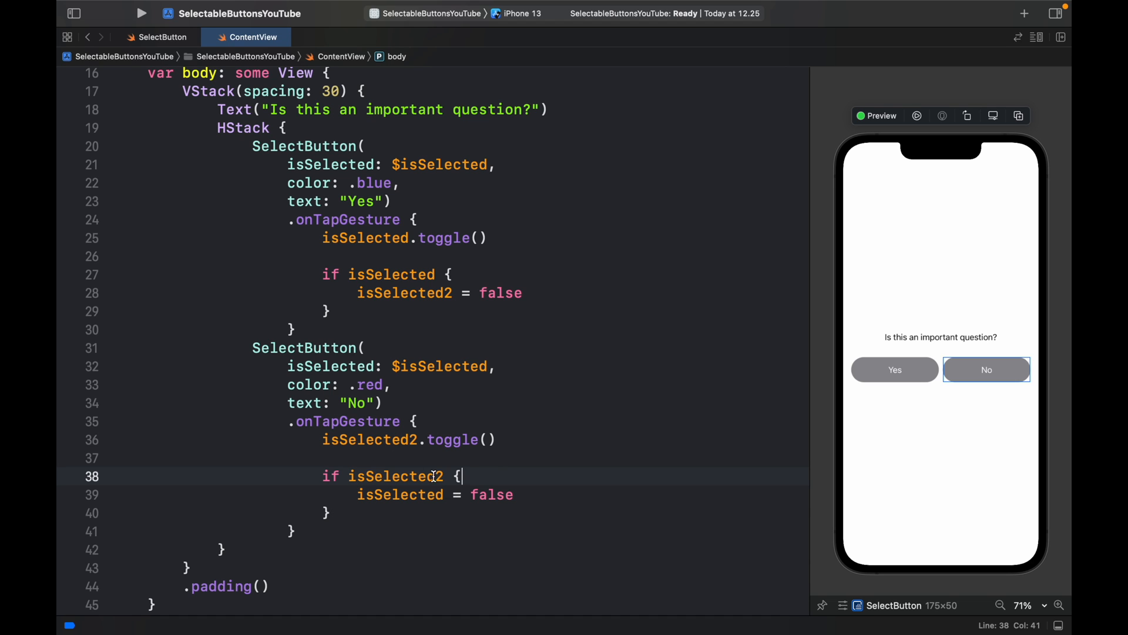
{"action": "scroll", "scroll_direction": "down", "scroll_amount": 3}
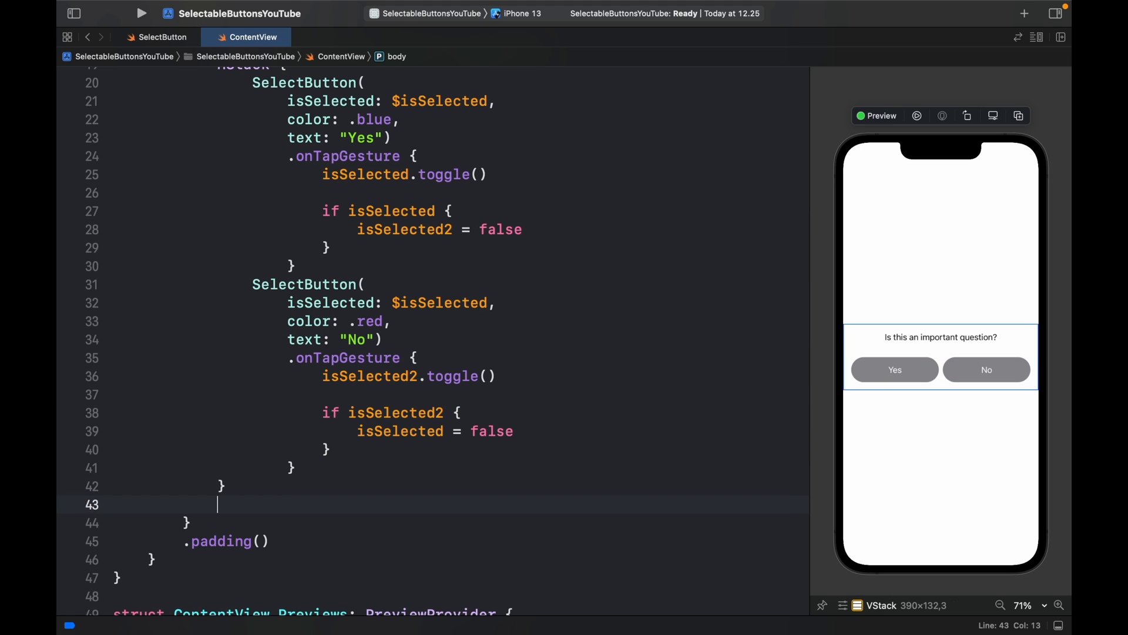
Add a Submit Button whose action assigns alertText based on isSelected
{"action": "type", "text": "Button"}
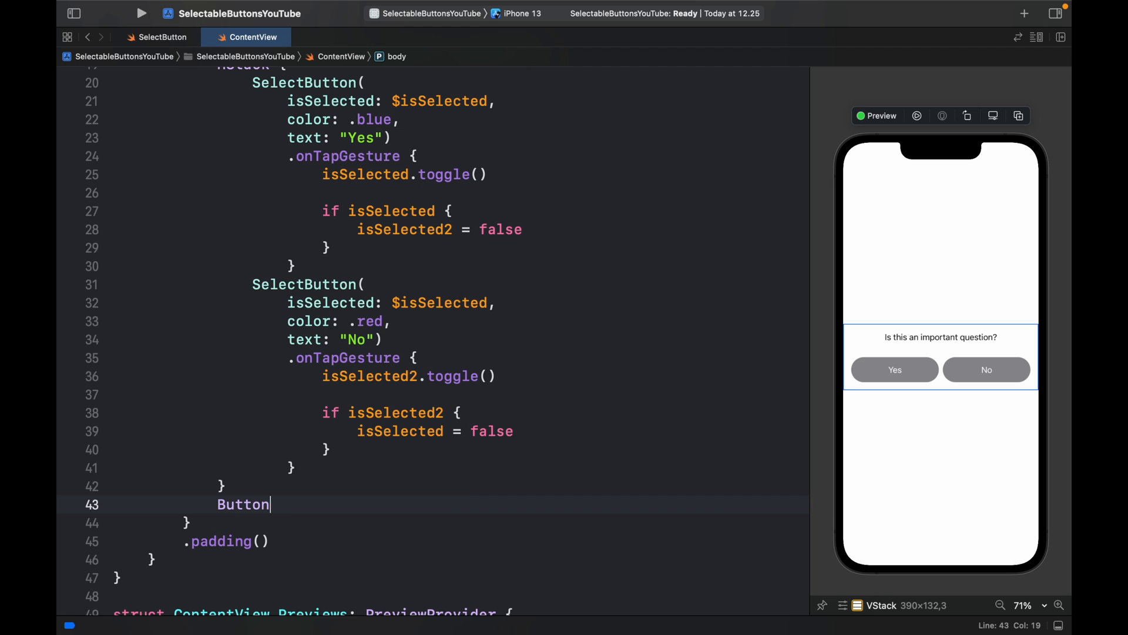
{"action": "type", "text": "()"}
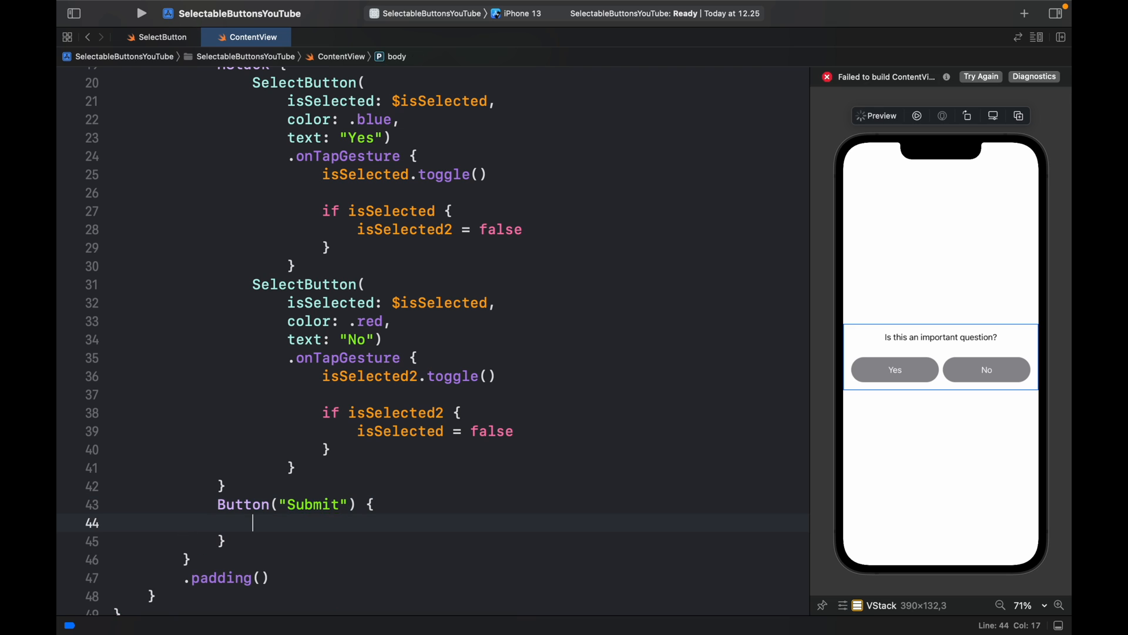
{"action": "type", "text": "alertText ="}
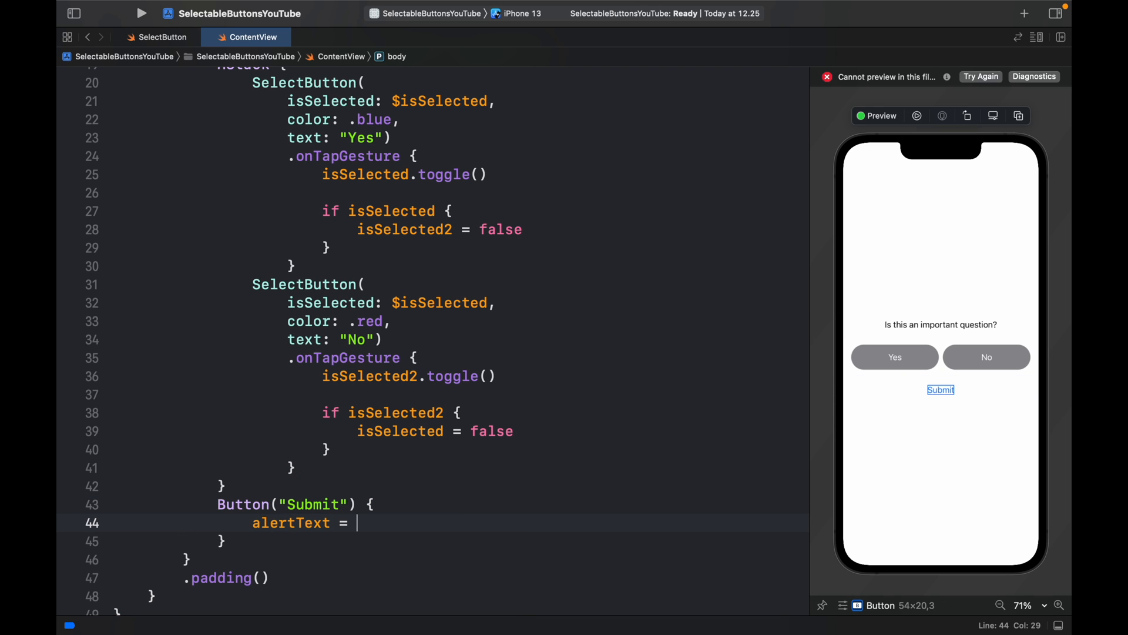
{"action": "type", "text": "isSelected :"}
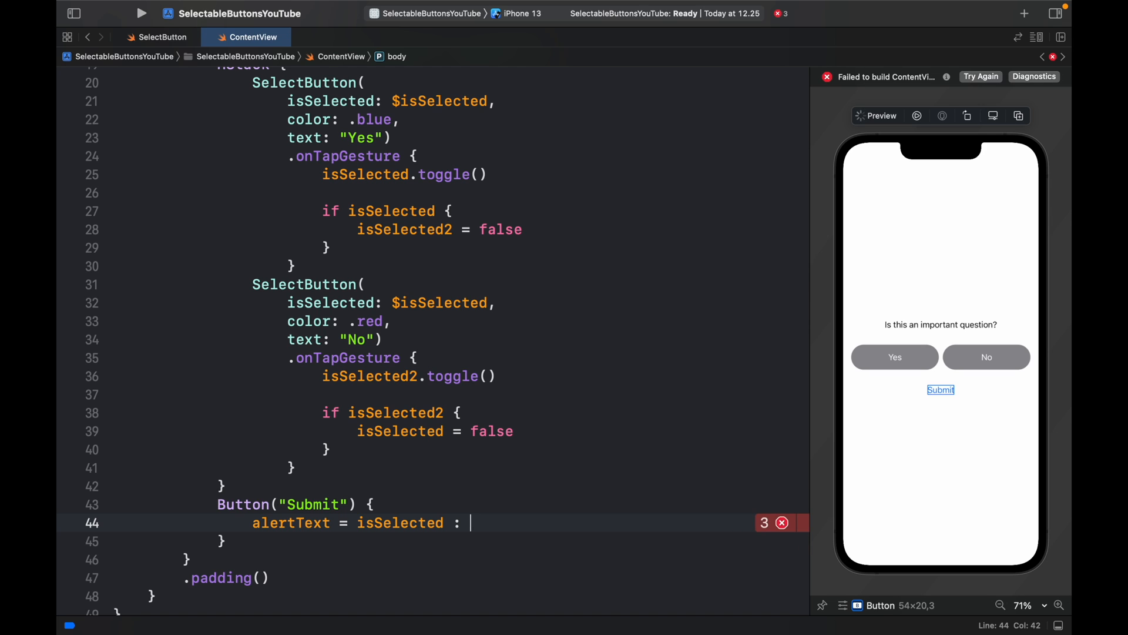
Finish the ternary with "Correct answer!" or "Nope!!!" and add showAlert.toggle()
{"action": "type", "text": "? \"C\""}
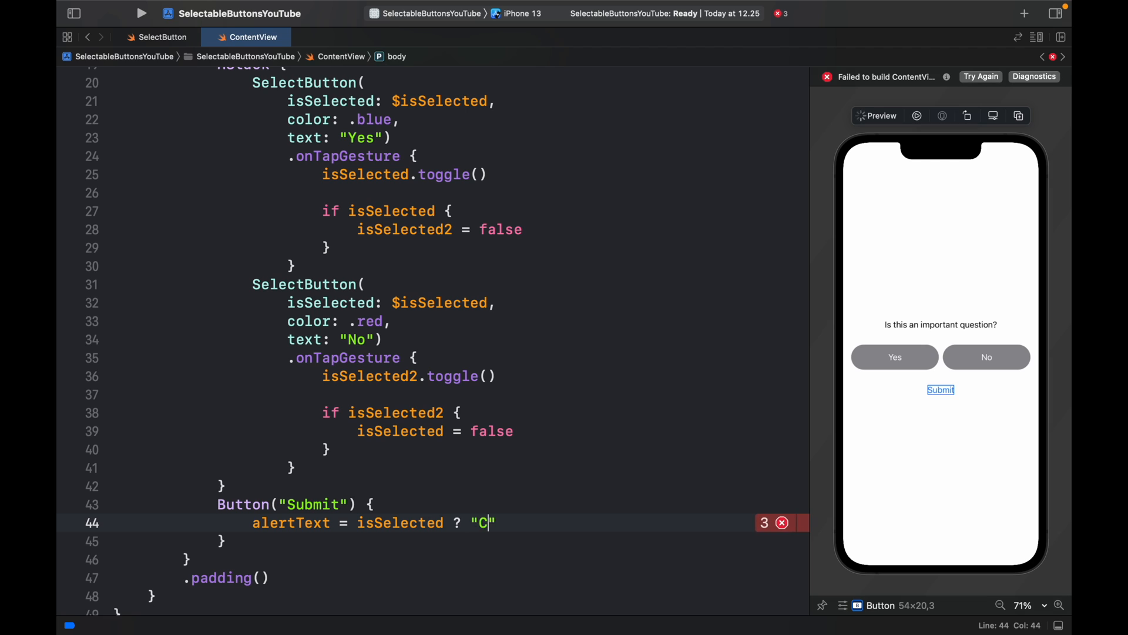
{"action": "type", "text": "orrect answer"}
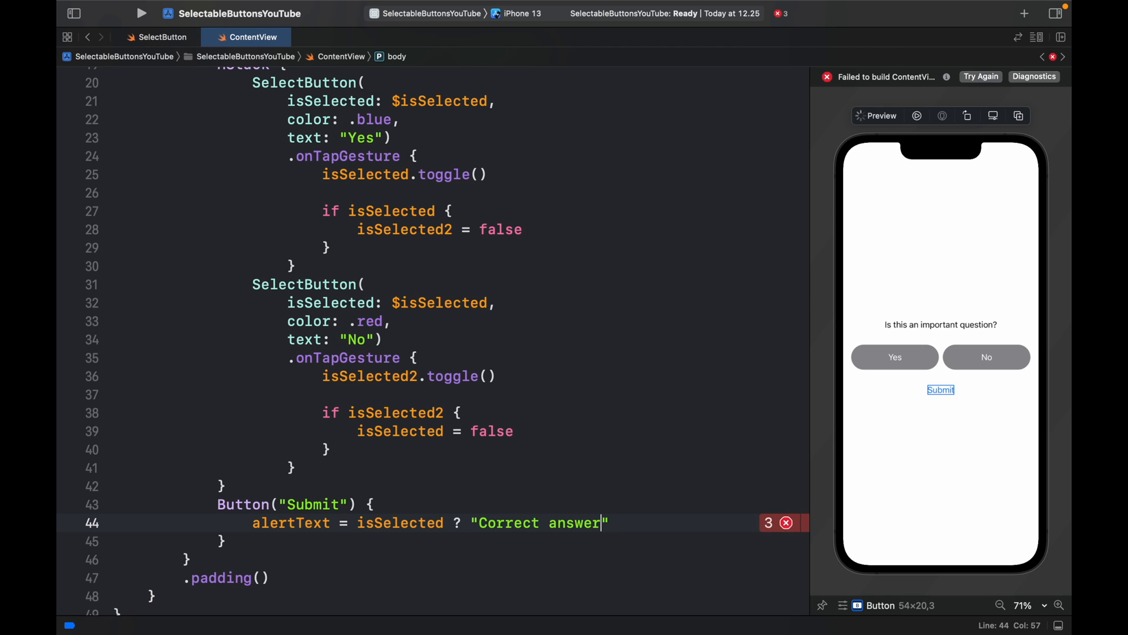
{"action": "type", "text": "!\" : \"\""}
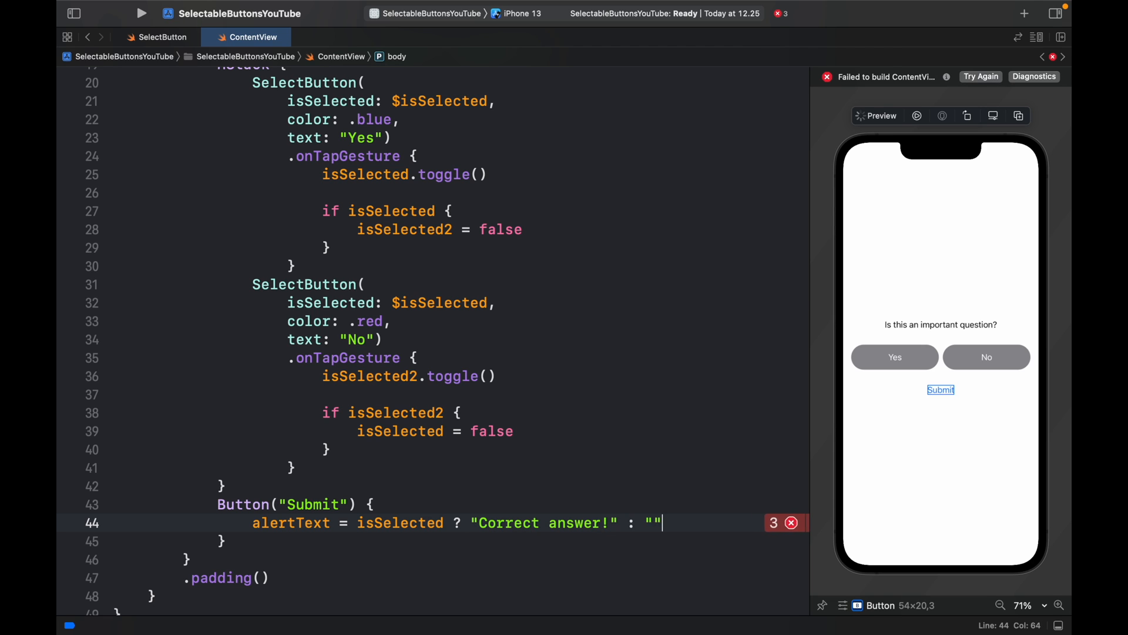
{"action": "type", "text": "Nope!!!"}
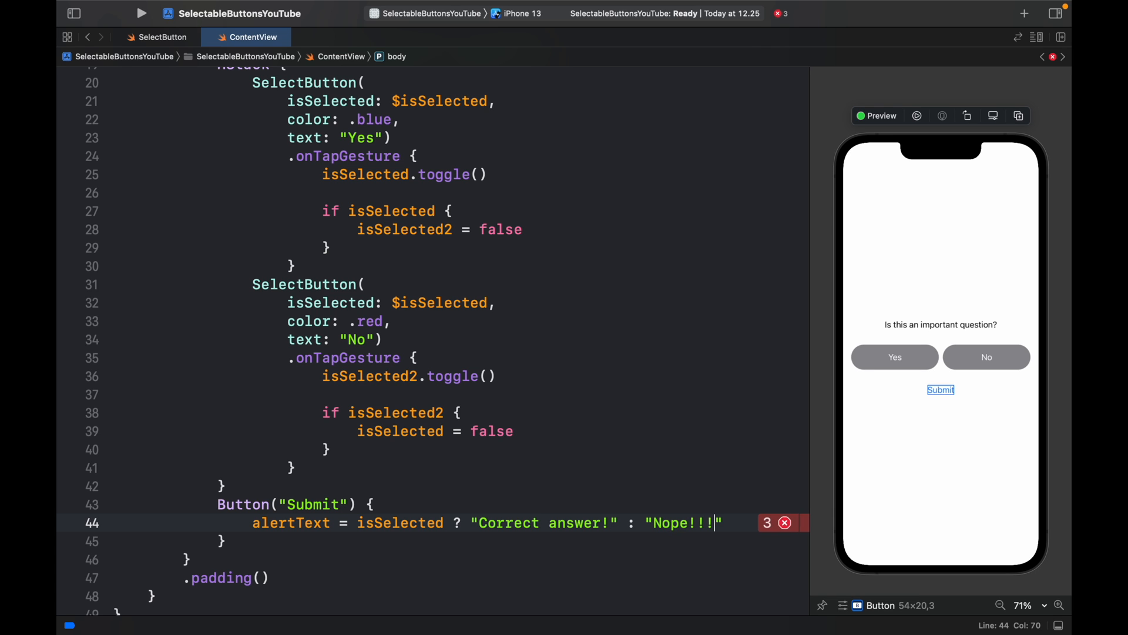
{"action": "type", "text": "showAlert.toggle("}
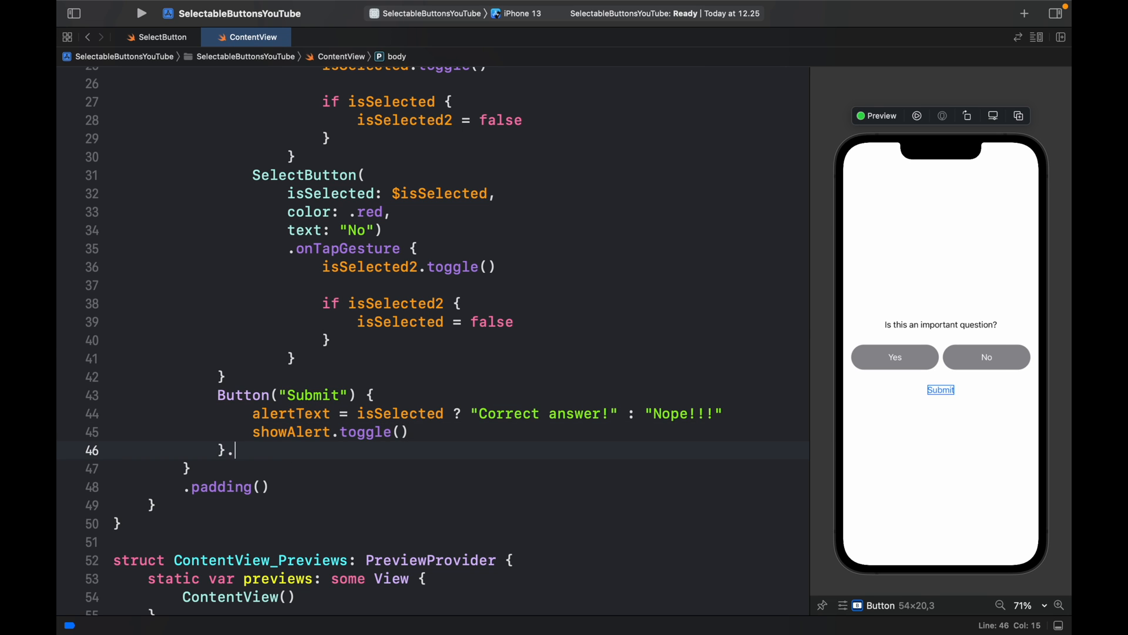
Add .alert(alertText, isPresented: $showAlert) with a Continue button holding "//Add your code here"
{"action": "type", "text": "al"}
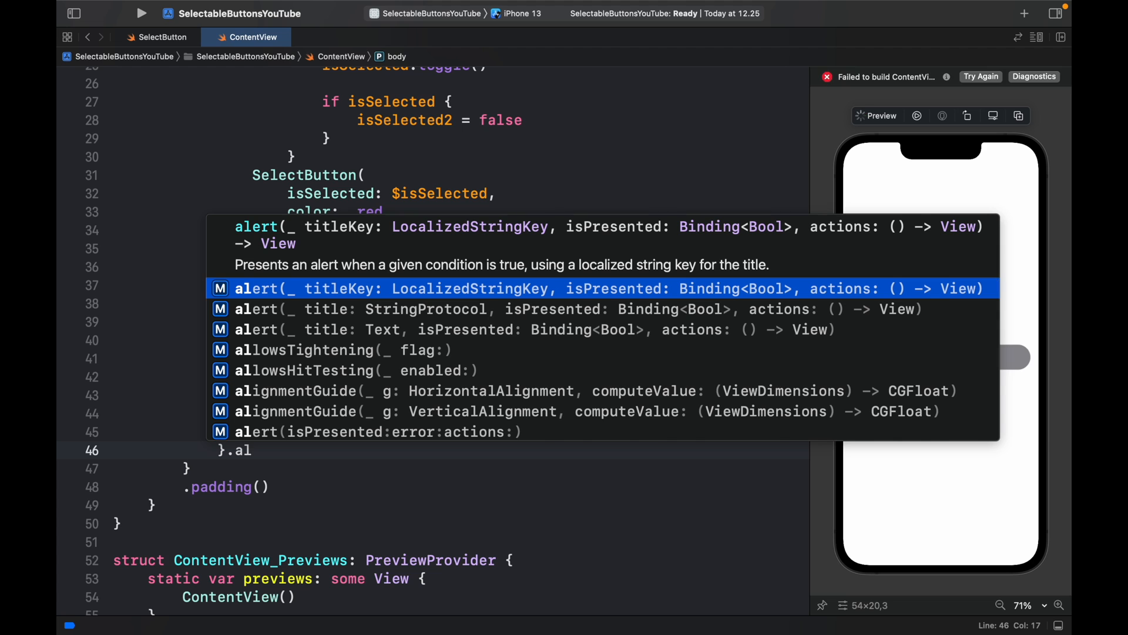
{"action": "type", "text": "alertText, isPresented: \"\")"}
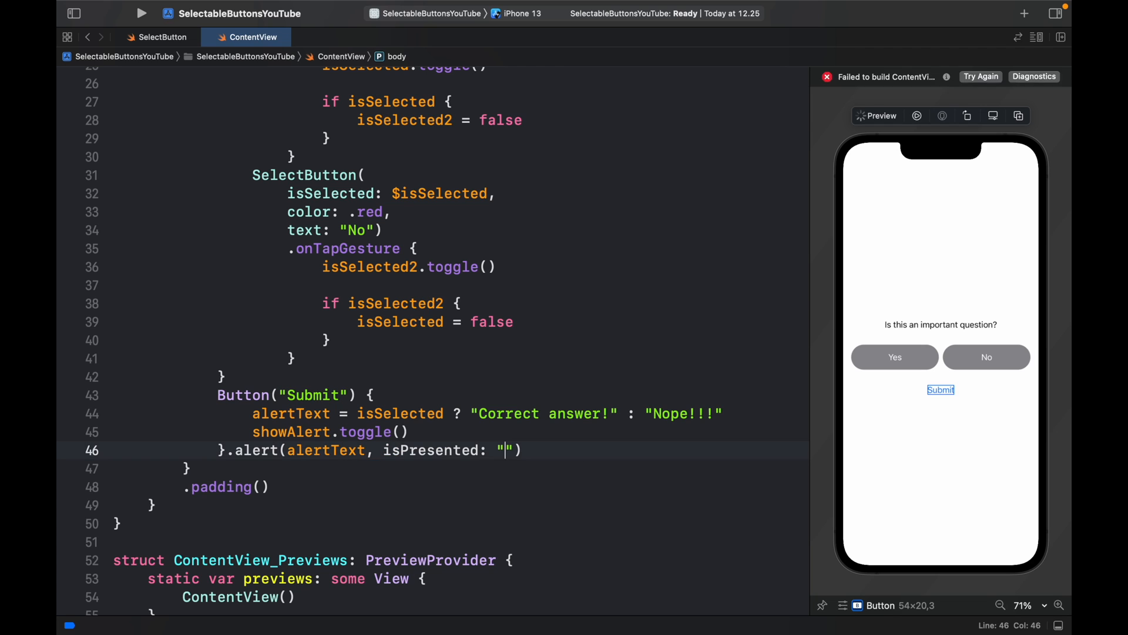
{"action": "type", "text": "$sh"}
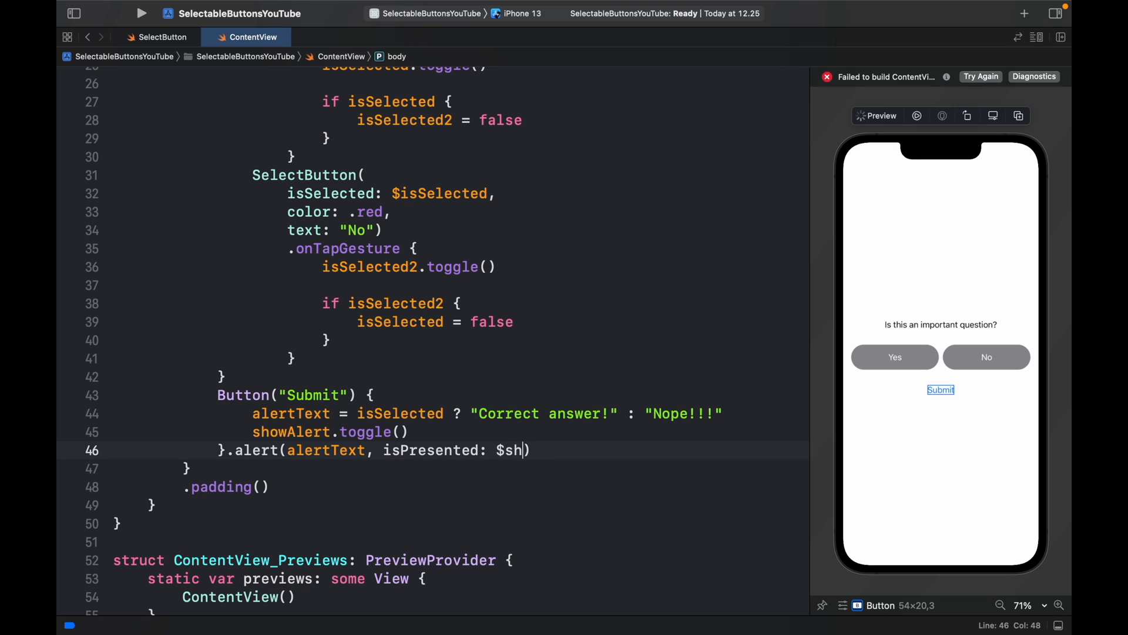
{"action": "type", "text": "owAlert"}
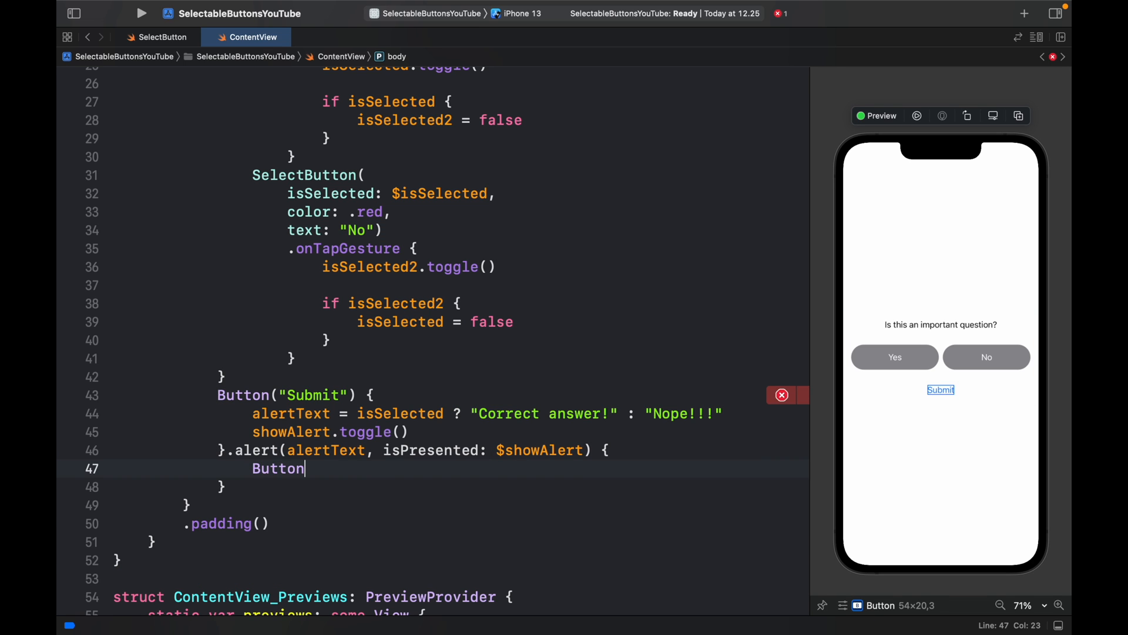
{"action": "type", "text": "()"}
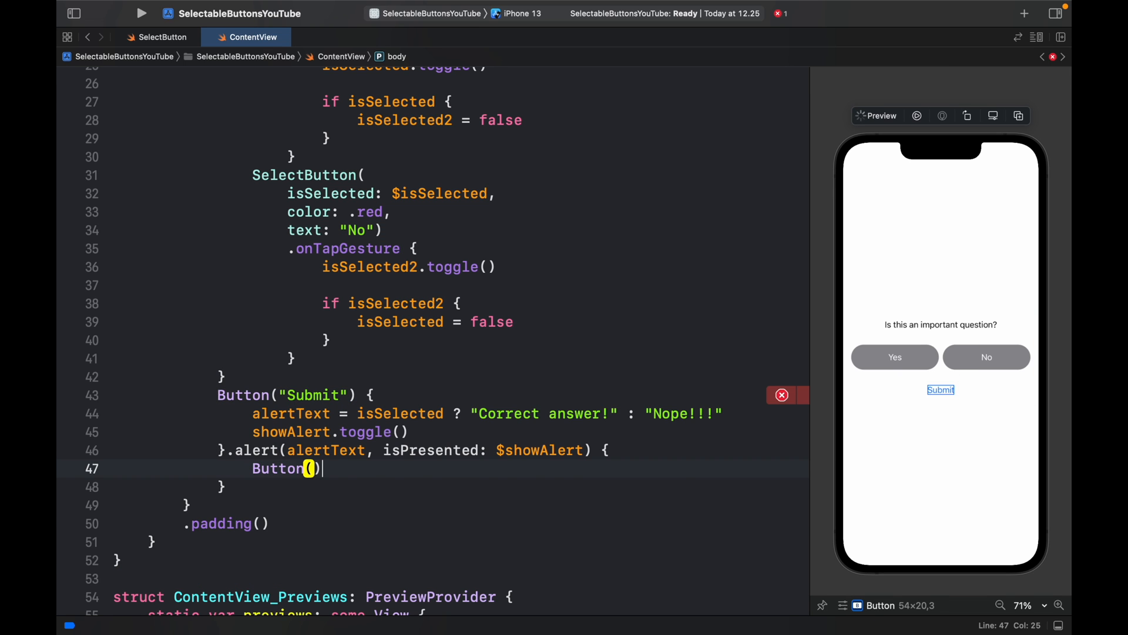
{"action": "type", "text": "\"Continue\""}
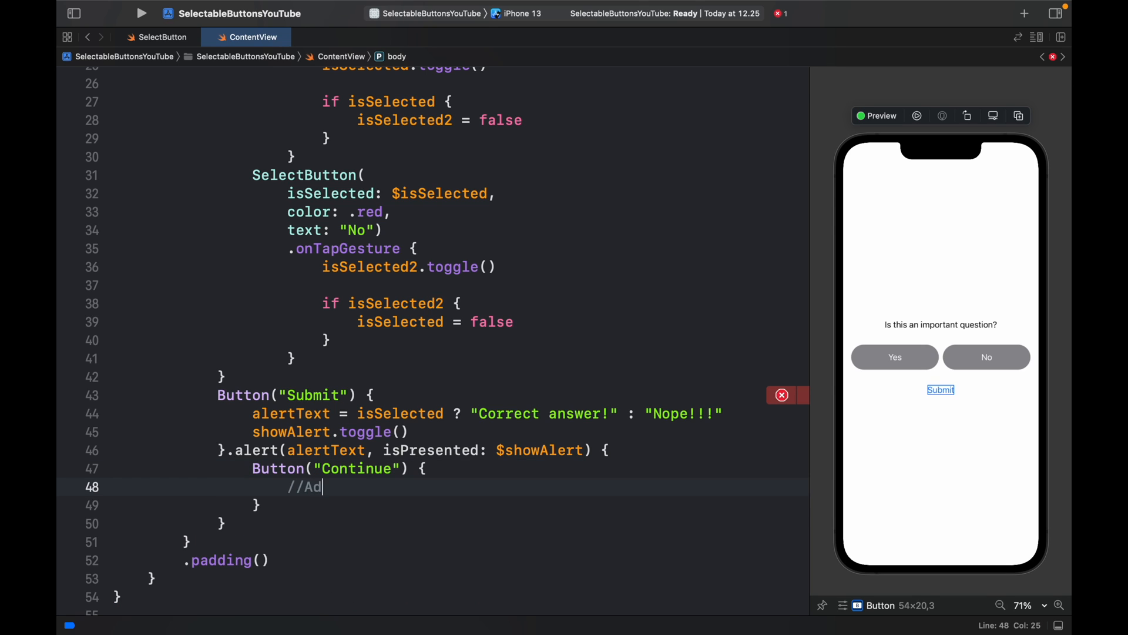
{"action": "type", "text": "d your code he"}
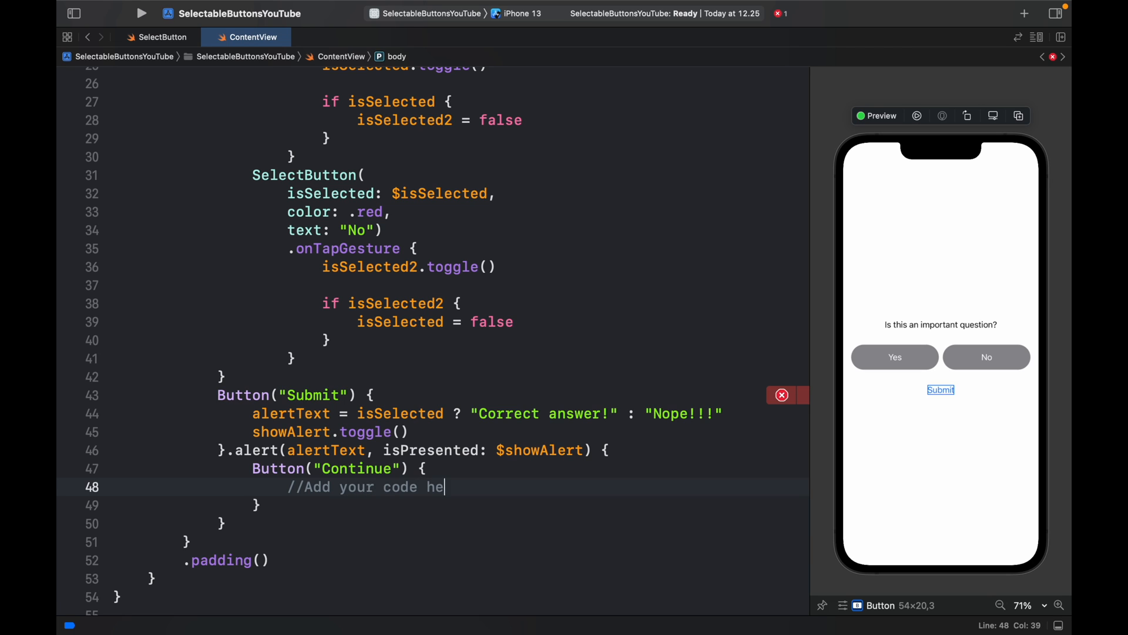
{"action": "type", "text": "re"}
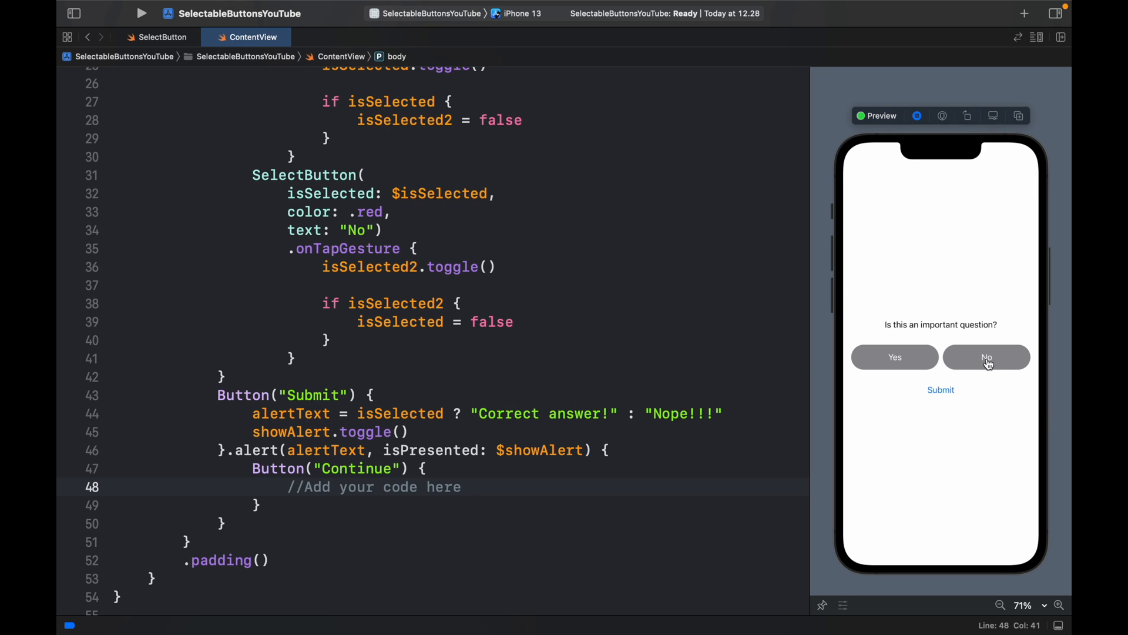
{"action": "left_click", "coordinate": [987, 358]}
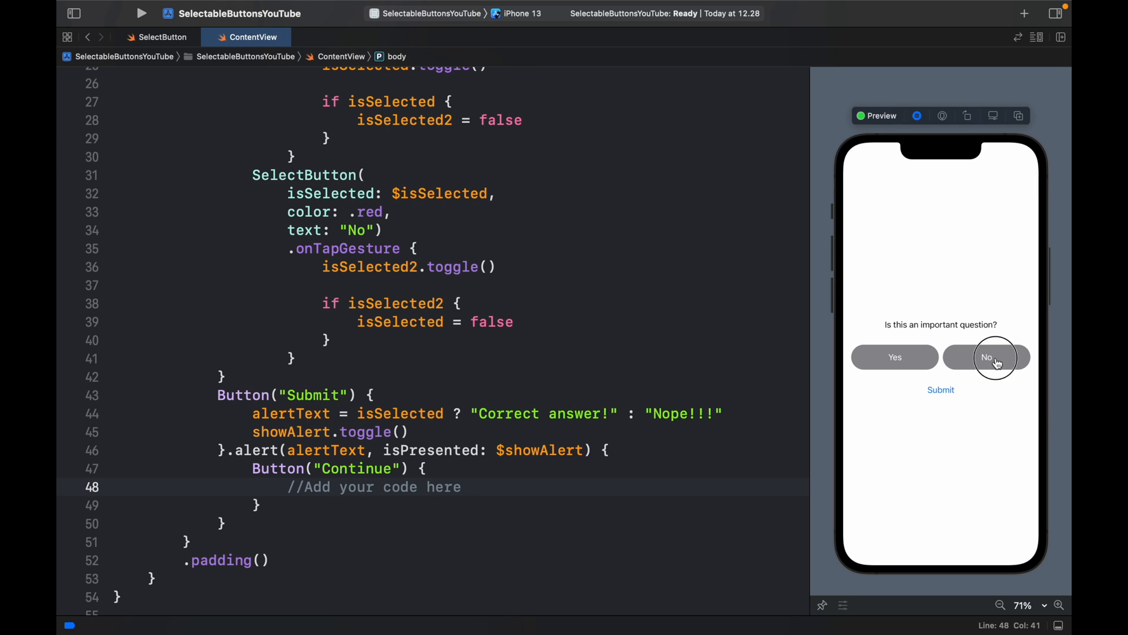
{"action": "left_click", "coordinate": [987, 357]}
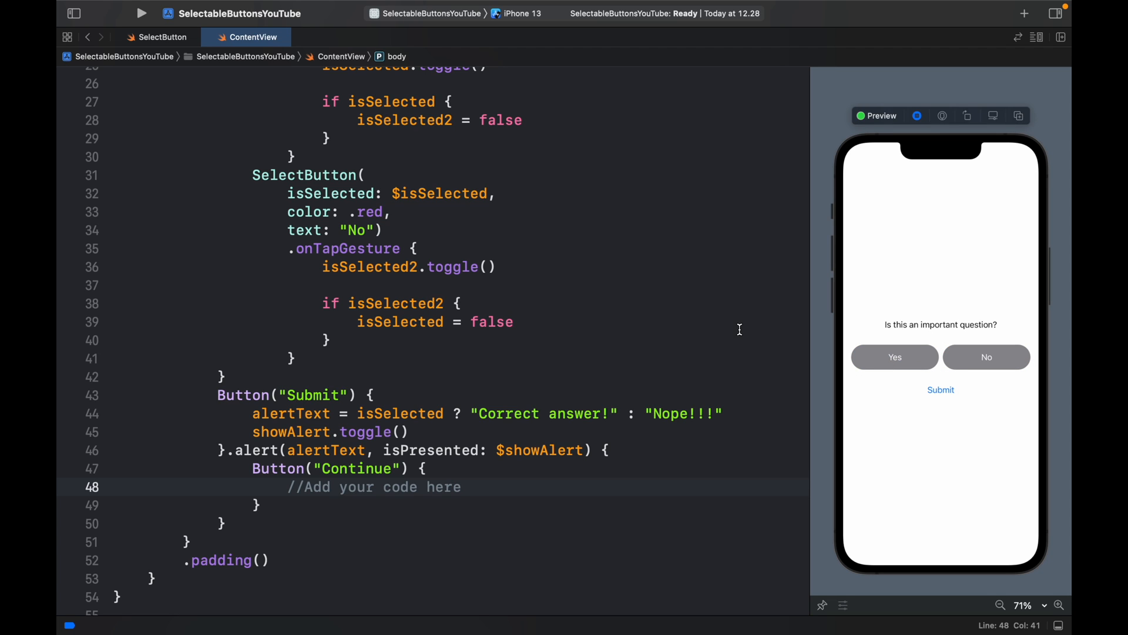
{"action": "mouse_move", "coordinate": [670, 311]}
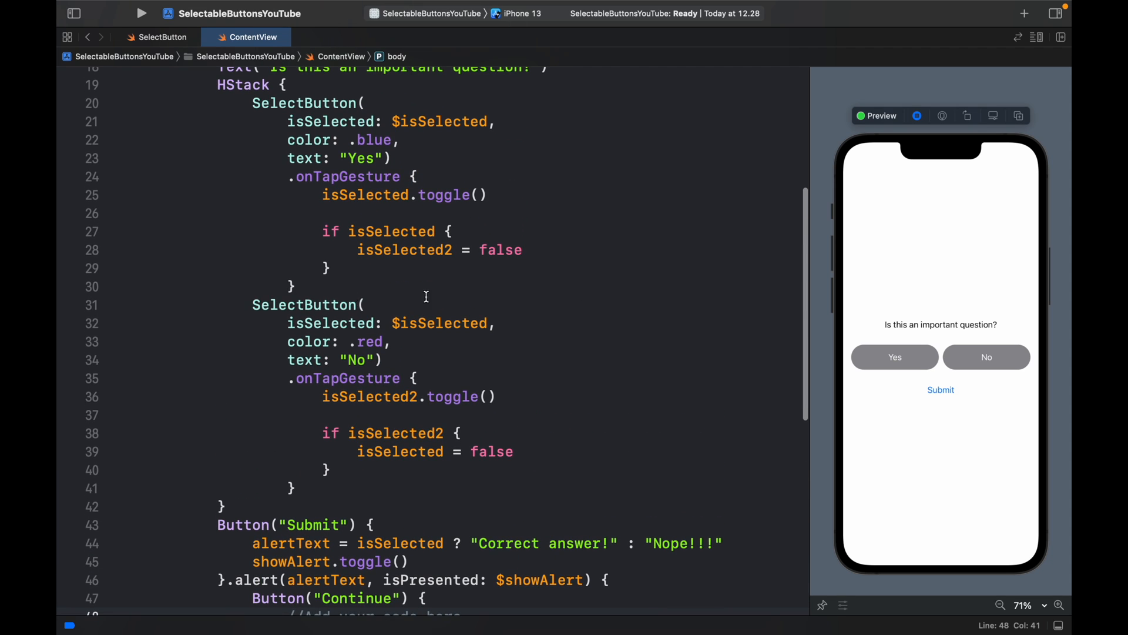
Change the No button's binding on line 32 to $isSelected2, then try No in the live preview
{"action": "left_click", "coordinate": [487, 323]}
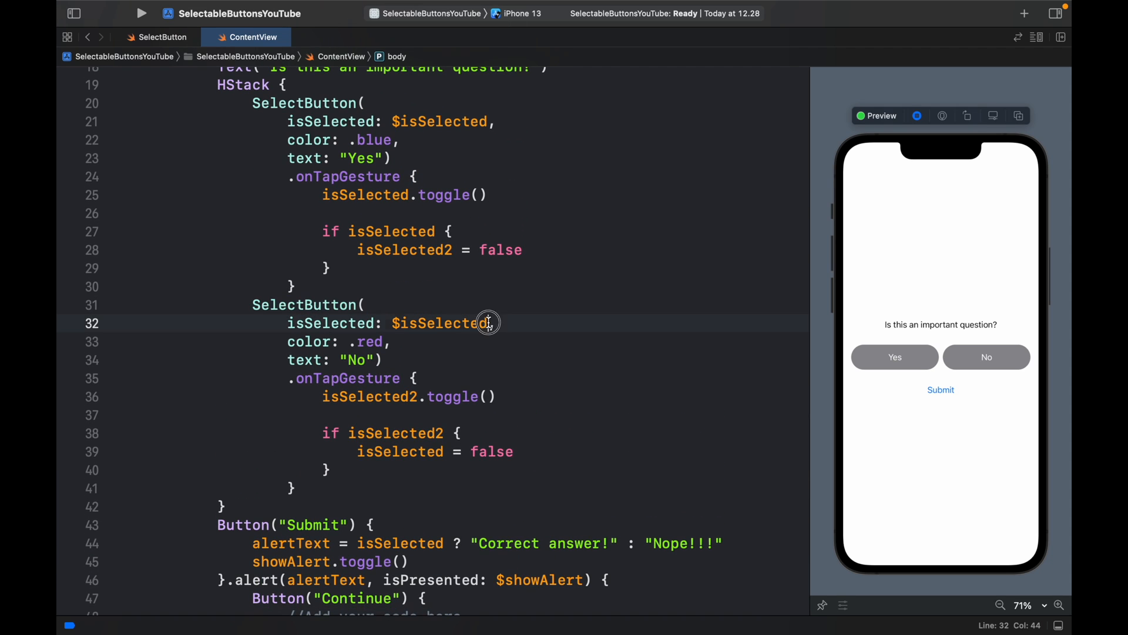
{"action": "type", "text": "2"}
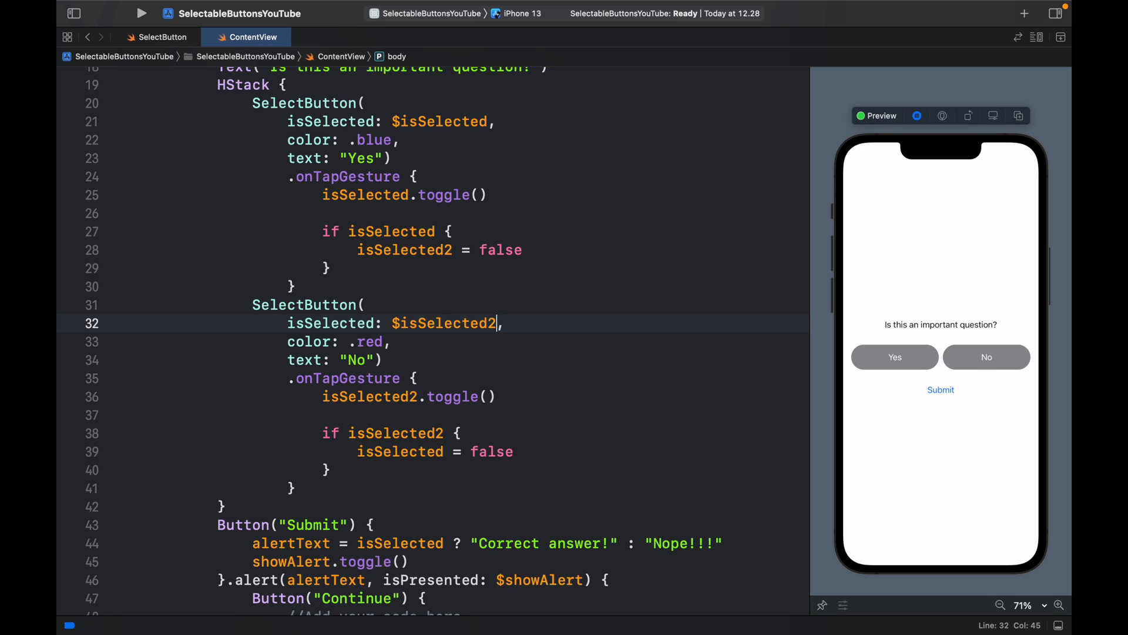
{"action": "left_click", "coordinate": [986, 357]}
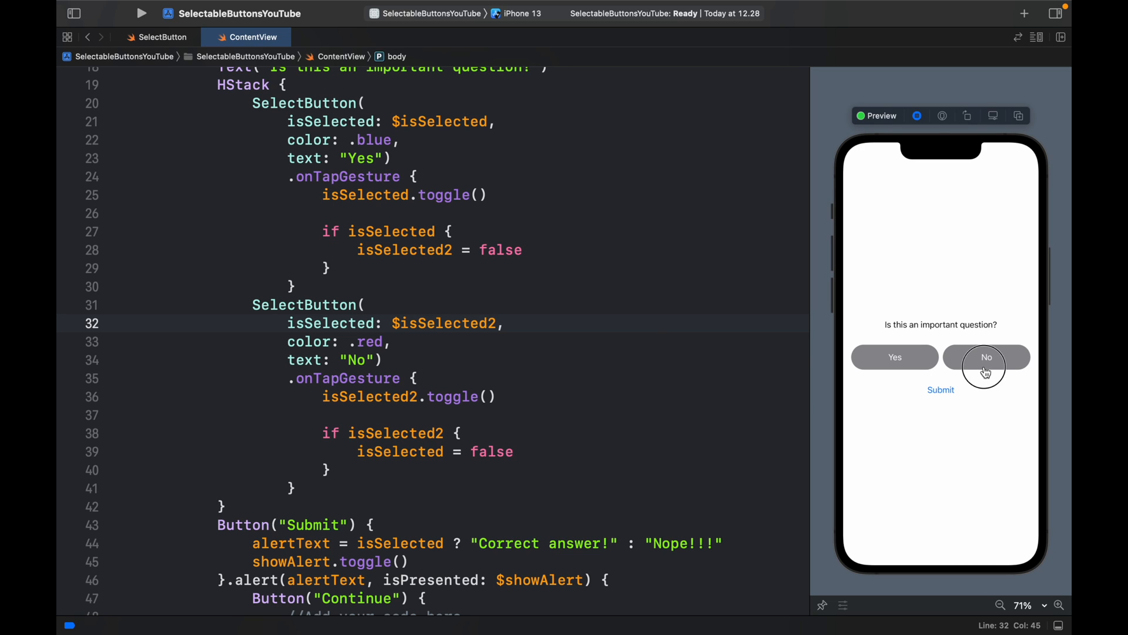
{"action": "left_click", "coordinate": [894, 357]}
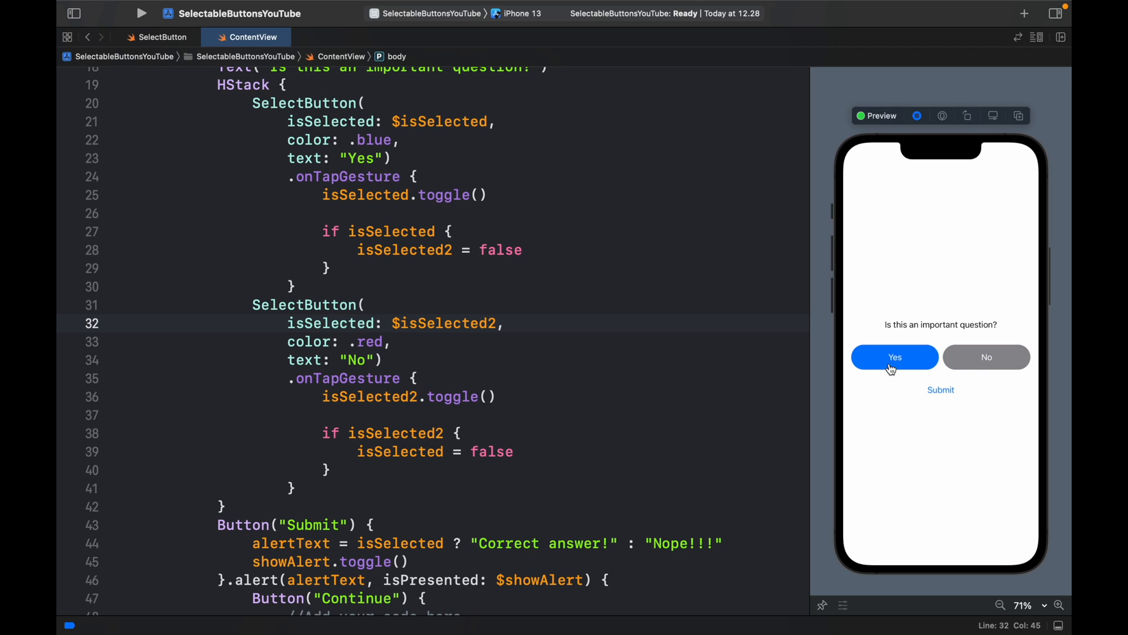
{"action": "mouse_move", "coordinate": [941, 389]}
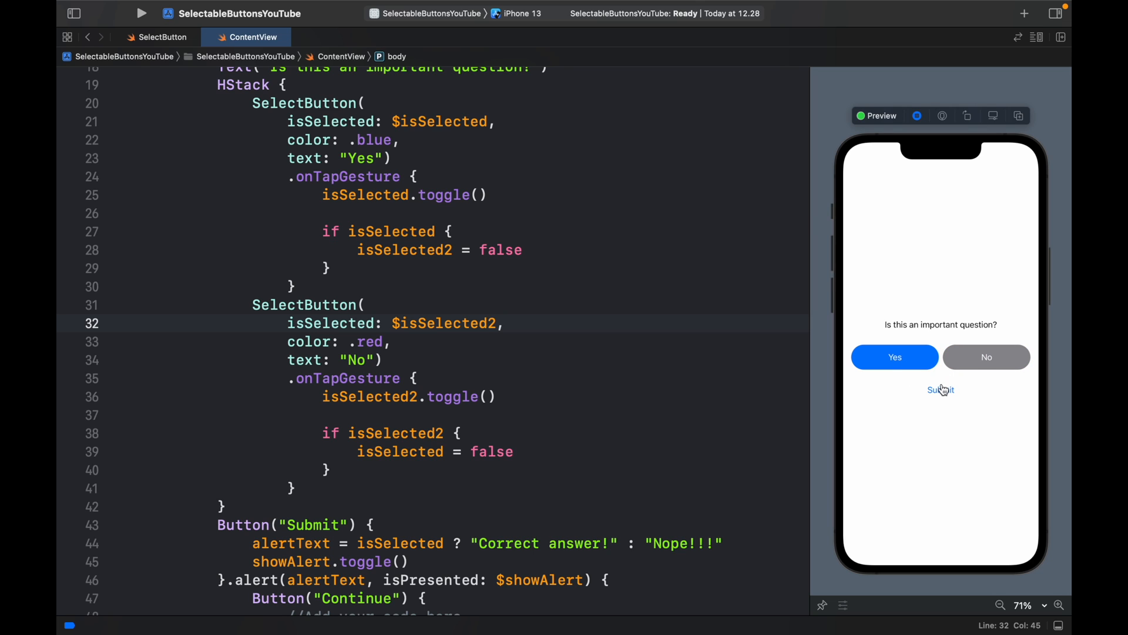
{"action": "left_click", "coordinate": [941, 389]}
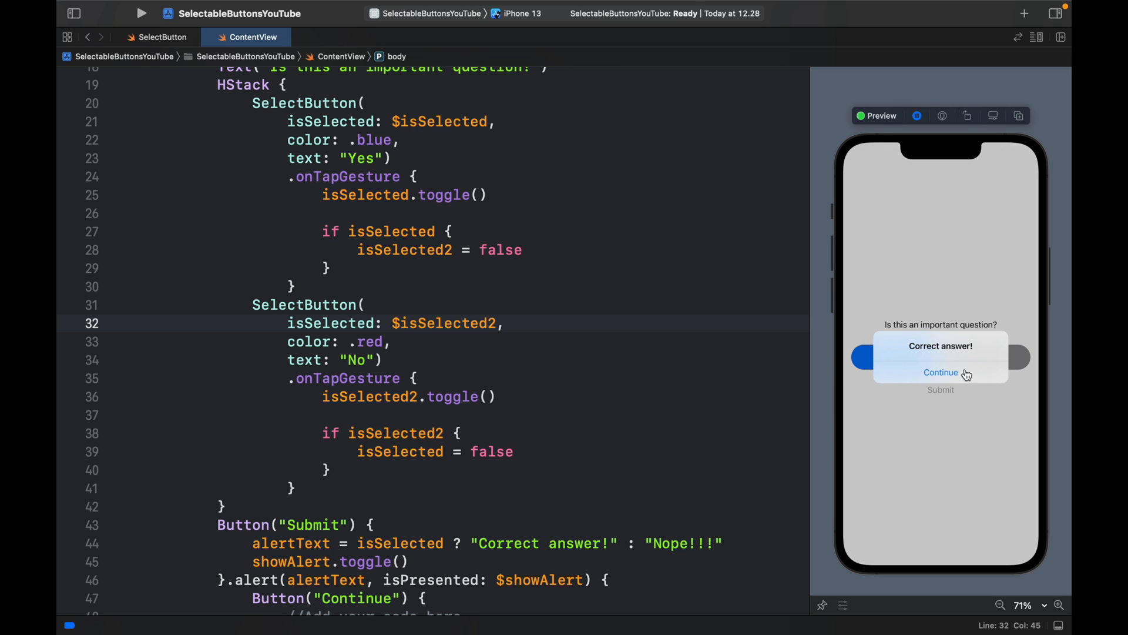
{"action": "left_click", "coordinate": [941, 372]}
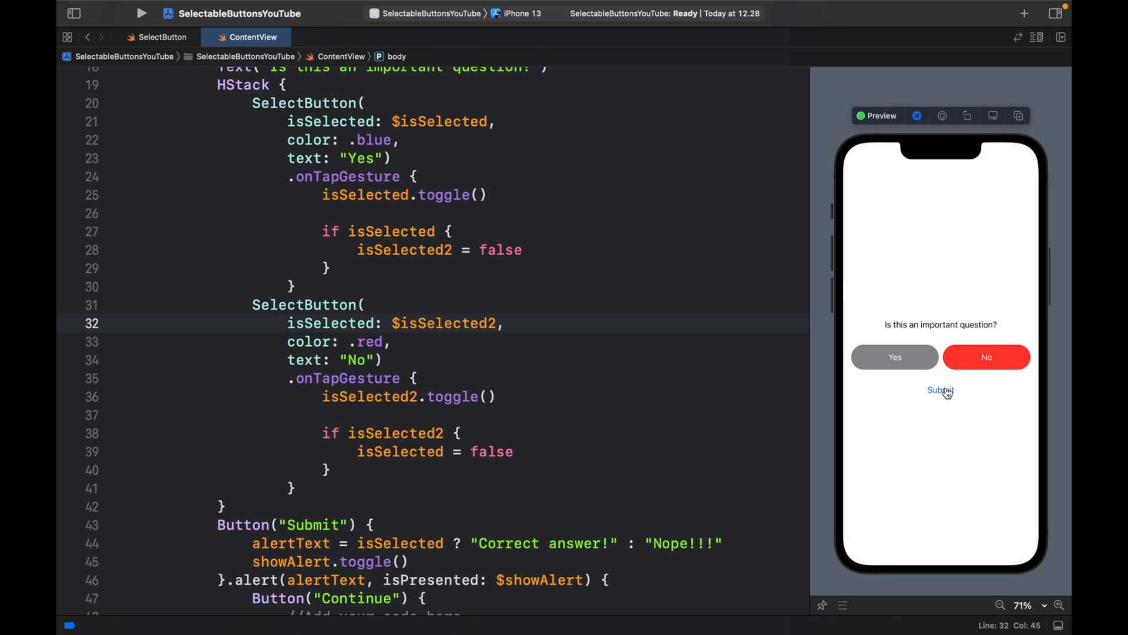
{"action": "left_click", "coordinate": [940, 389]}
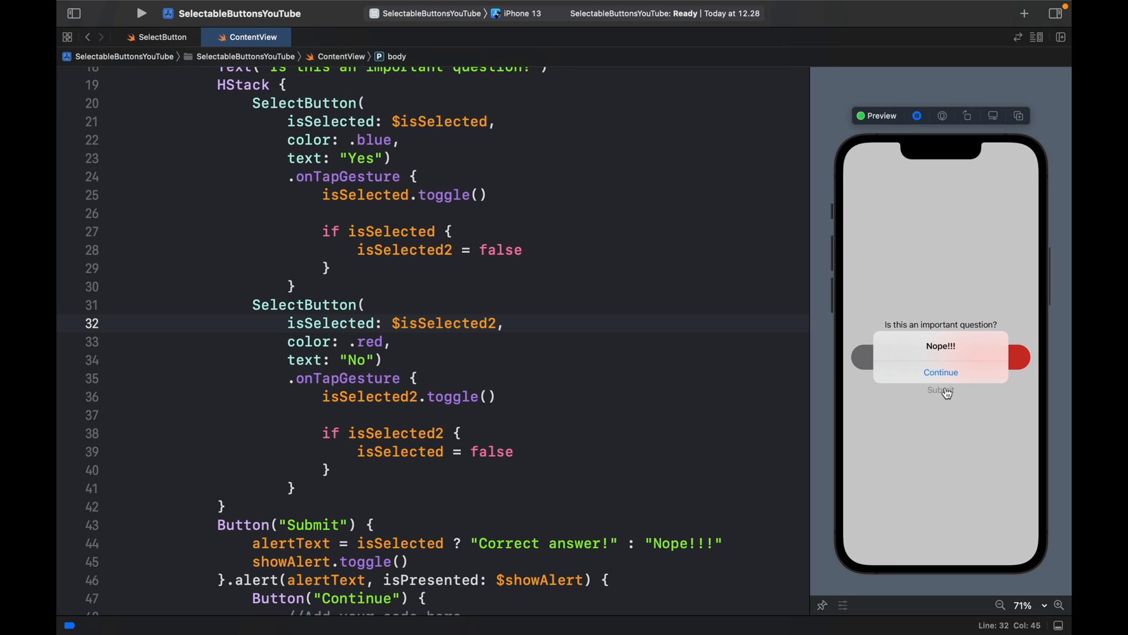
{"action": "left_click", "coordinate": [941, 372]}
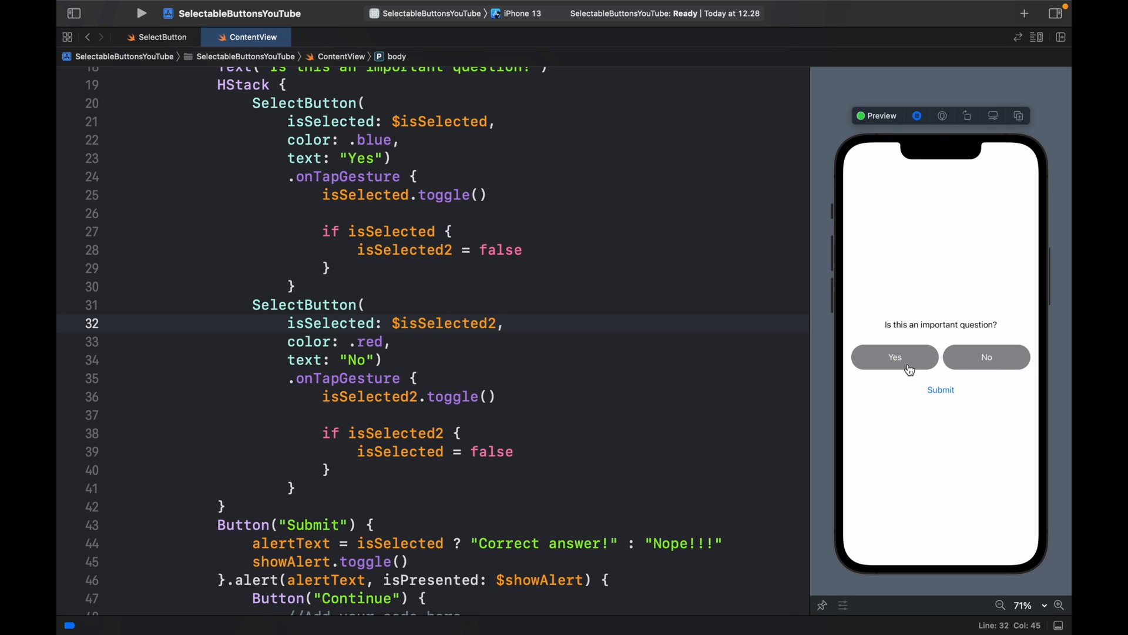
{"action": "mouse_move", "coordinate": [984, 421]}
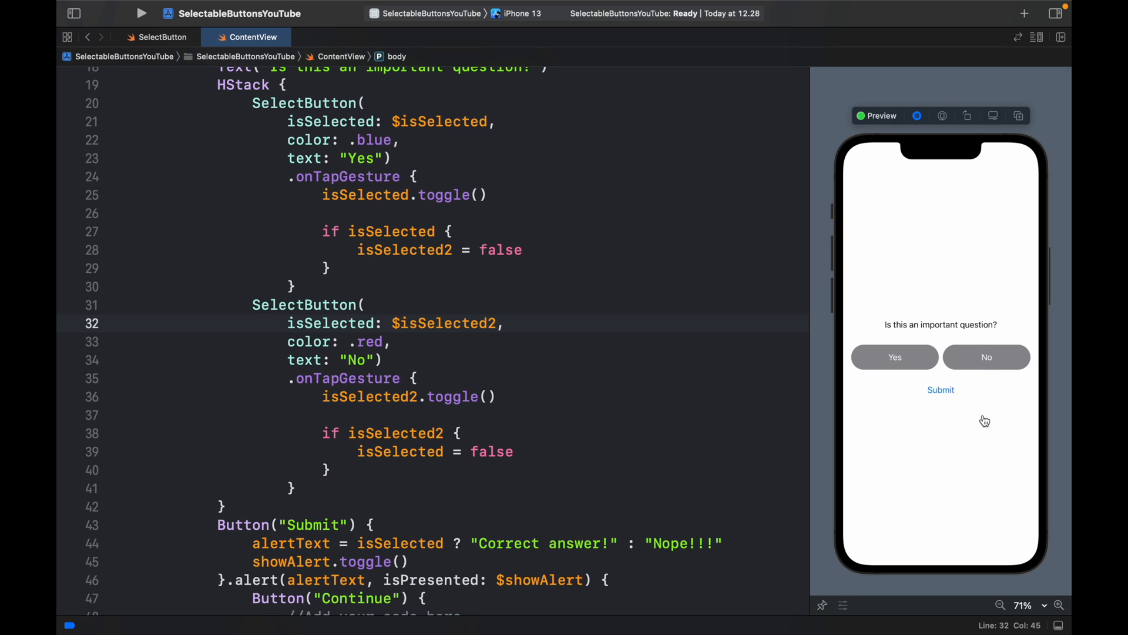